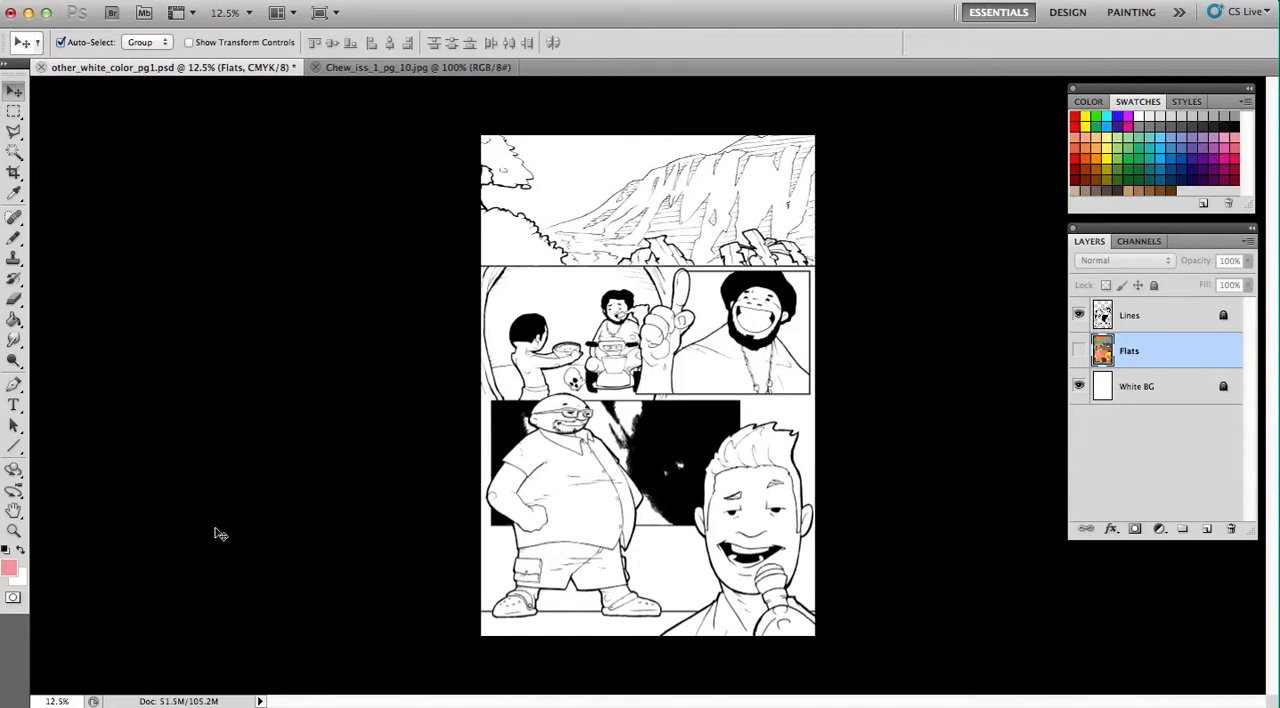
mouse_move(432, 32)
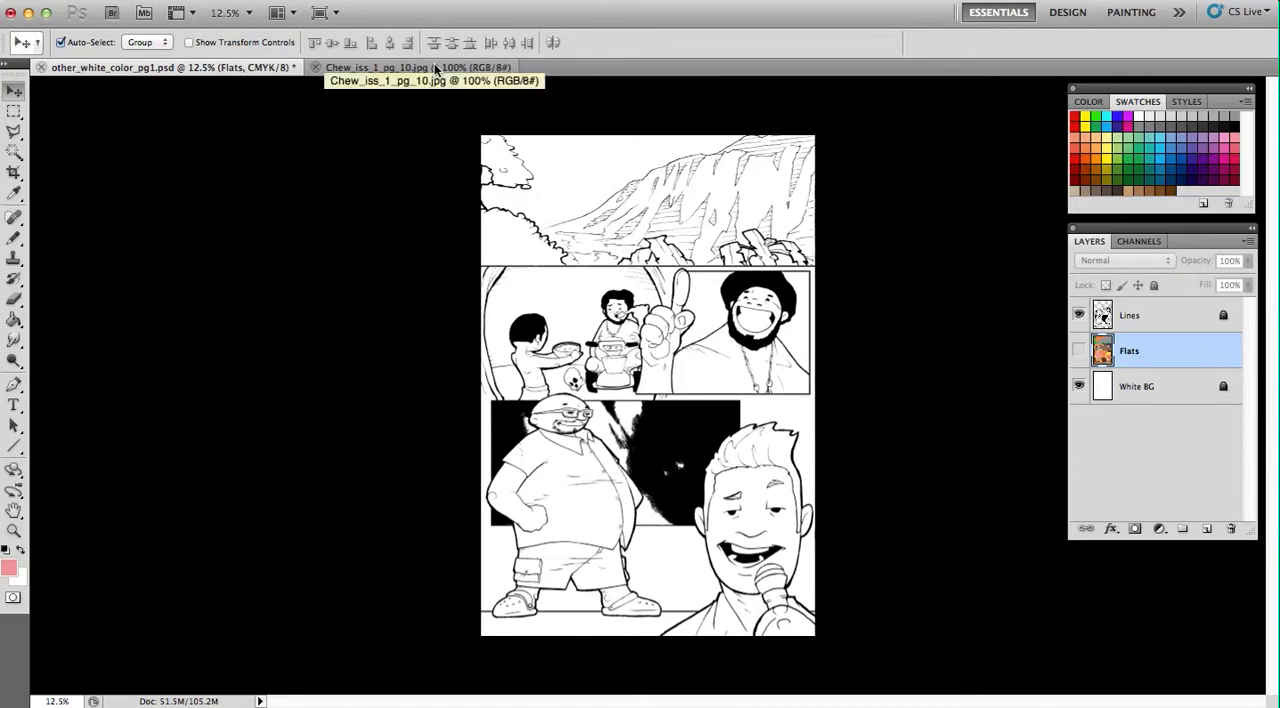
- Switch to the Chew_iss_1_pg_10.jpg reference page and scroll through its halftone-dotted panels
right_click(380, 68)
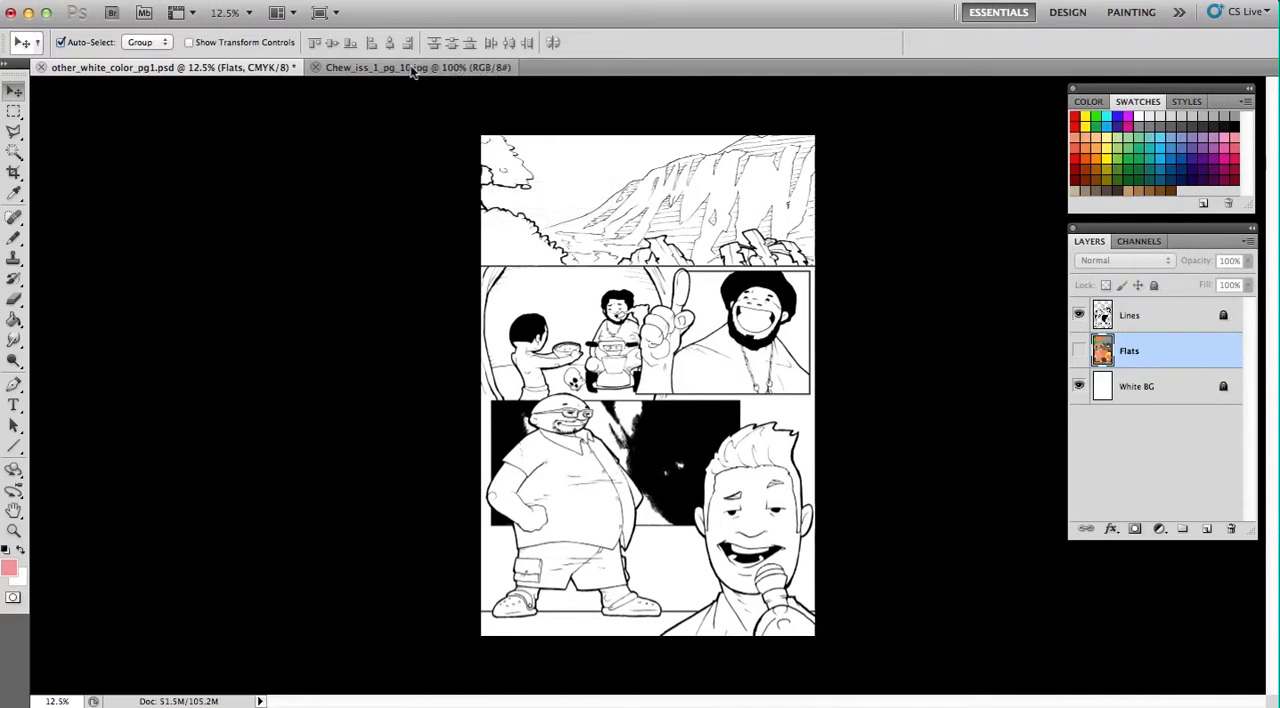
left_click(410, 68)
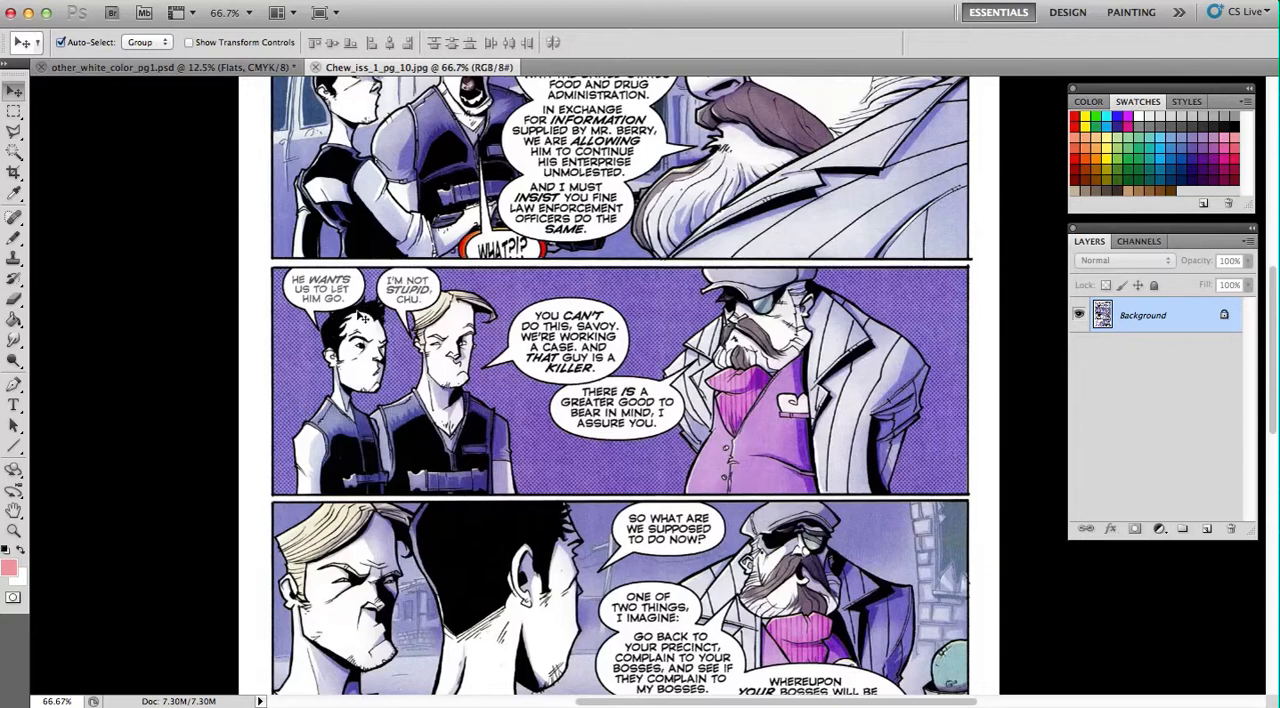
mouse_move(436, 480)
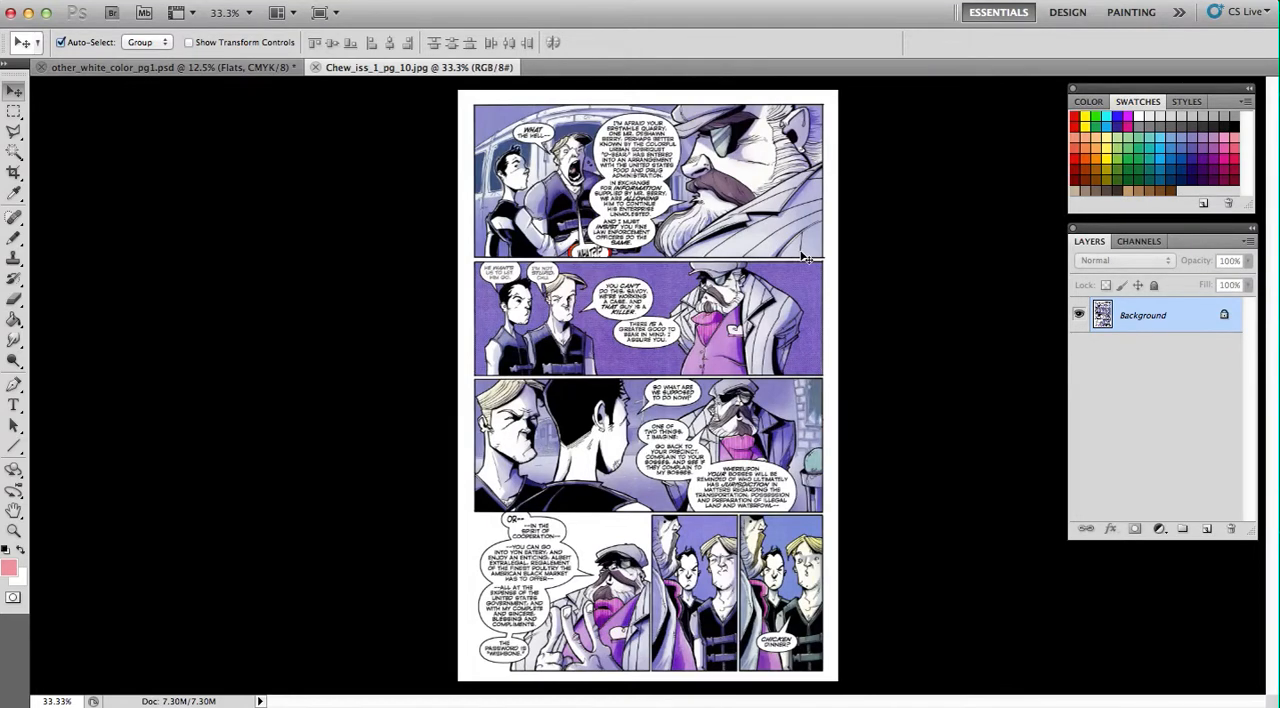
scroll("down", 3)
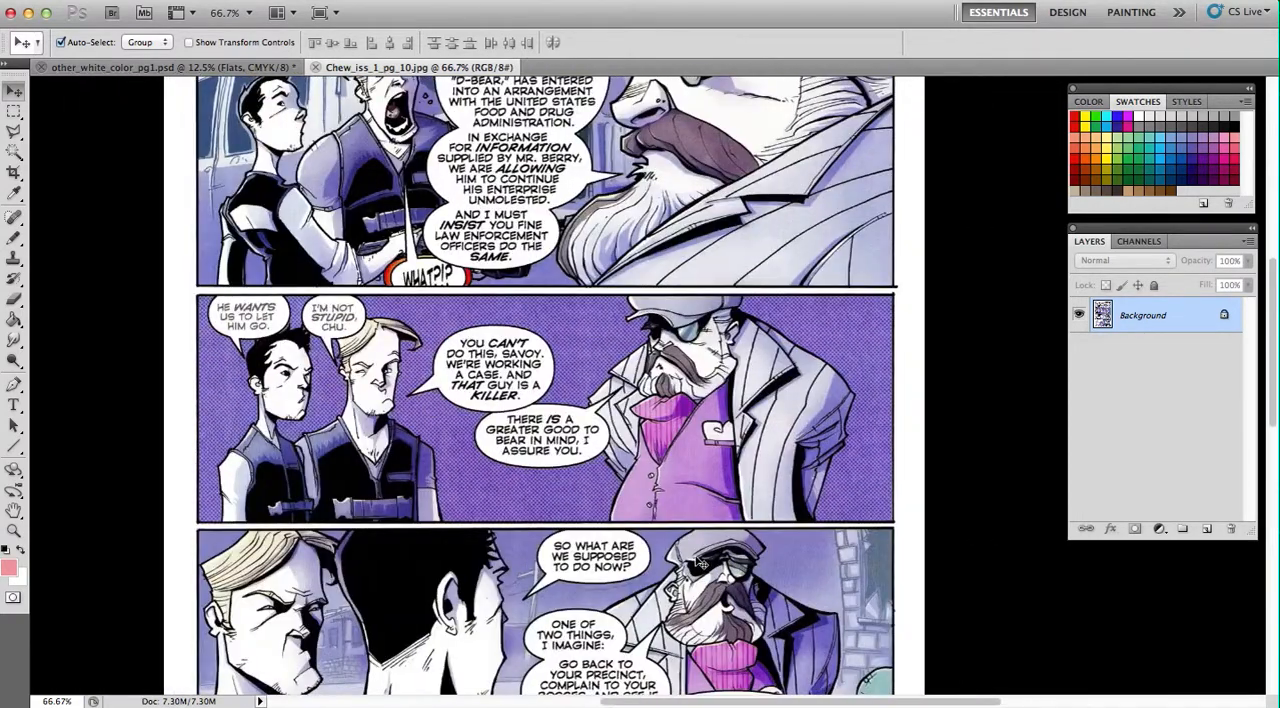
scroll("down", 3)
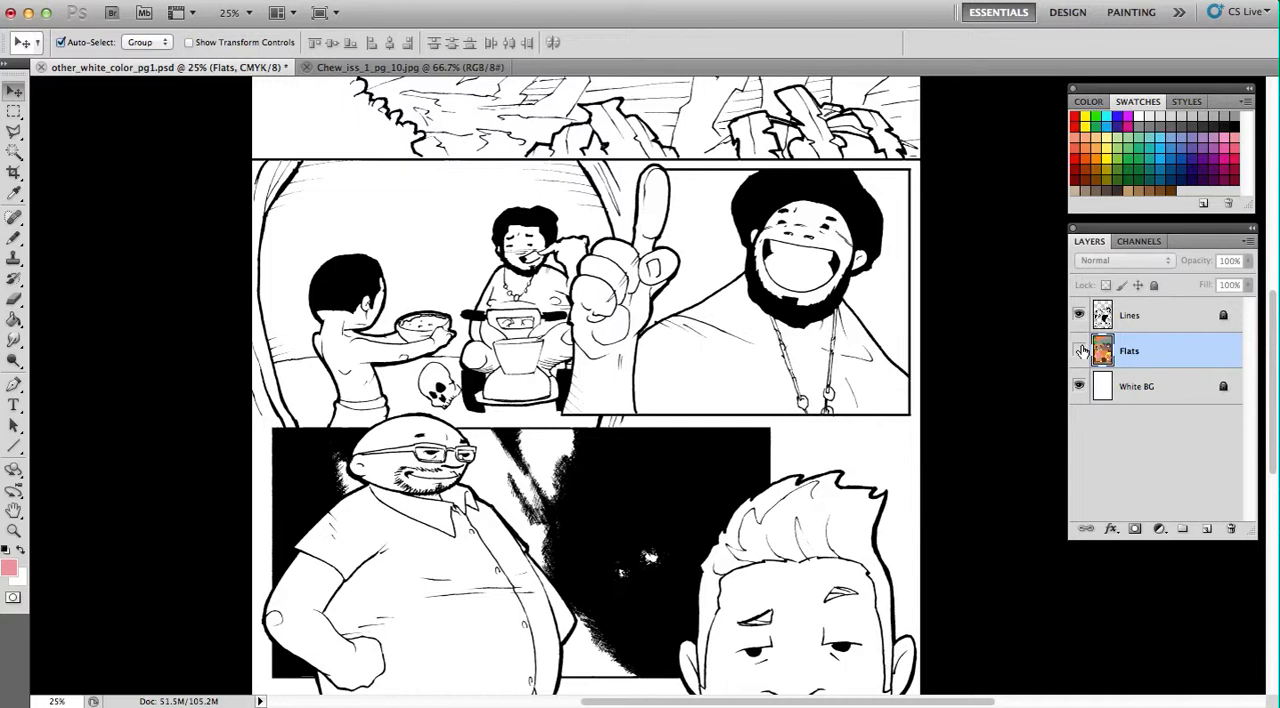
- Make the Flats and Lines layers both visible so the colours show under the line art
left_click(1078, 350)
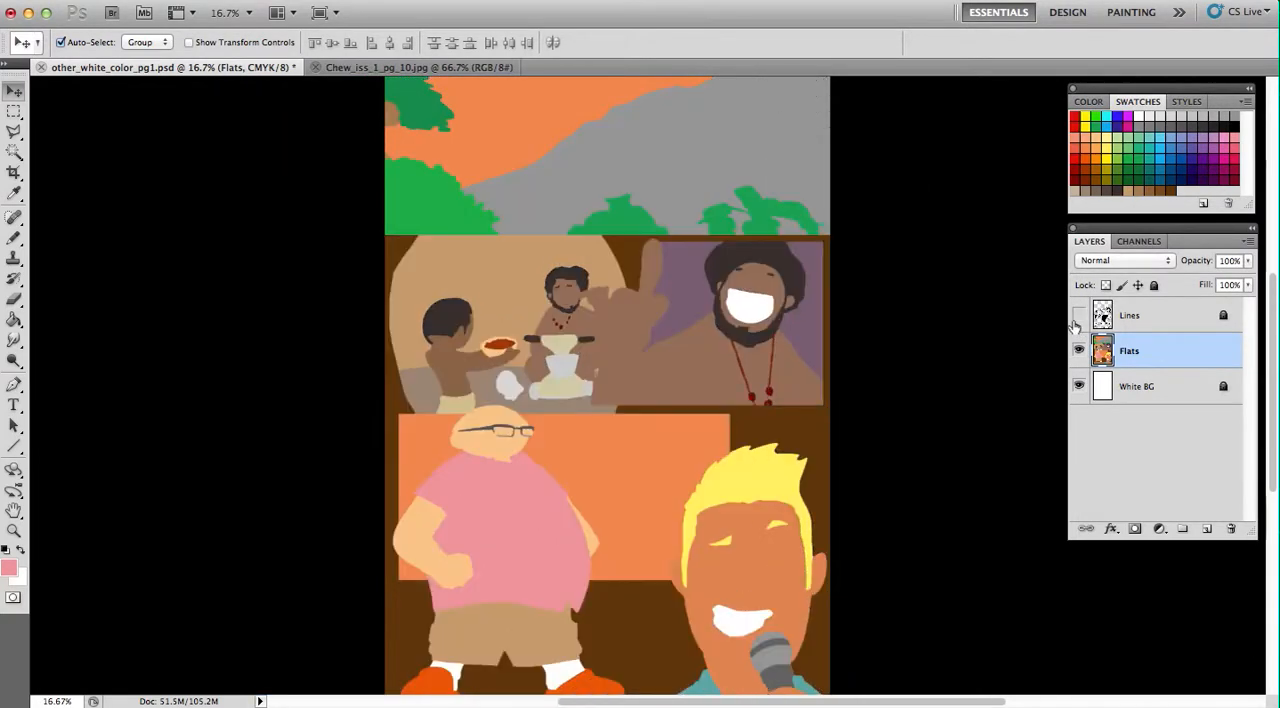
left_click(1078, 316)
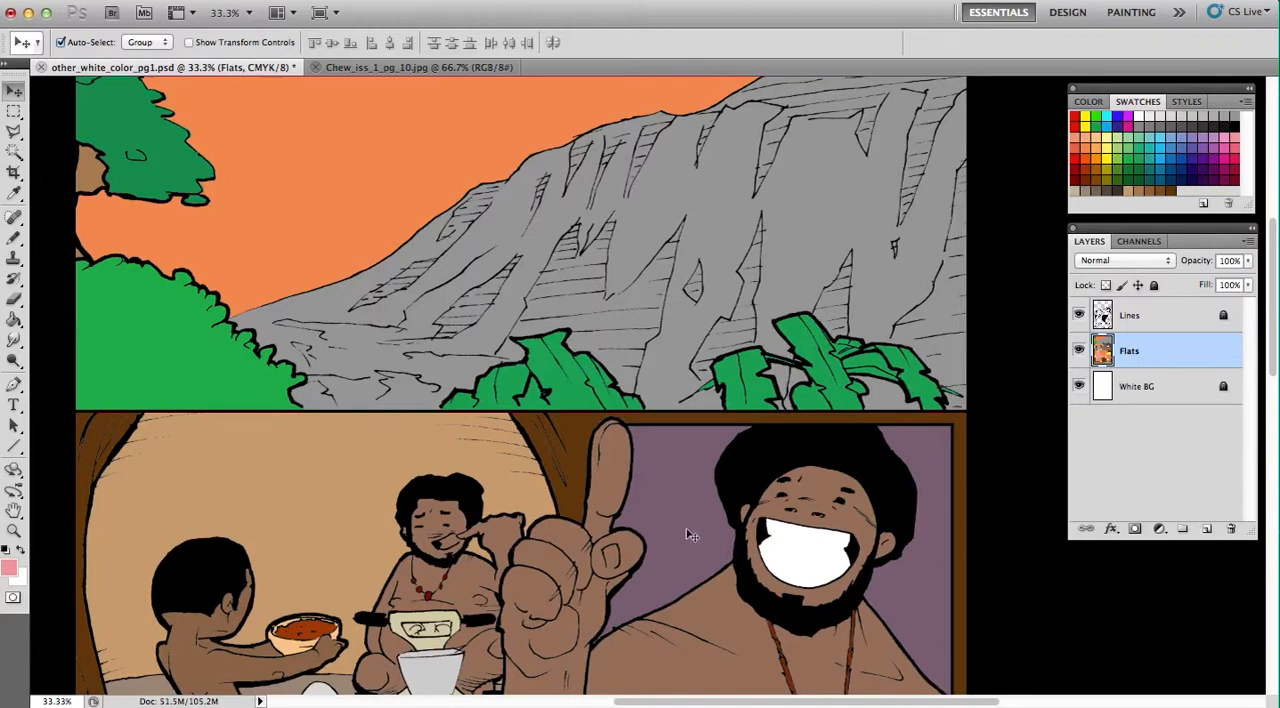
mouse_move(818, 576)
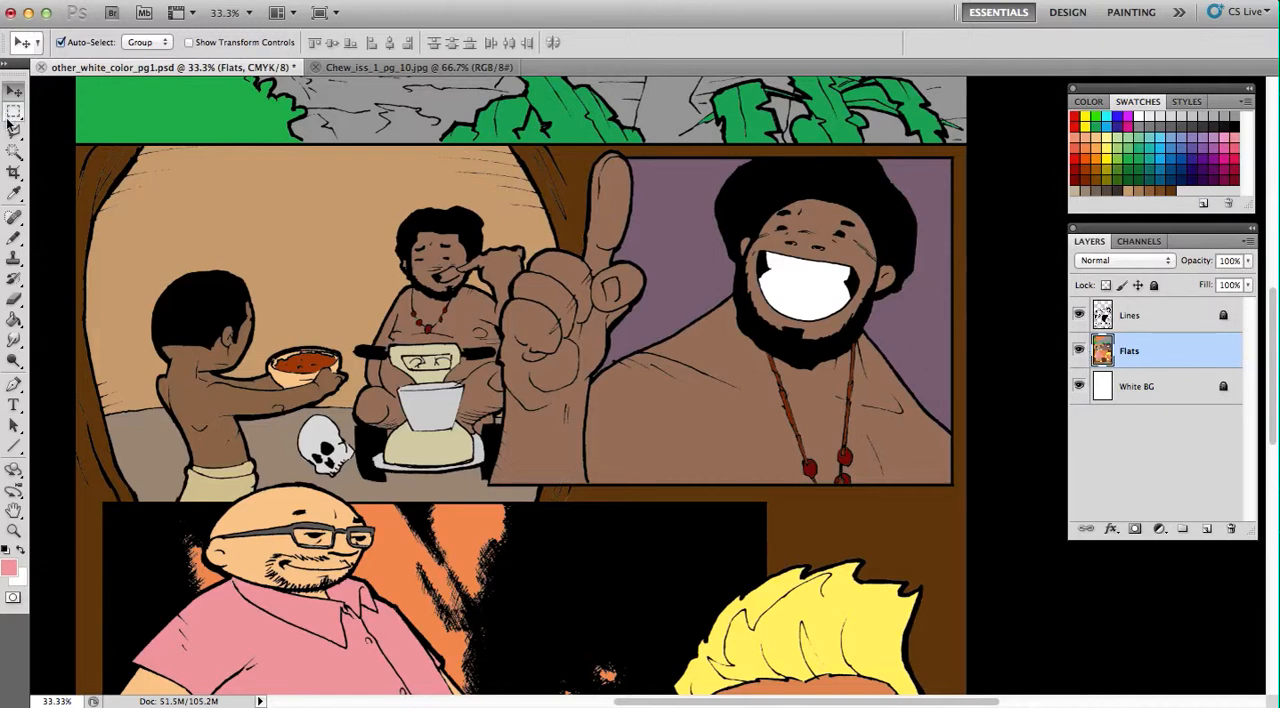
left_click_drag(592, 164, 652, 278)
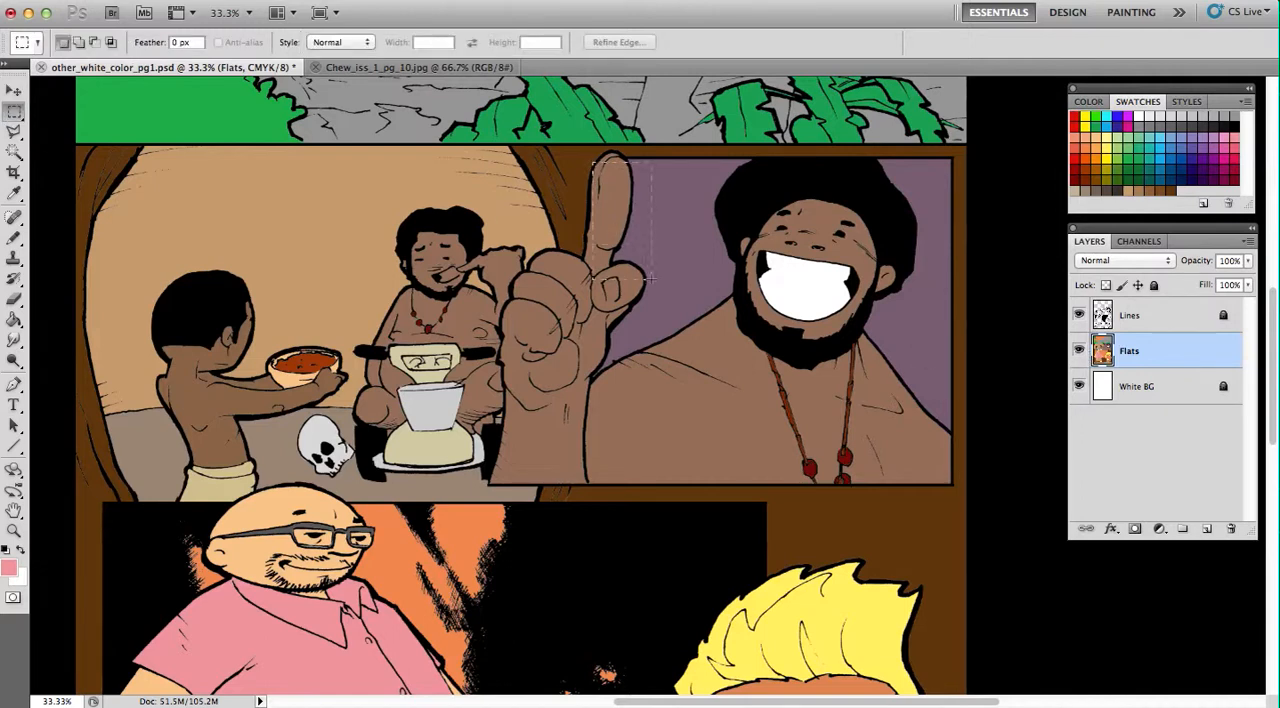
left_click_drag(596, 158, 950, 488)
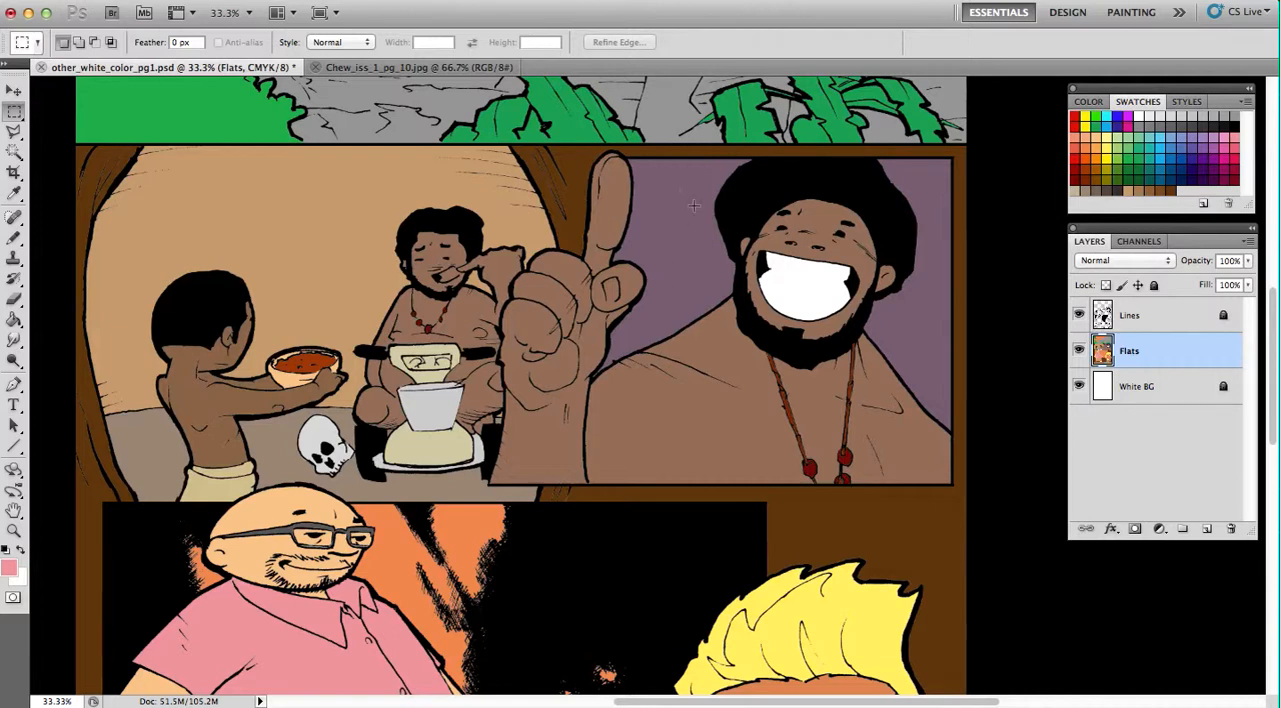
mouse_move(920, 168)
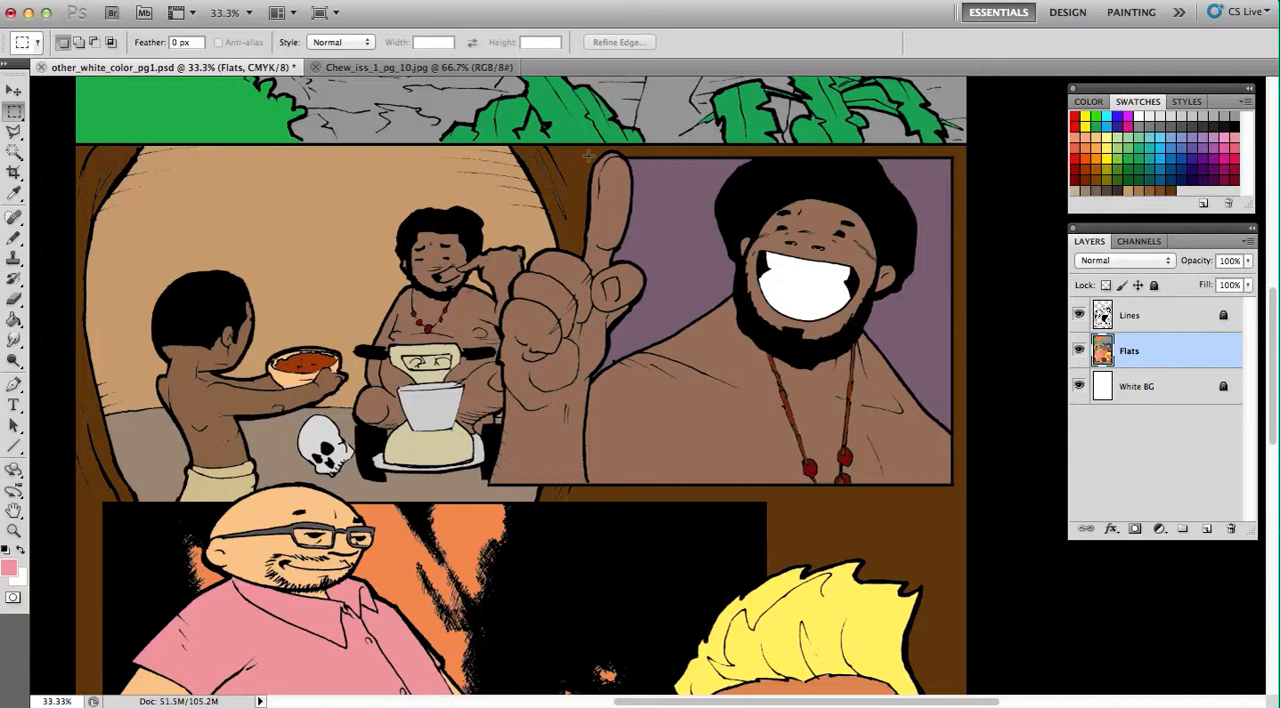
mouse_move(116, 320)
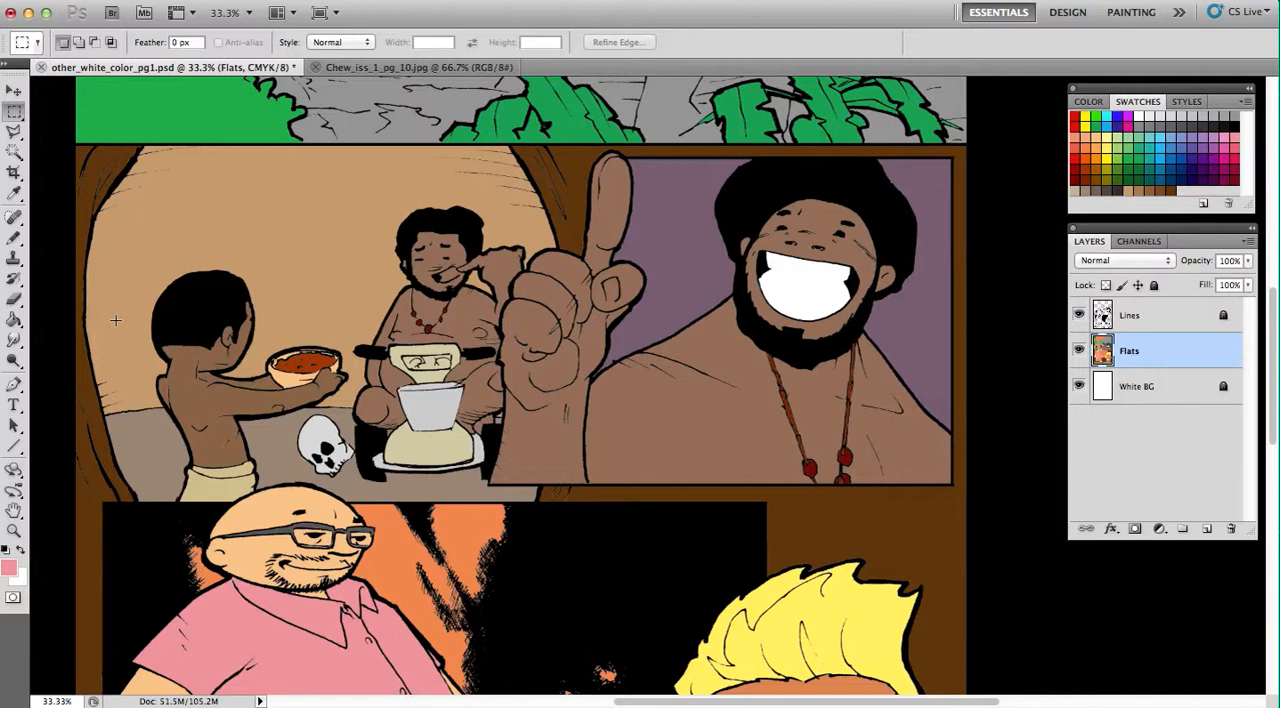
mouse_move(374, 692)
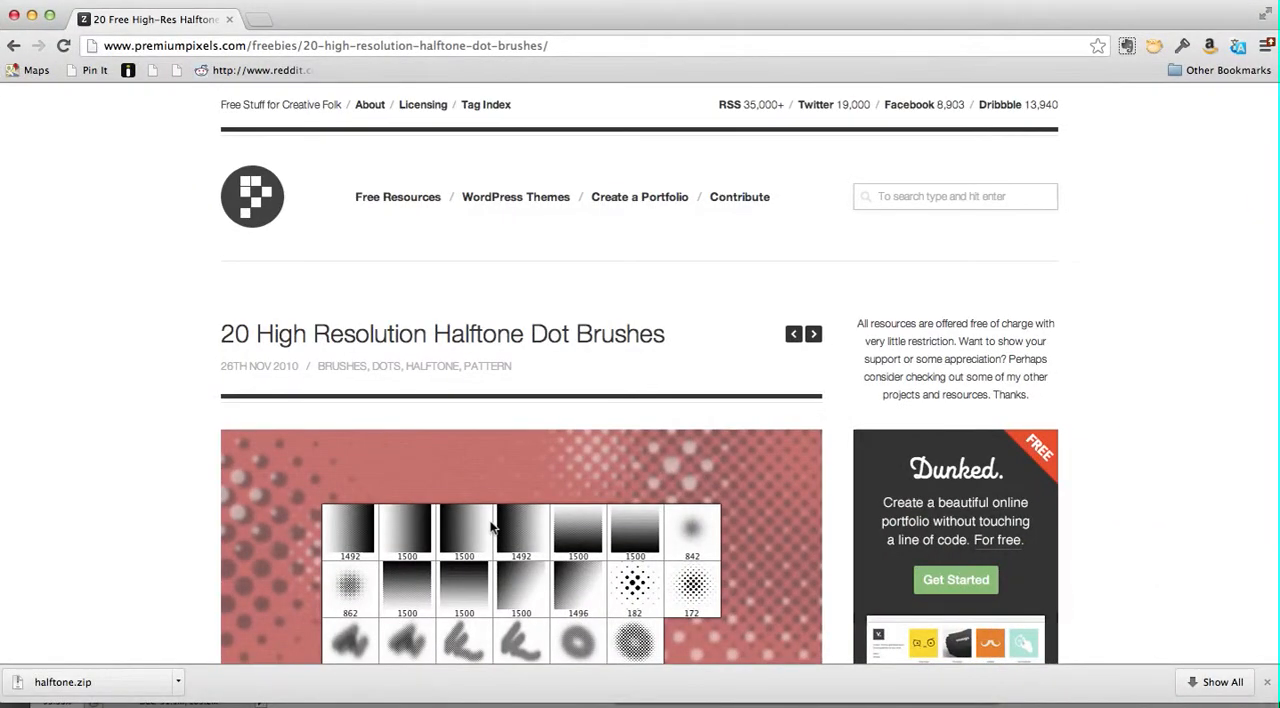
- Scroll through the 20 High Resolution Halftone Dot Brushes page in Chrome
scroll("down", 3)
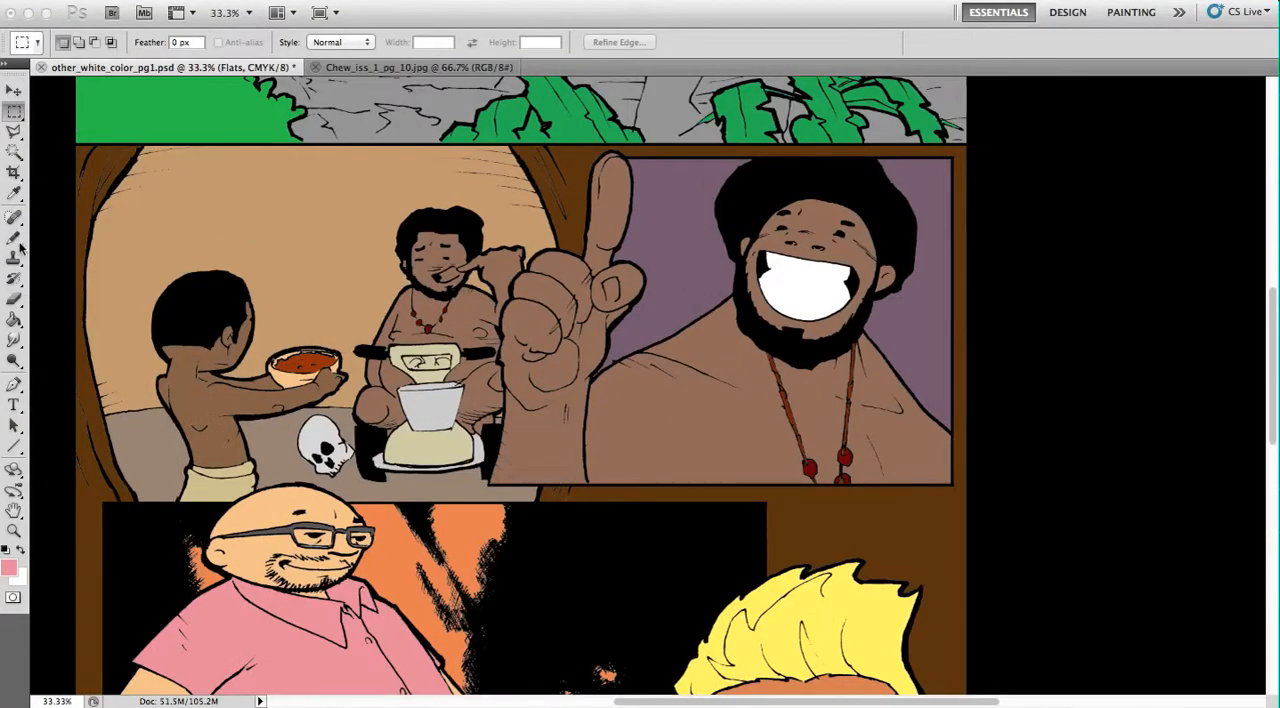
- With the Brush tool active, add a new empty layer above Flats named Halftone BG
left_click(14, 236)
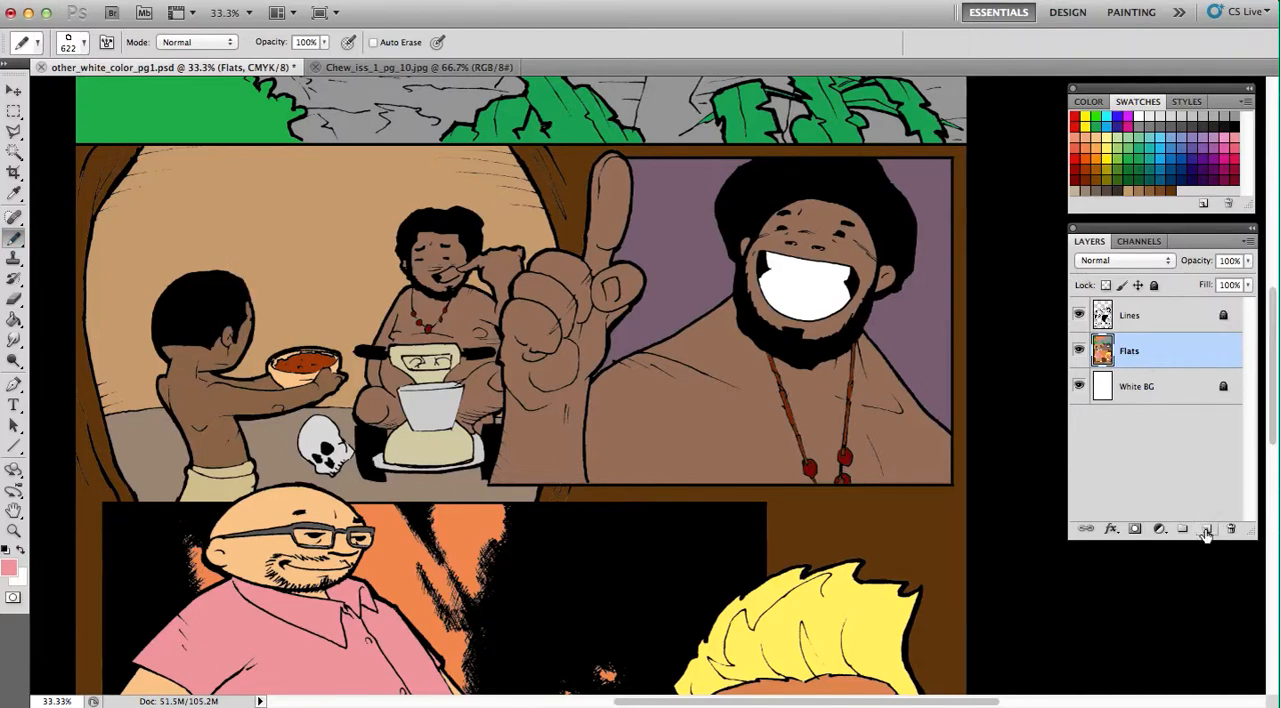
left_click(1206, 528)
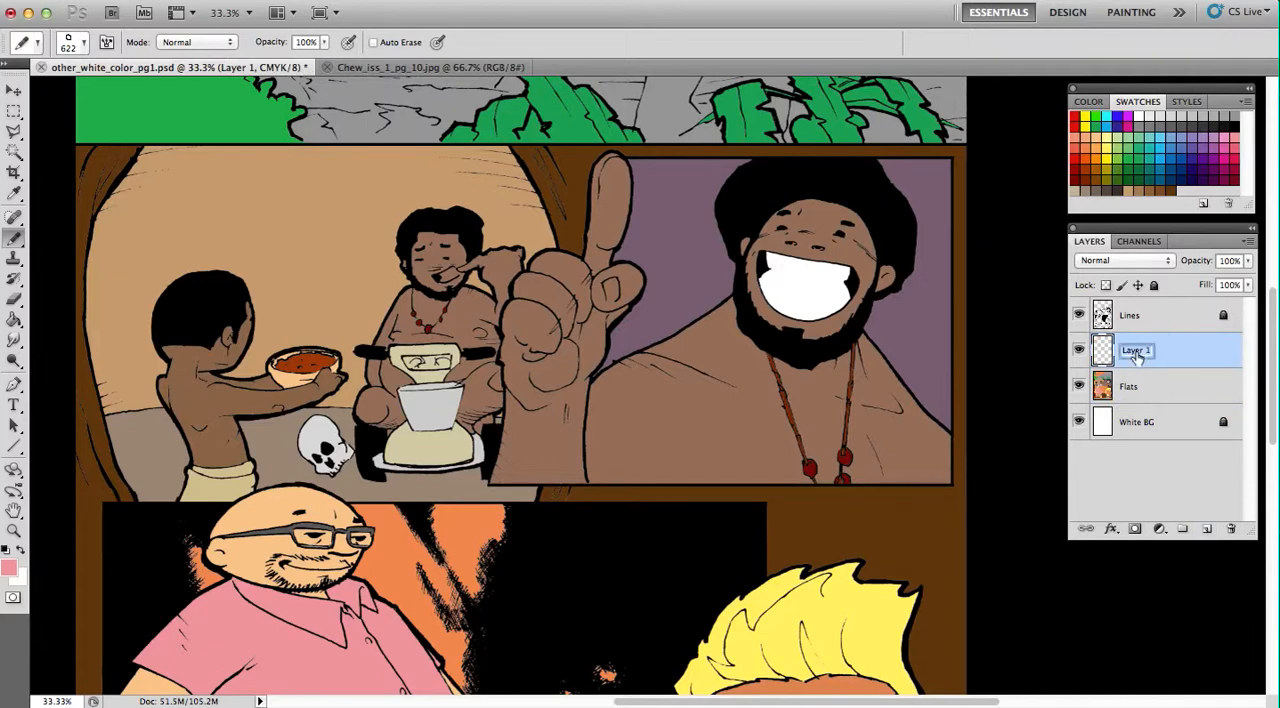
mouse_move(1152, 316)
type("Halftone BG")
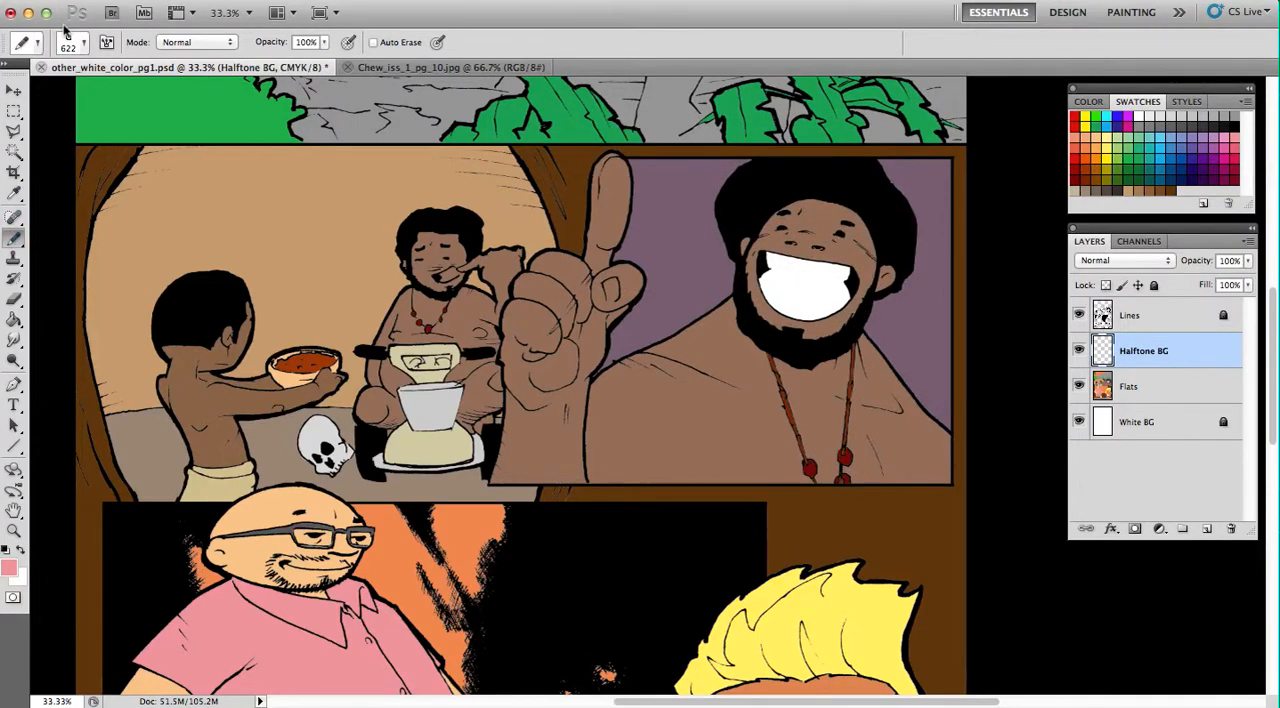
left_click(80, 42)
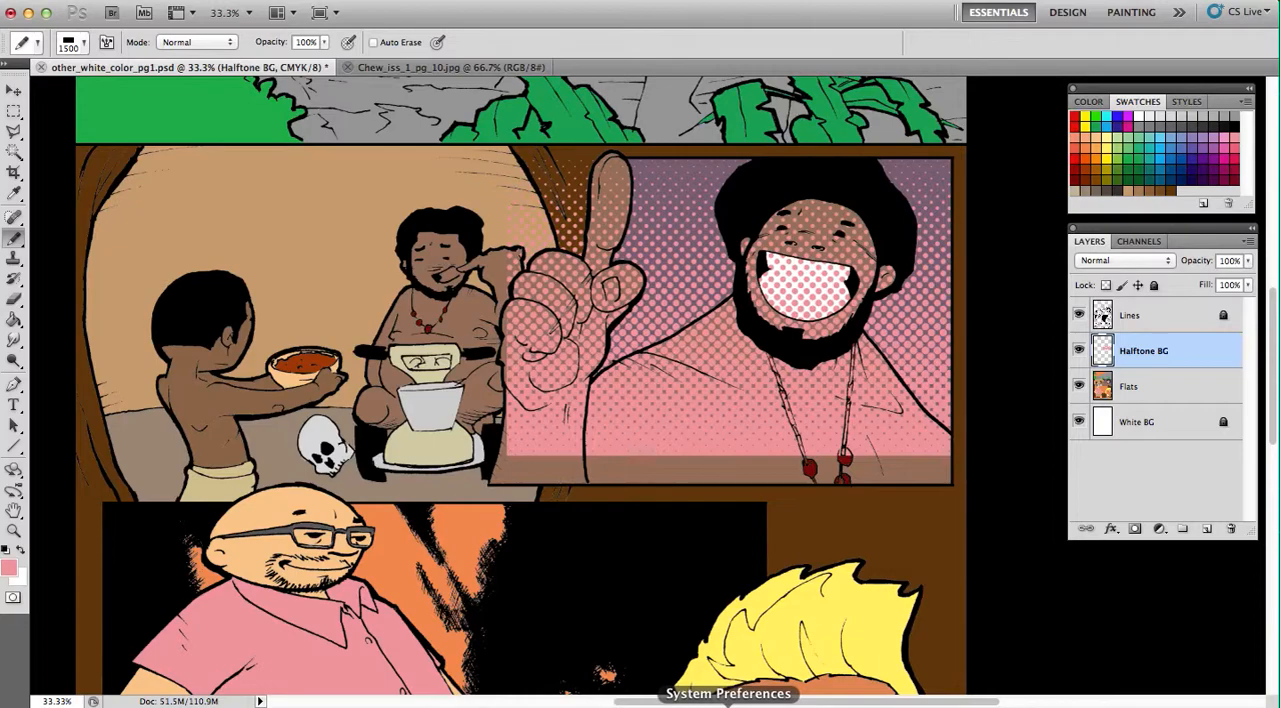
mouse_move(700, 700)
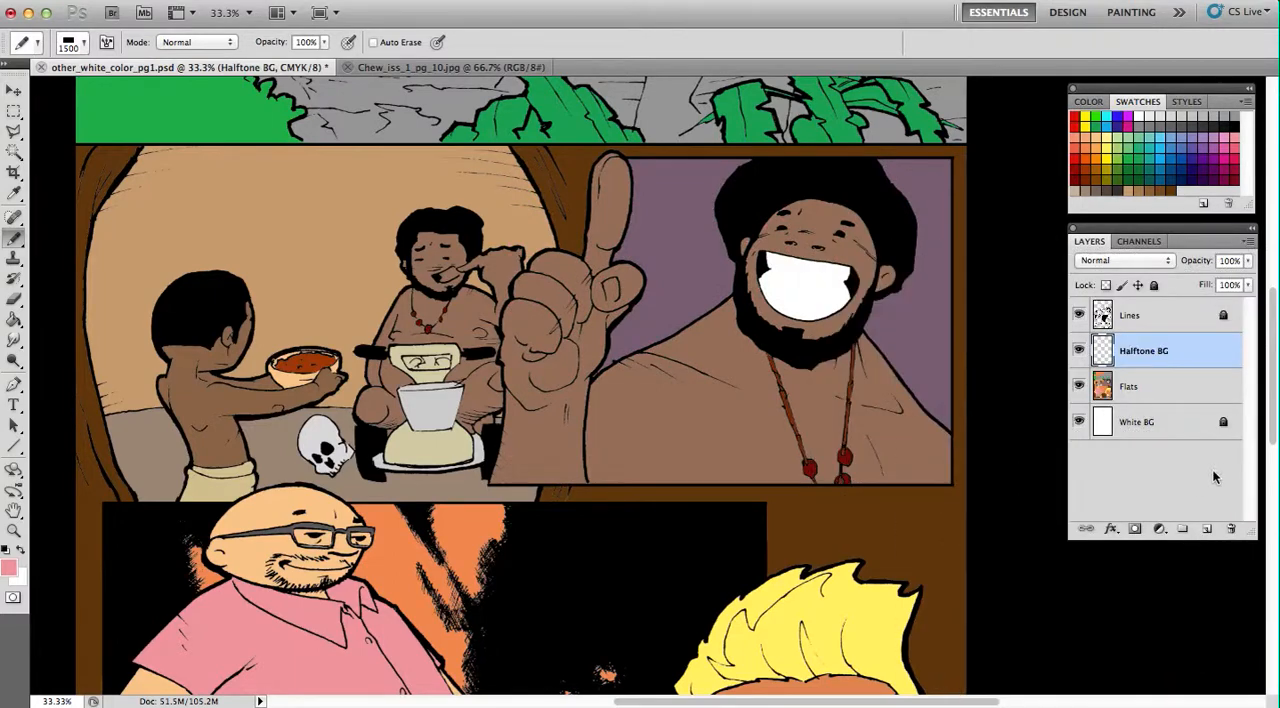
- On the Flats layer, Magic Wand-select the panel's purple background and hide the line art
left_click(1128, 386)
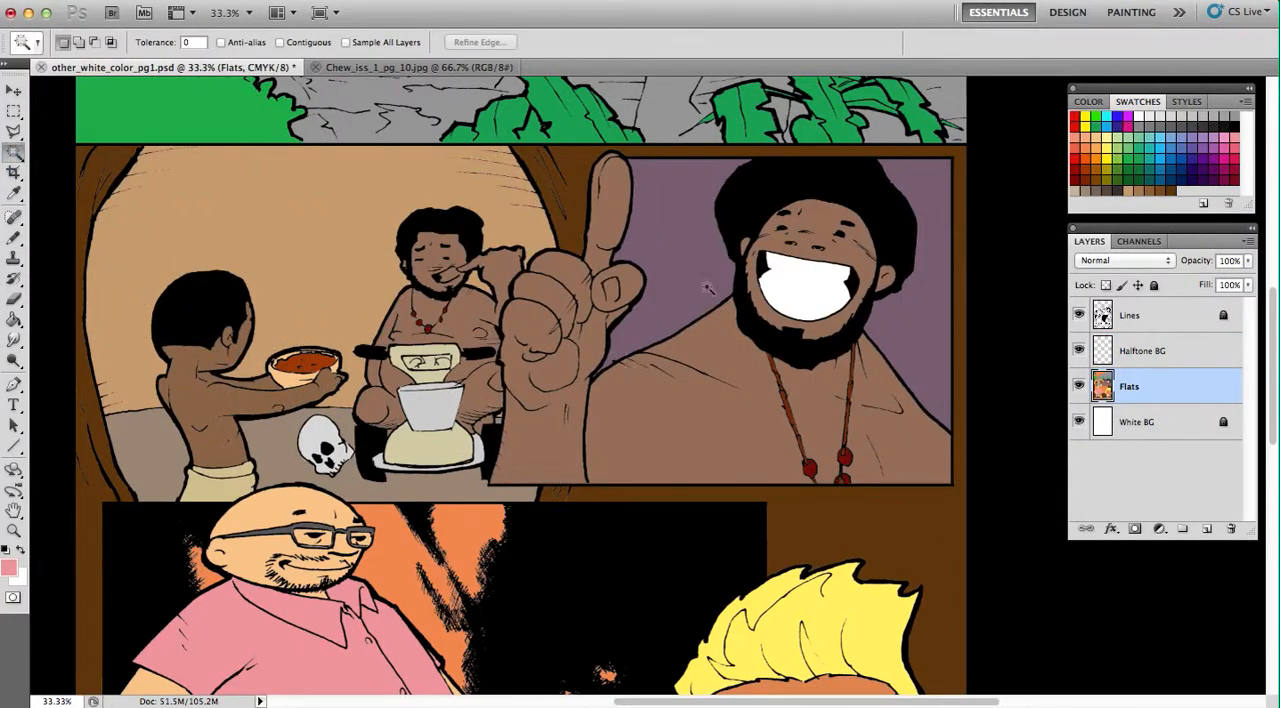
mouse_move(938, 322)
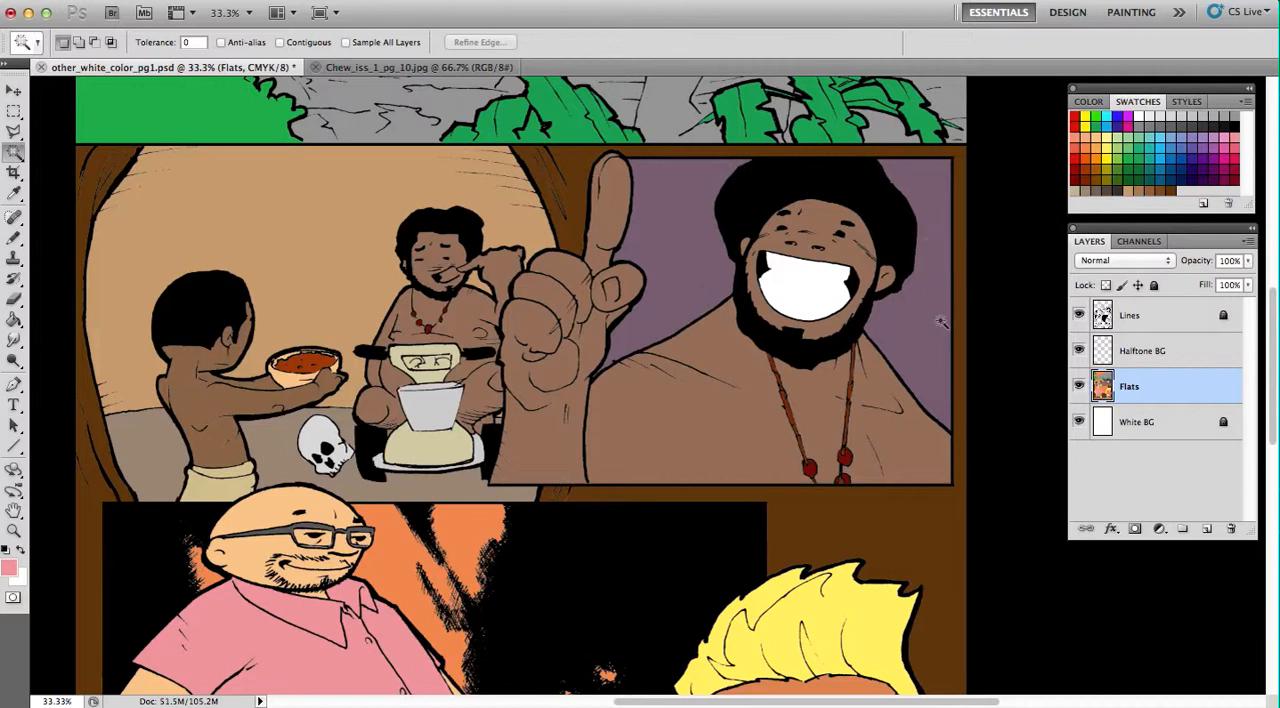
left_click(760, 482)
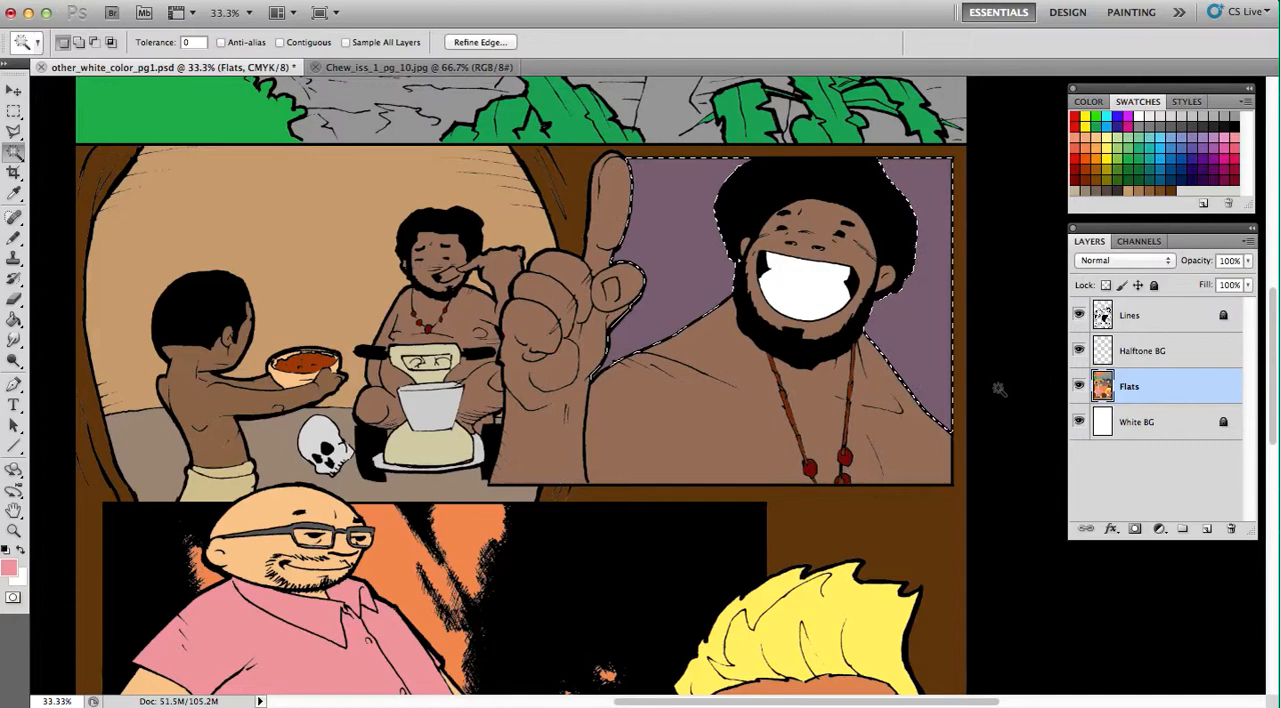
left_click(1078, 316)
type("1600")
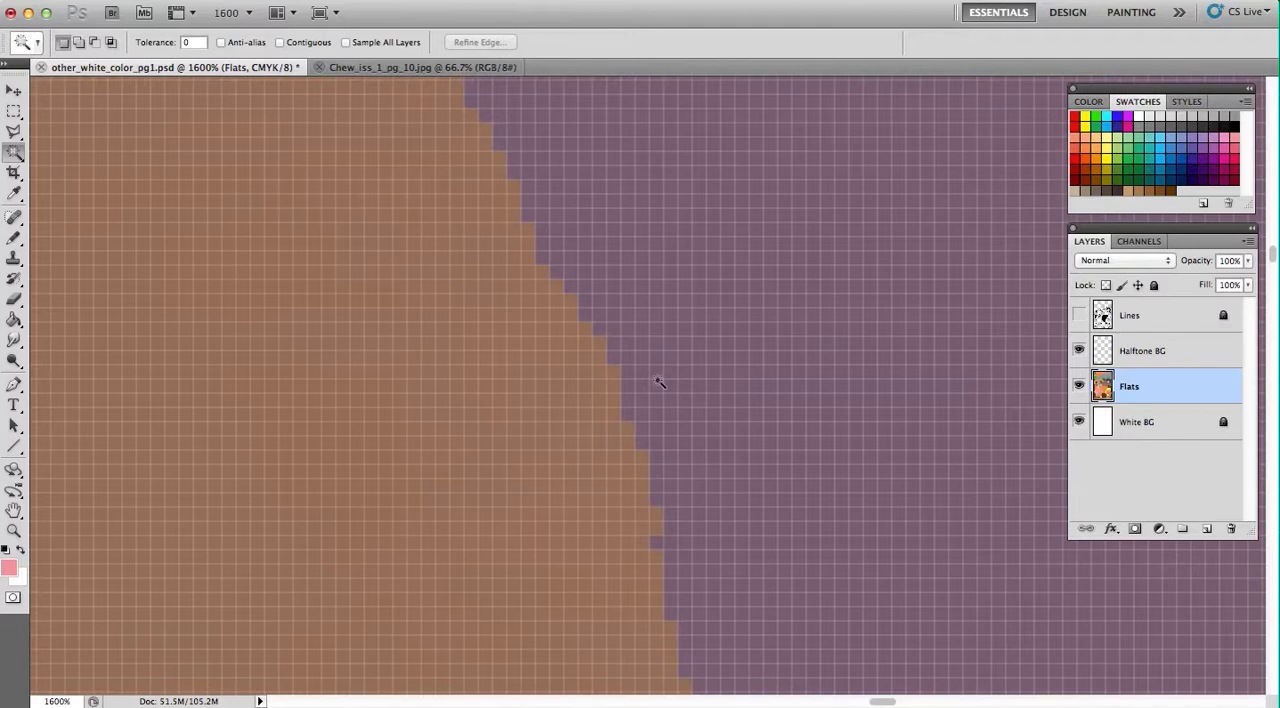
mouse_move(548, 236)
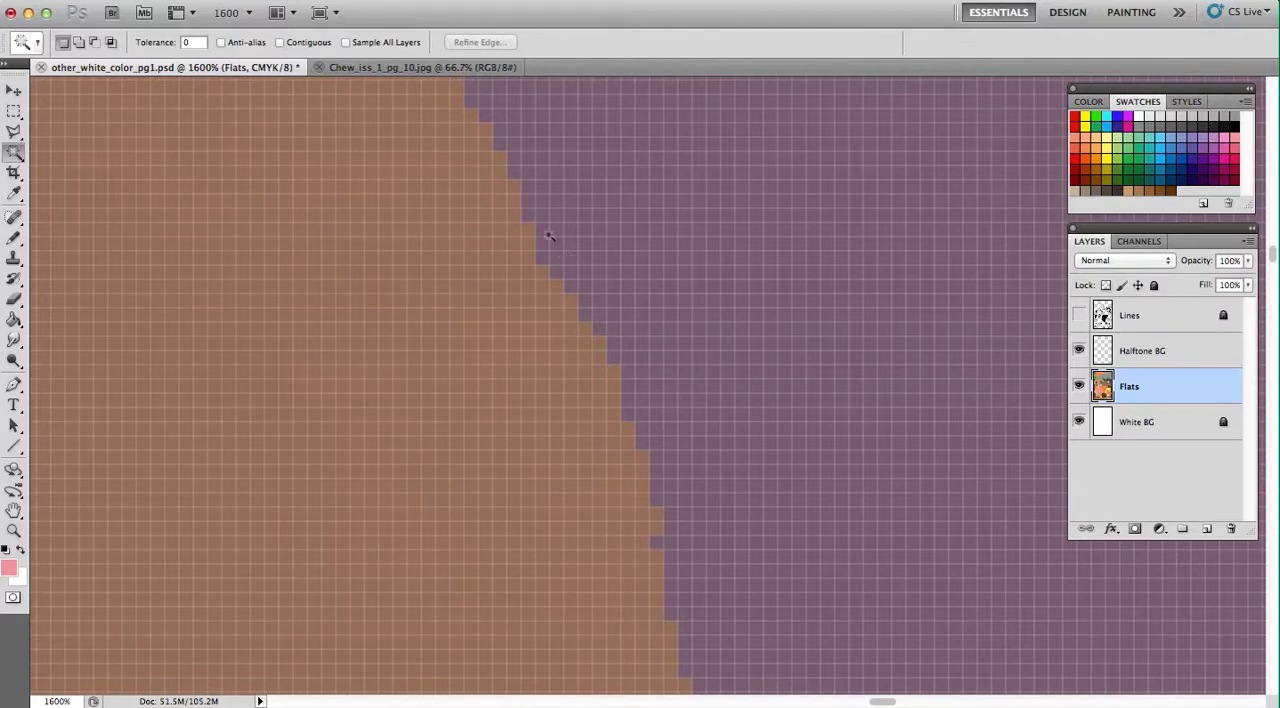
mouse_move(478, 234)
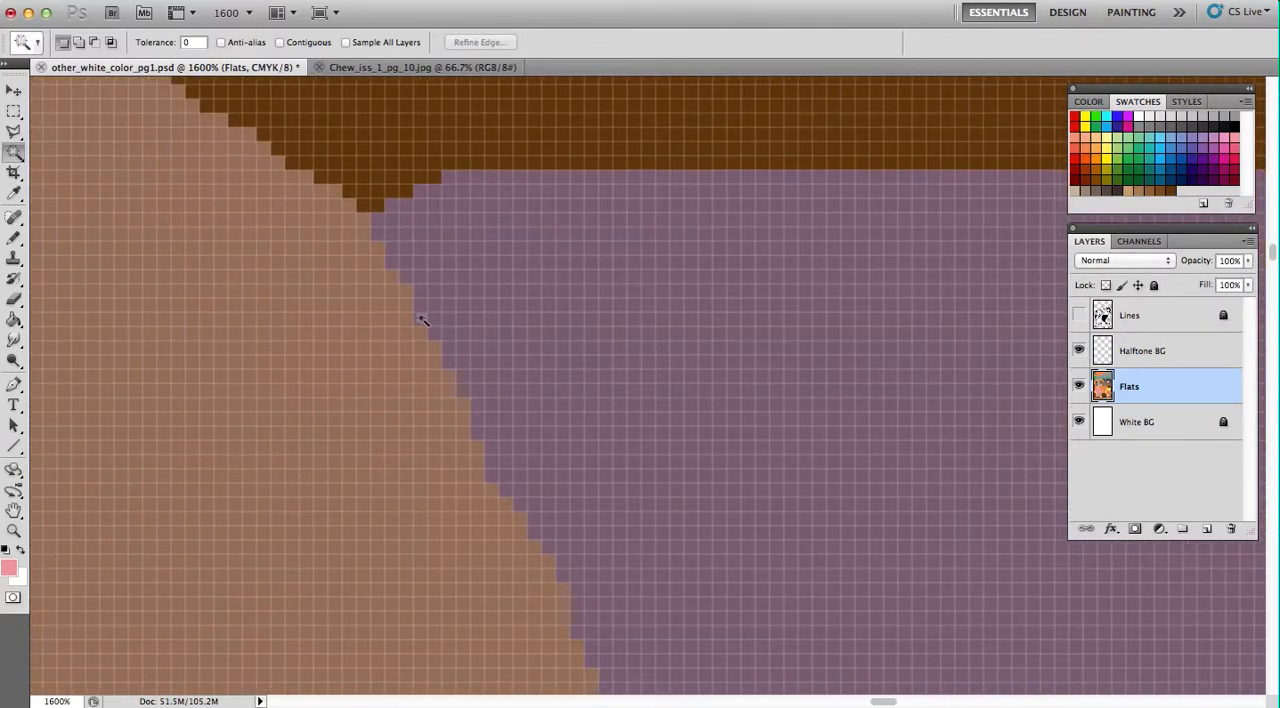
mouse_move(404, 280)
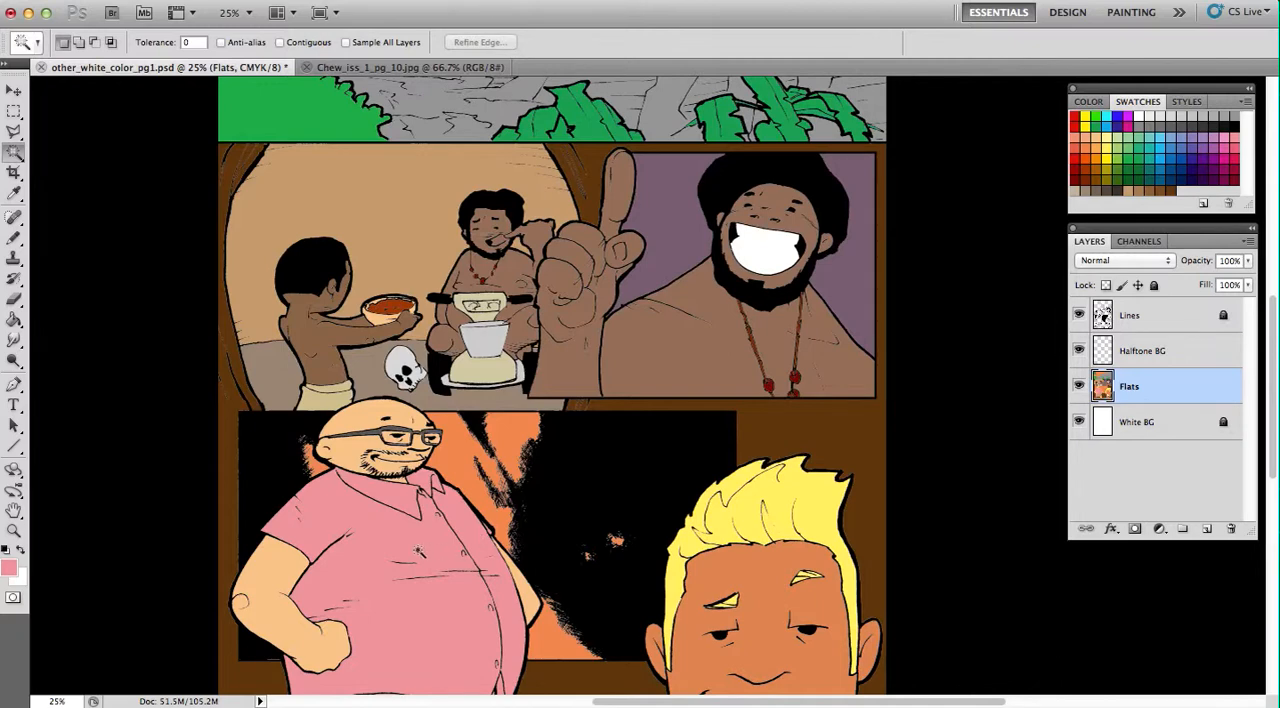
scroll("down", 3)
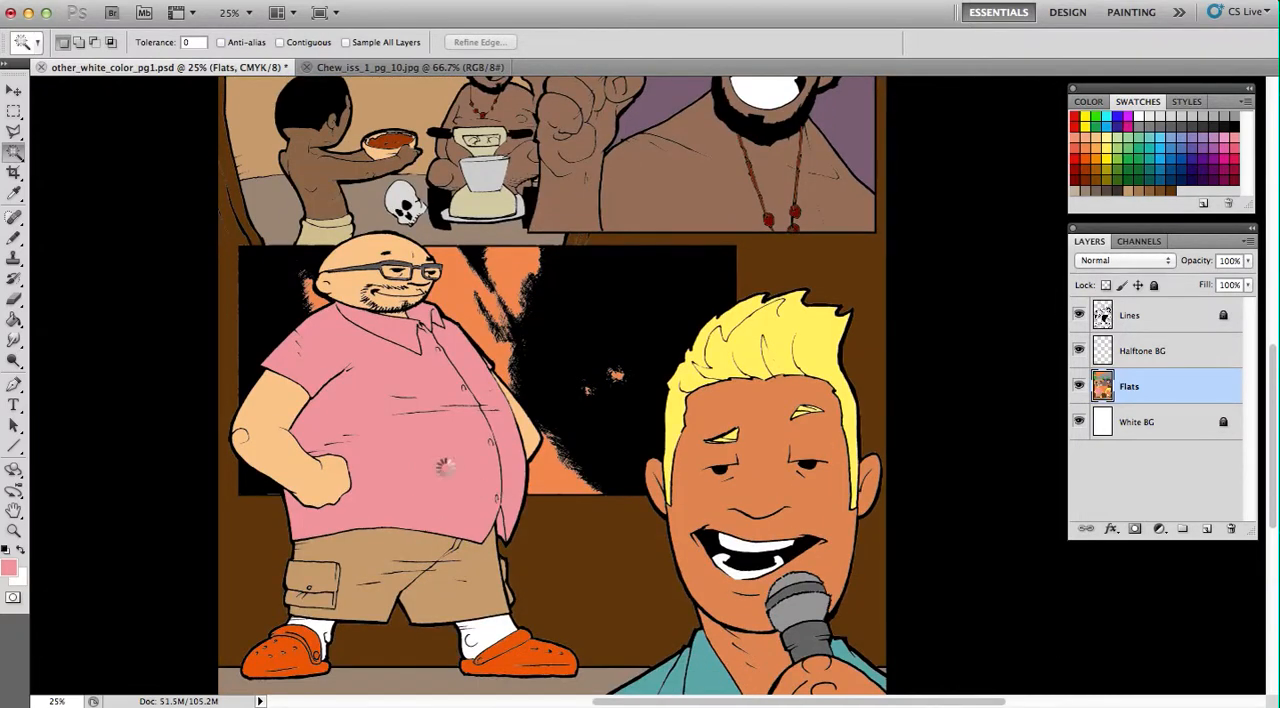
left_click(444, 464)
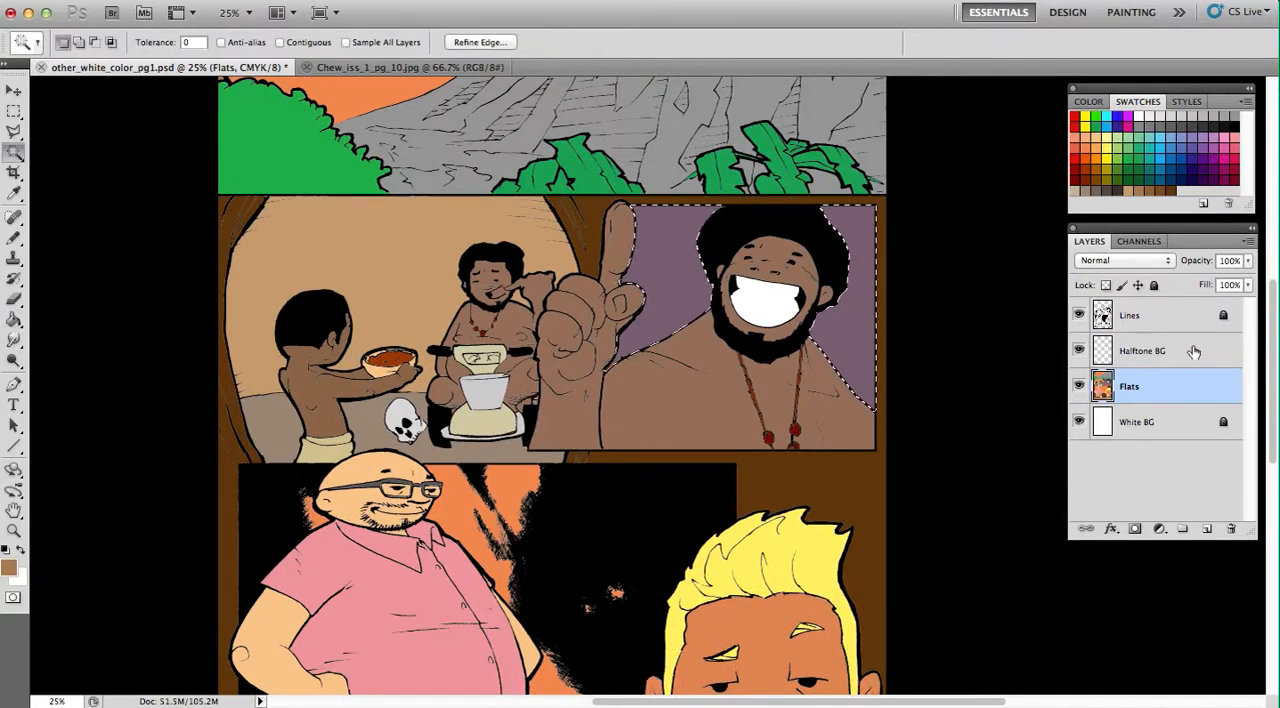
- Stamp blue halftone dots onto the selected purple panel with a halftone dot brush
left_click(1142, 350)
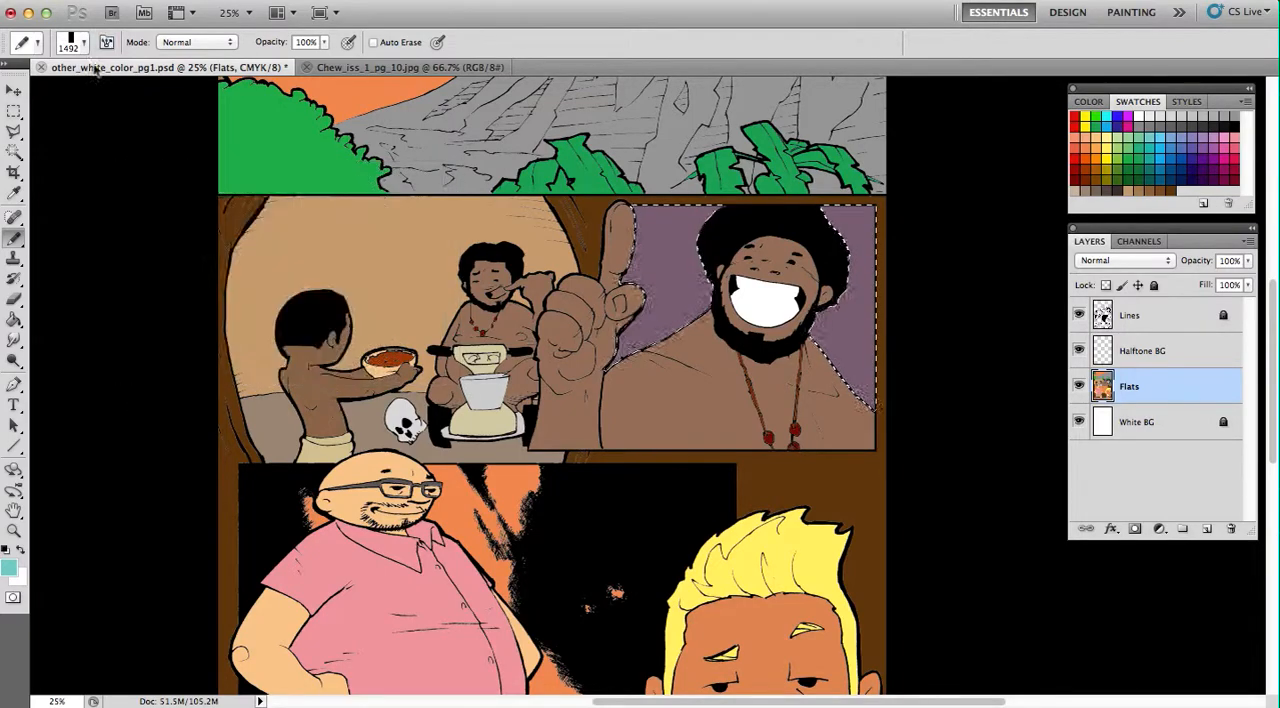
left_click(88, 42)
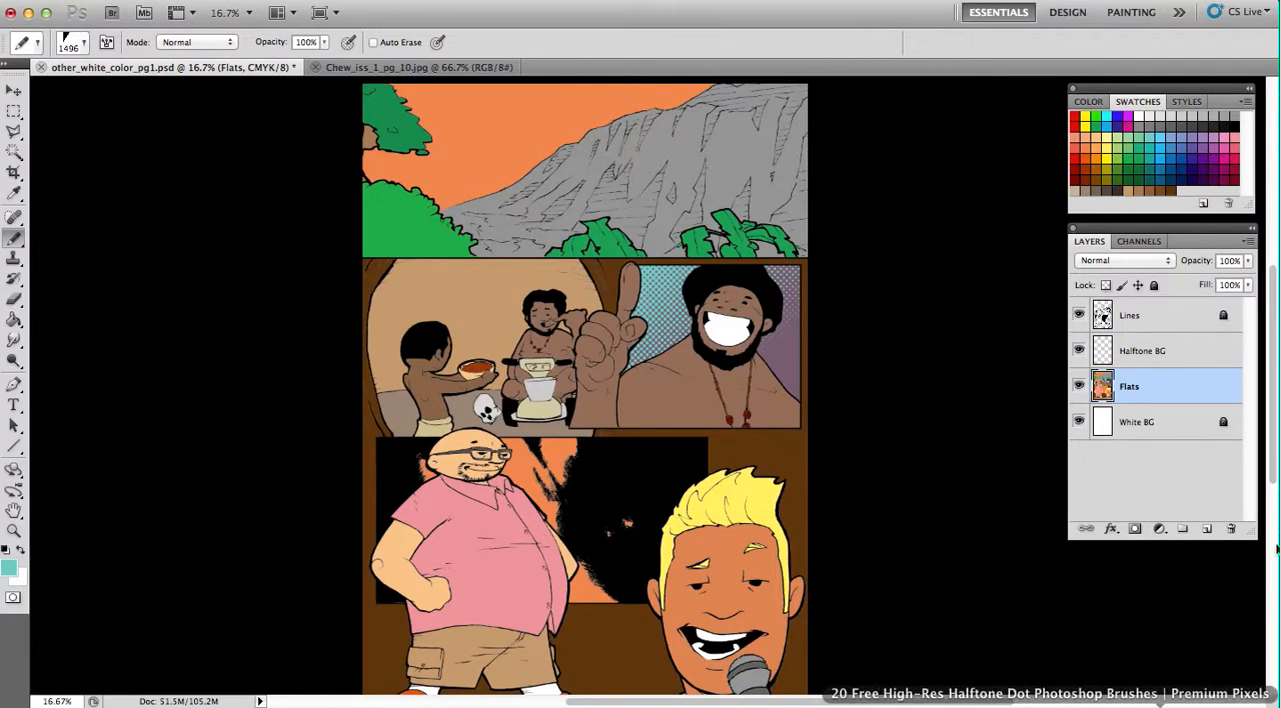
mouse_move(1148, 388)
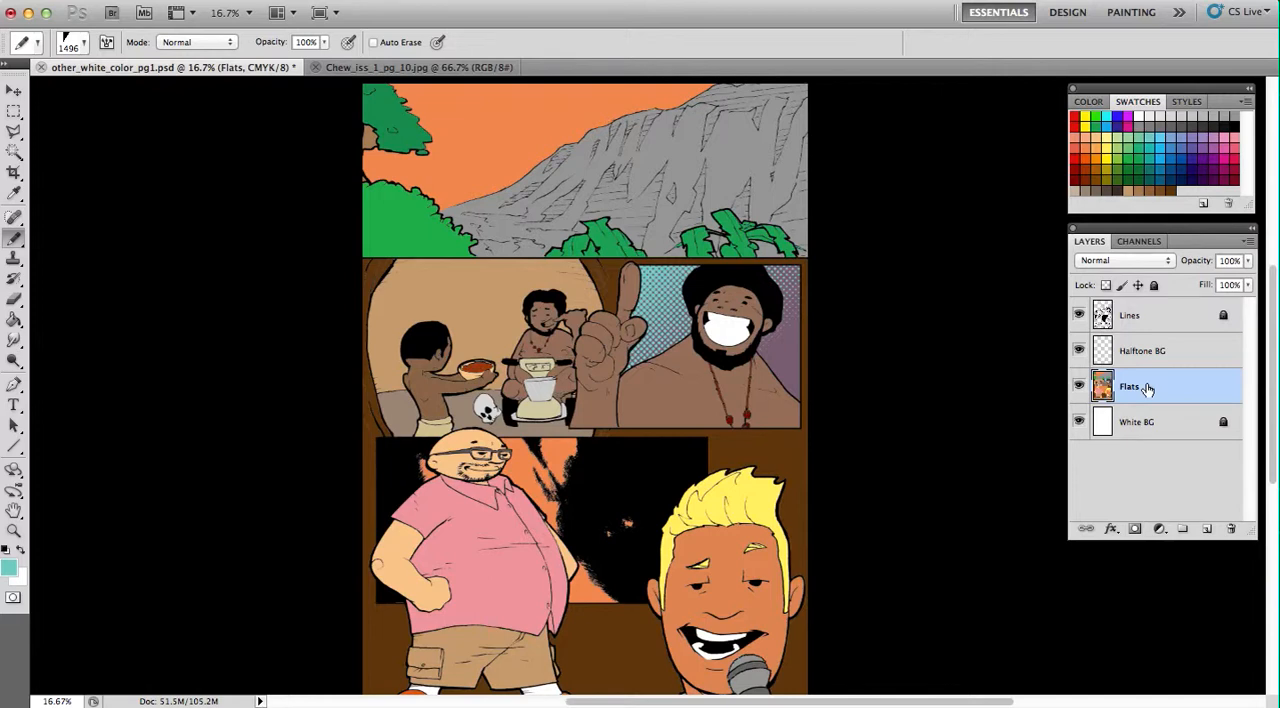
mouse_move(1158, 350)
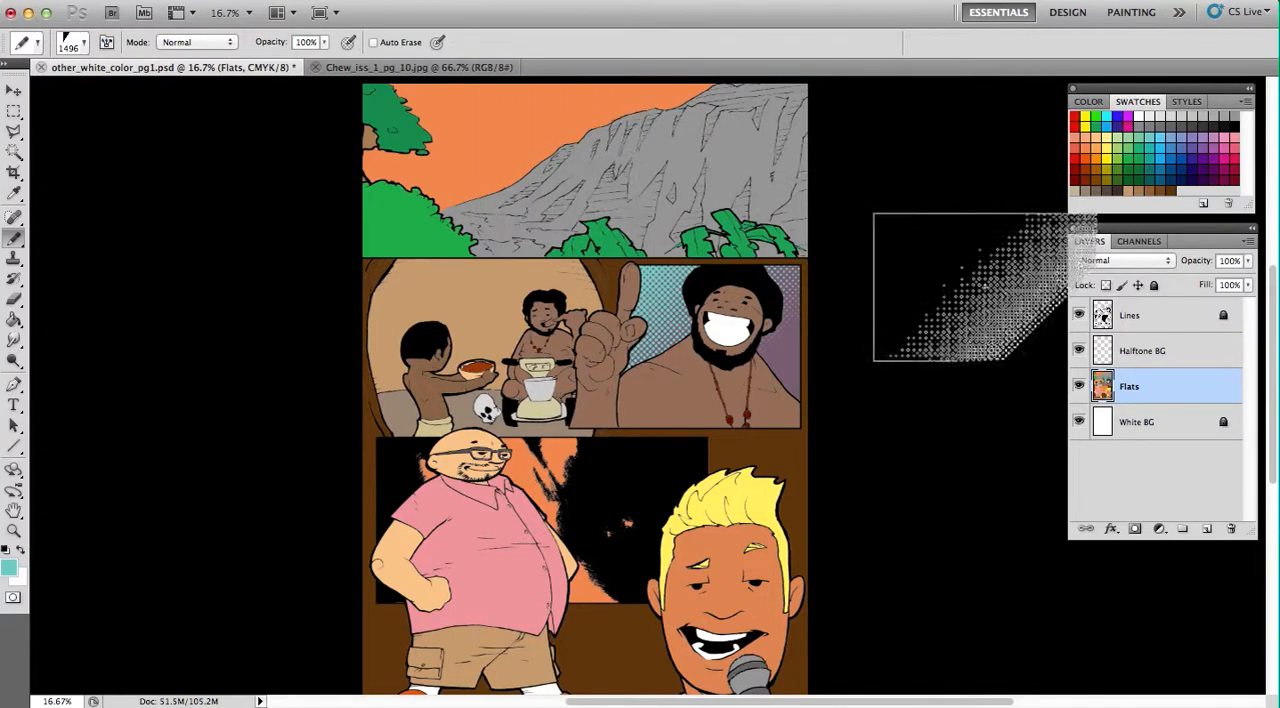
left_click(1144, 350)
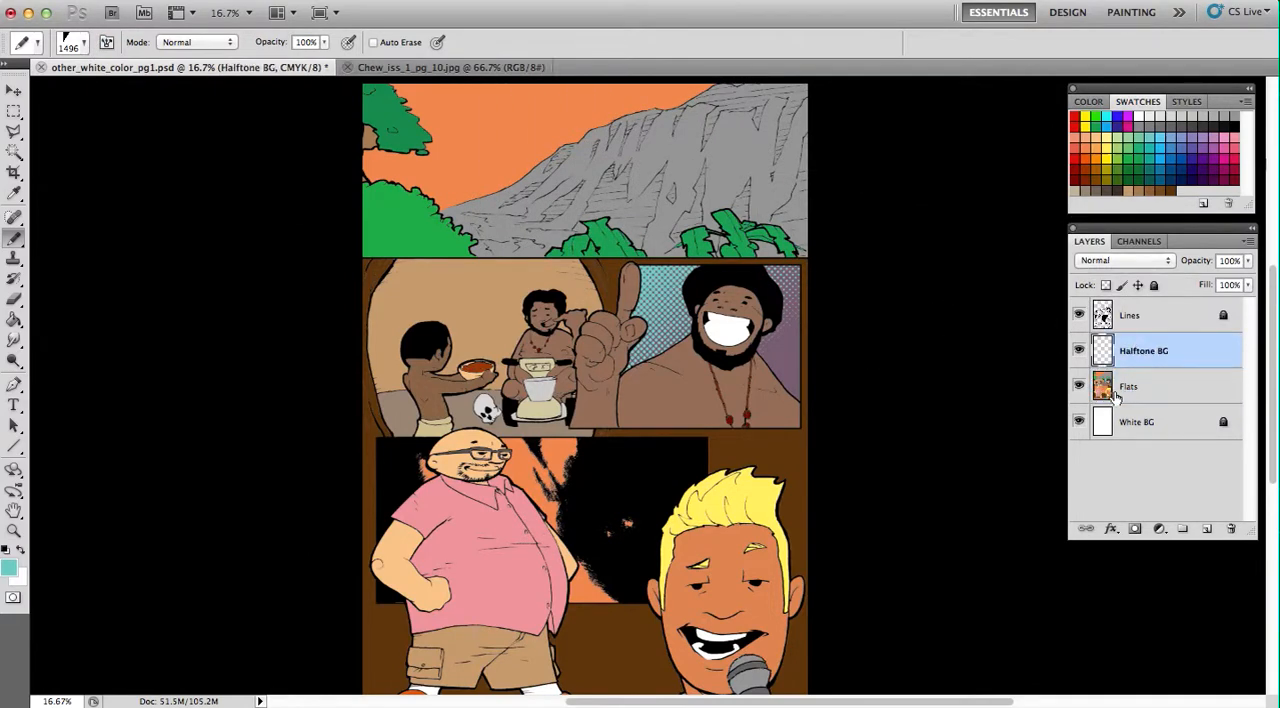
left_click(1130, 386)
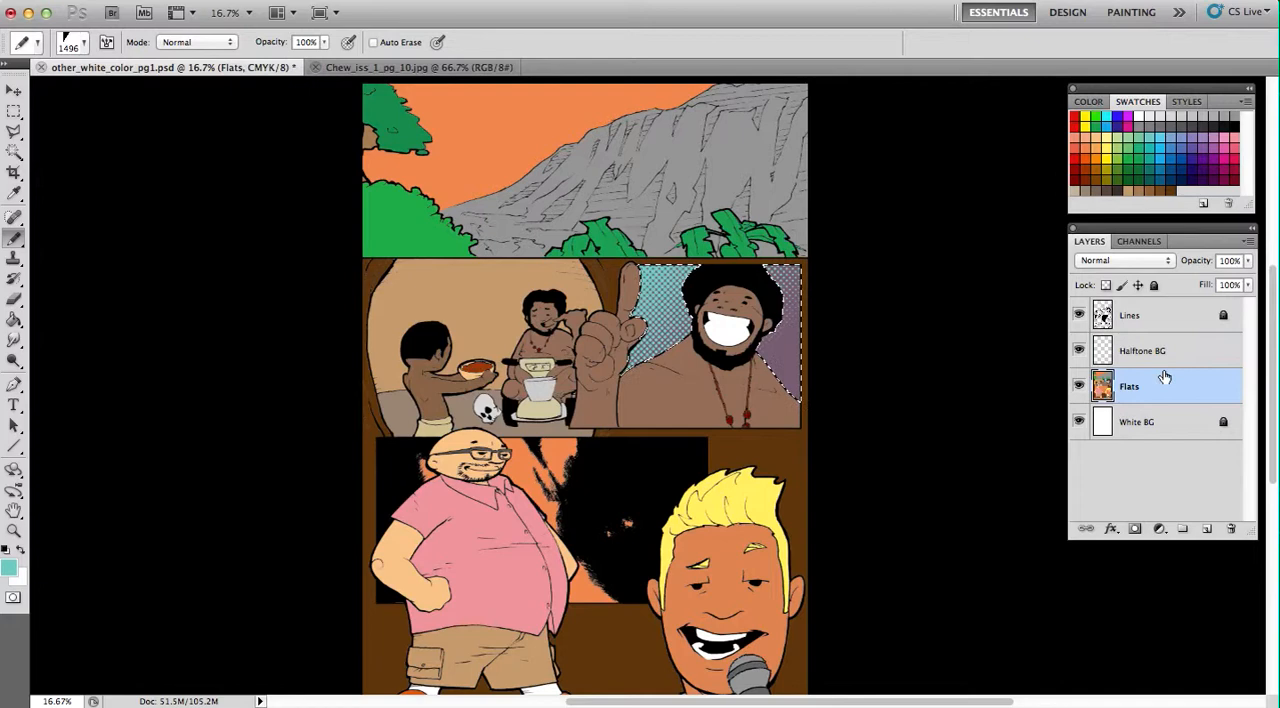
left_click(1142, 352)
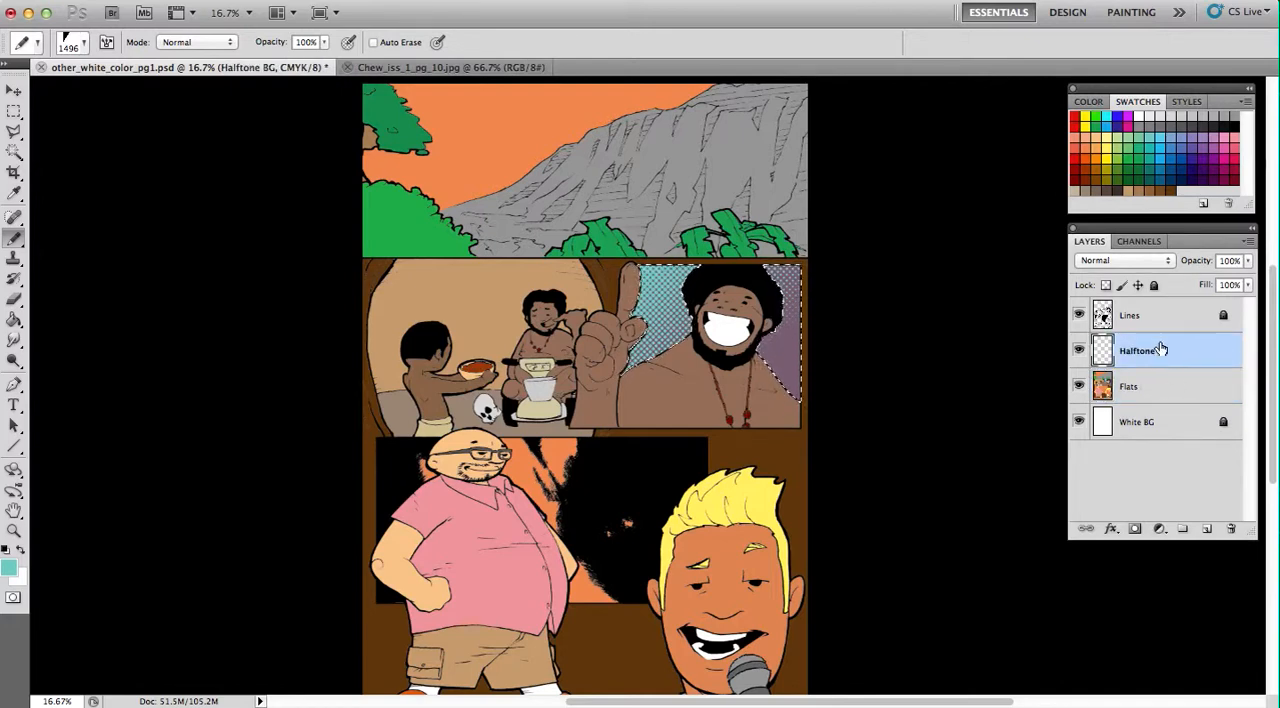
double_click(1136, 350)
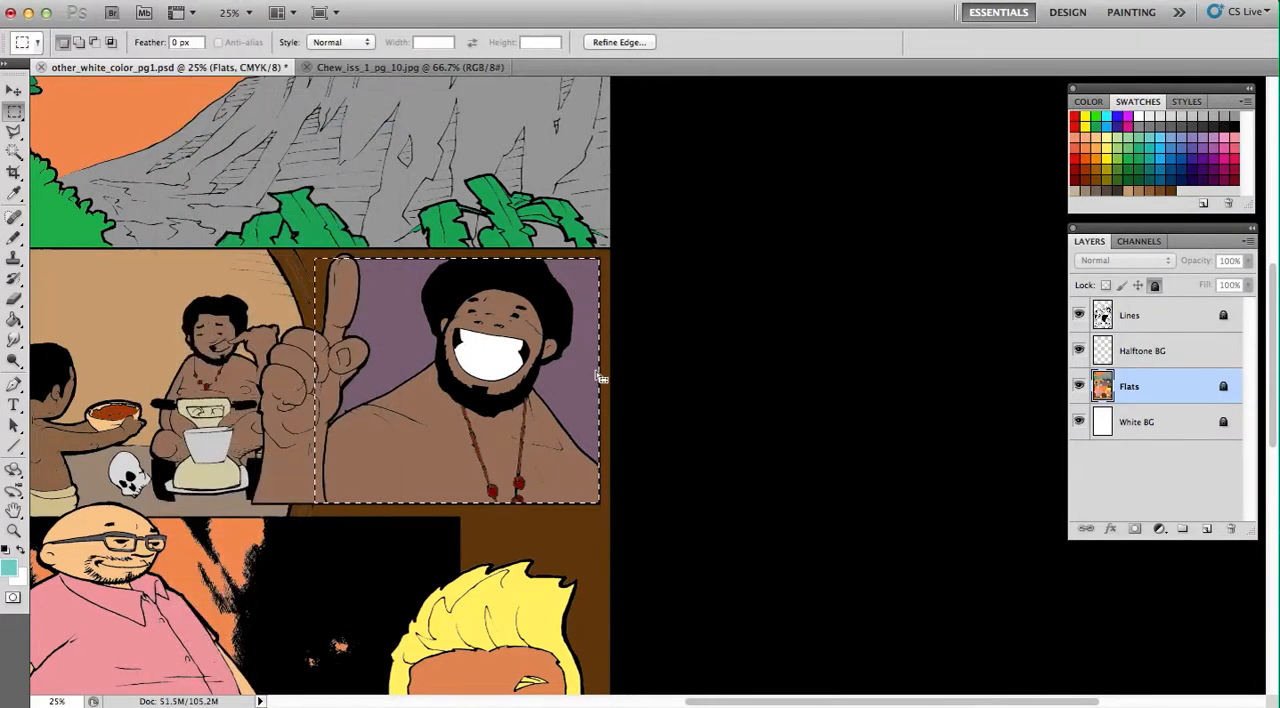
- Bring up the File menu after clearing the trial dots from the panel
left_click(112, 10)
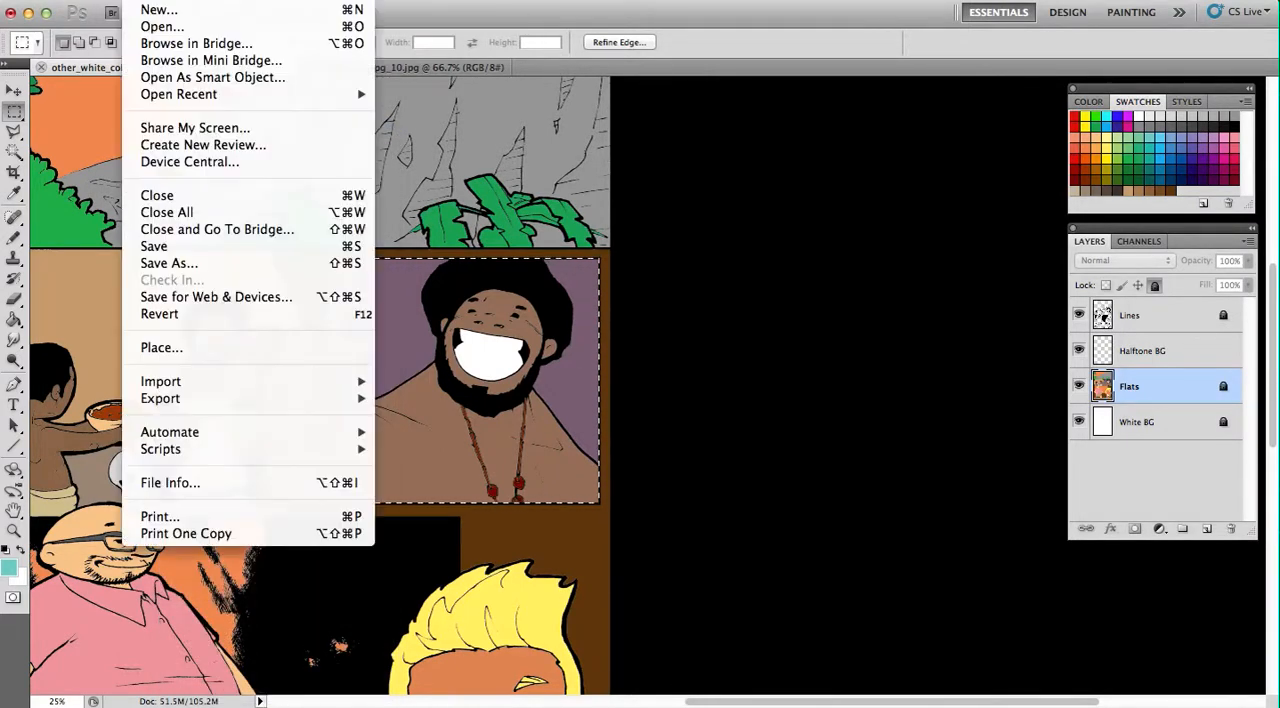
- Create a new 1280 × 1104 px, 300 ppi grayscale document named Halftone Dot Page Extravaganza
left_click(158, 8)
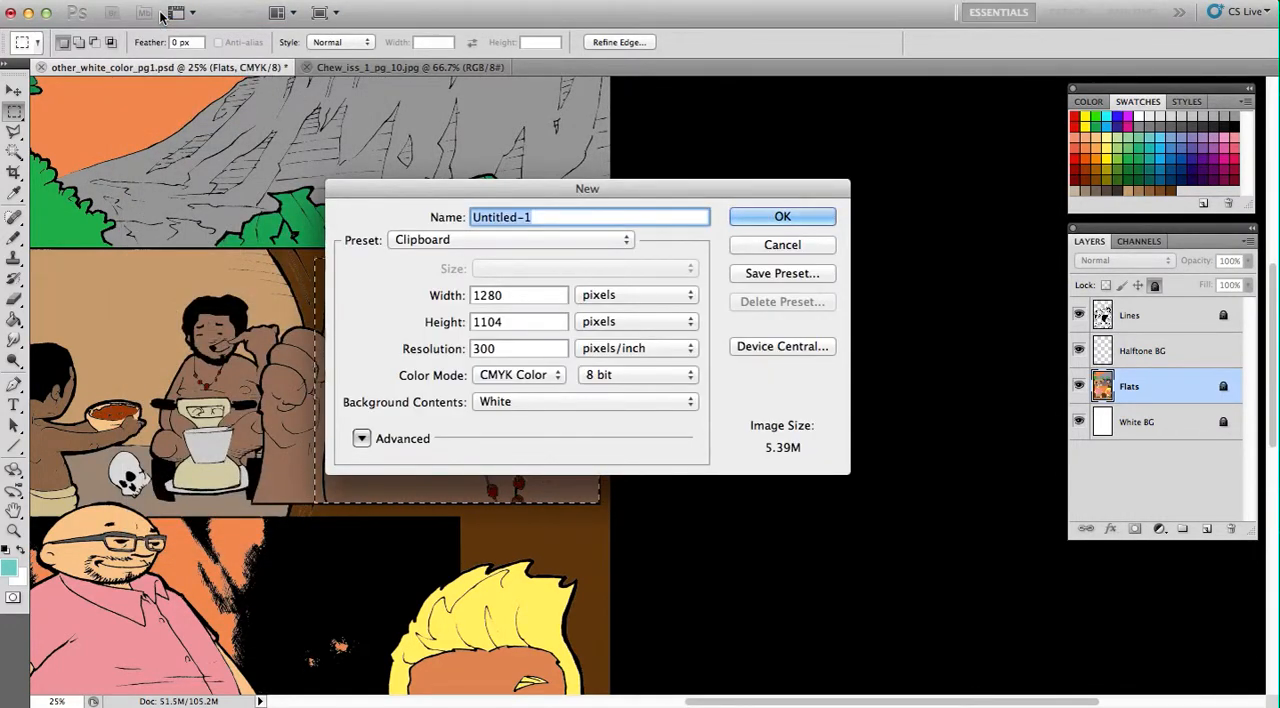
mouse_move(378, 152)
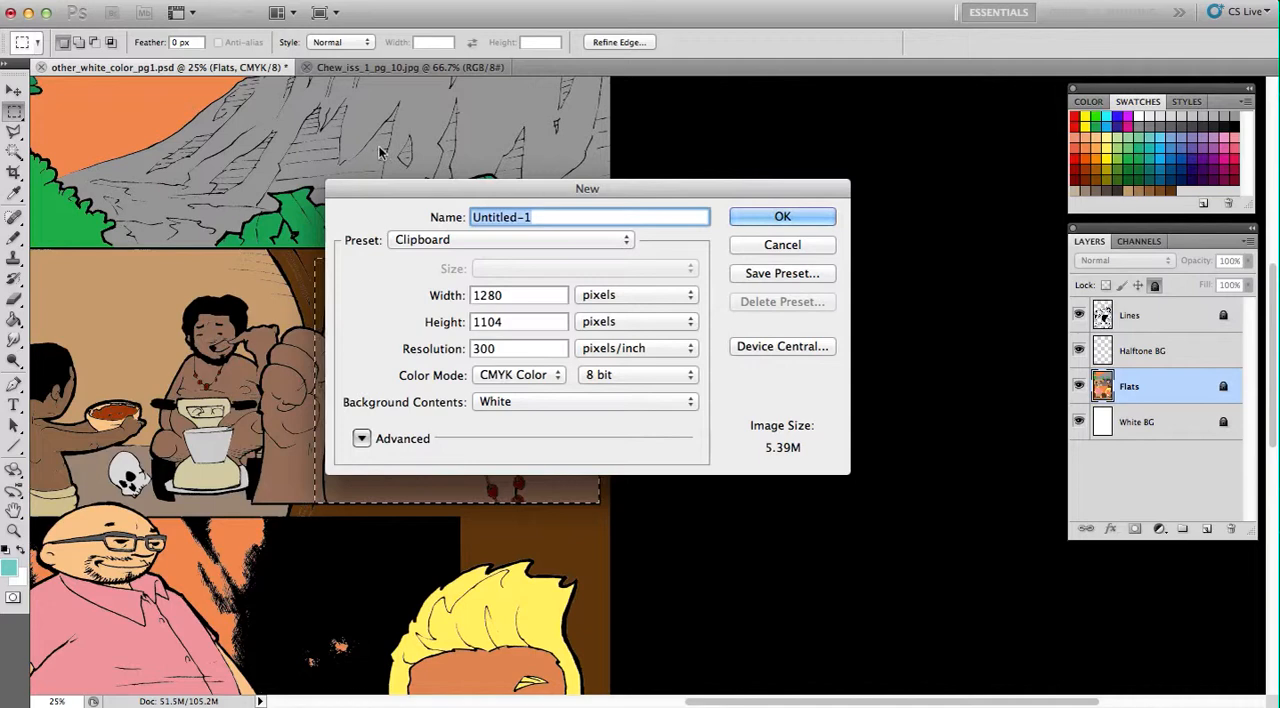
left_click(518, 294)
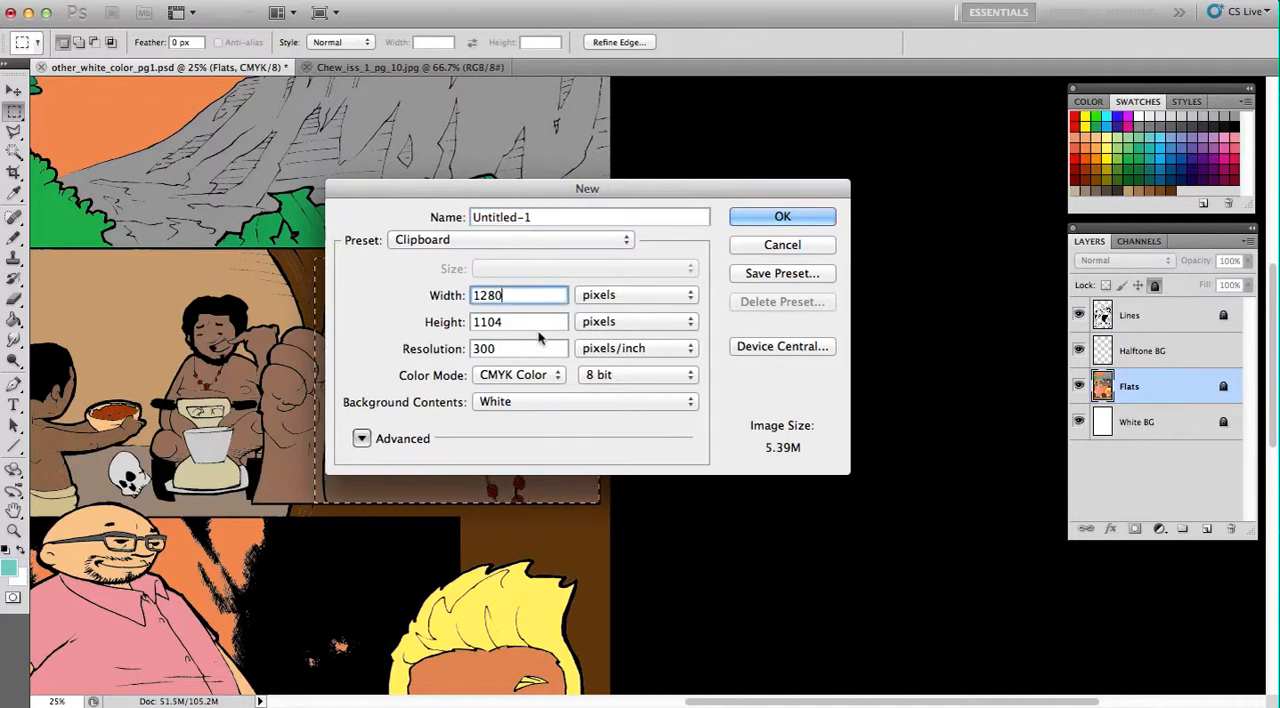
left_click(518, 320)
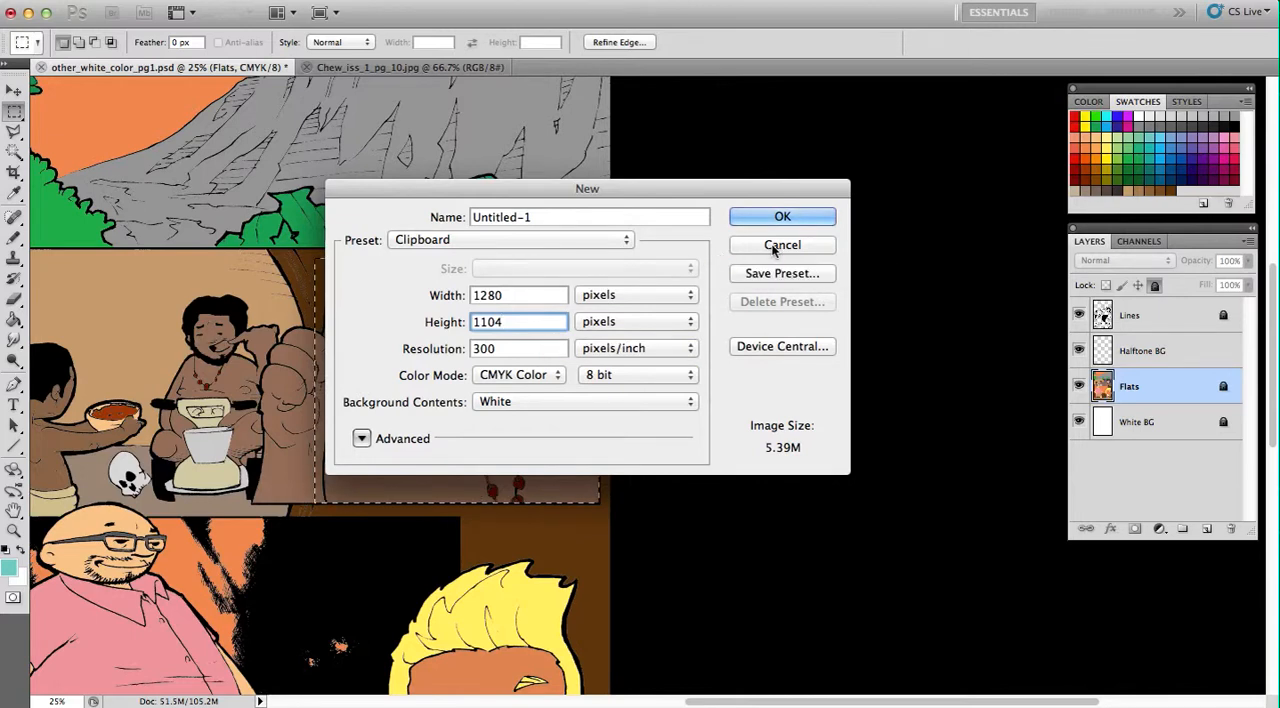
left_click(518, 374)
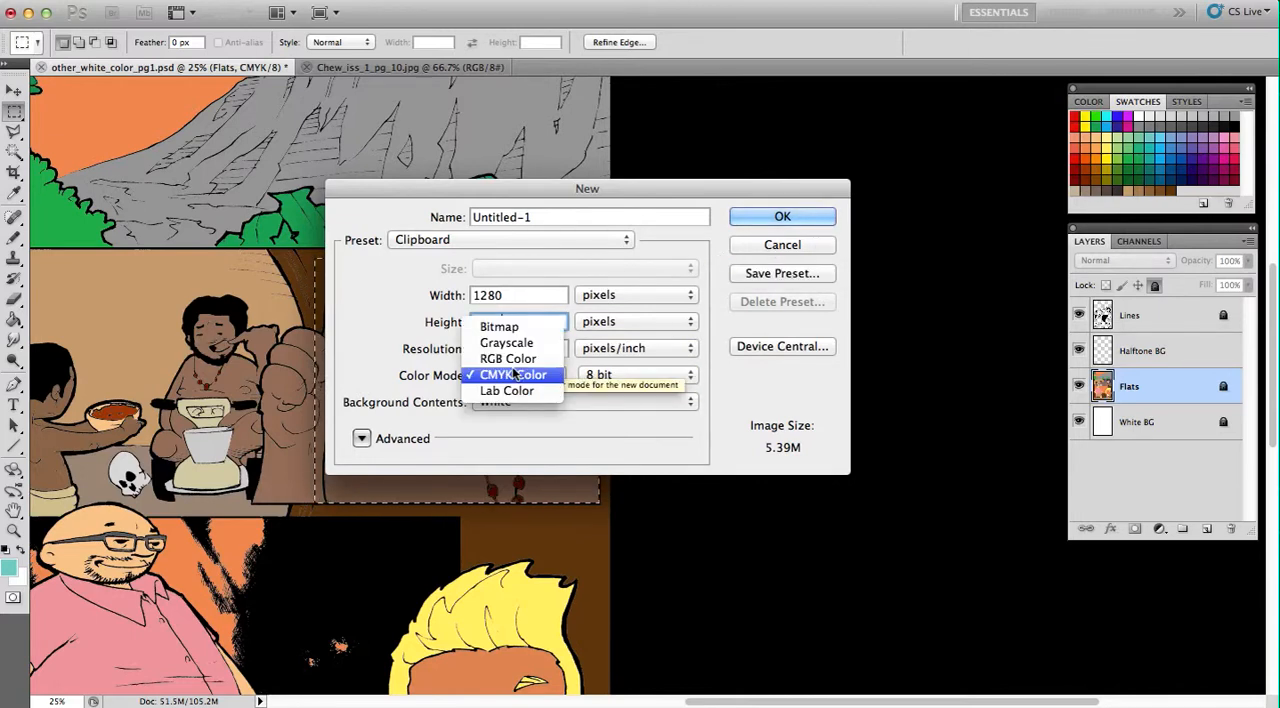
mouse_move(508, 344)
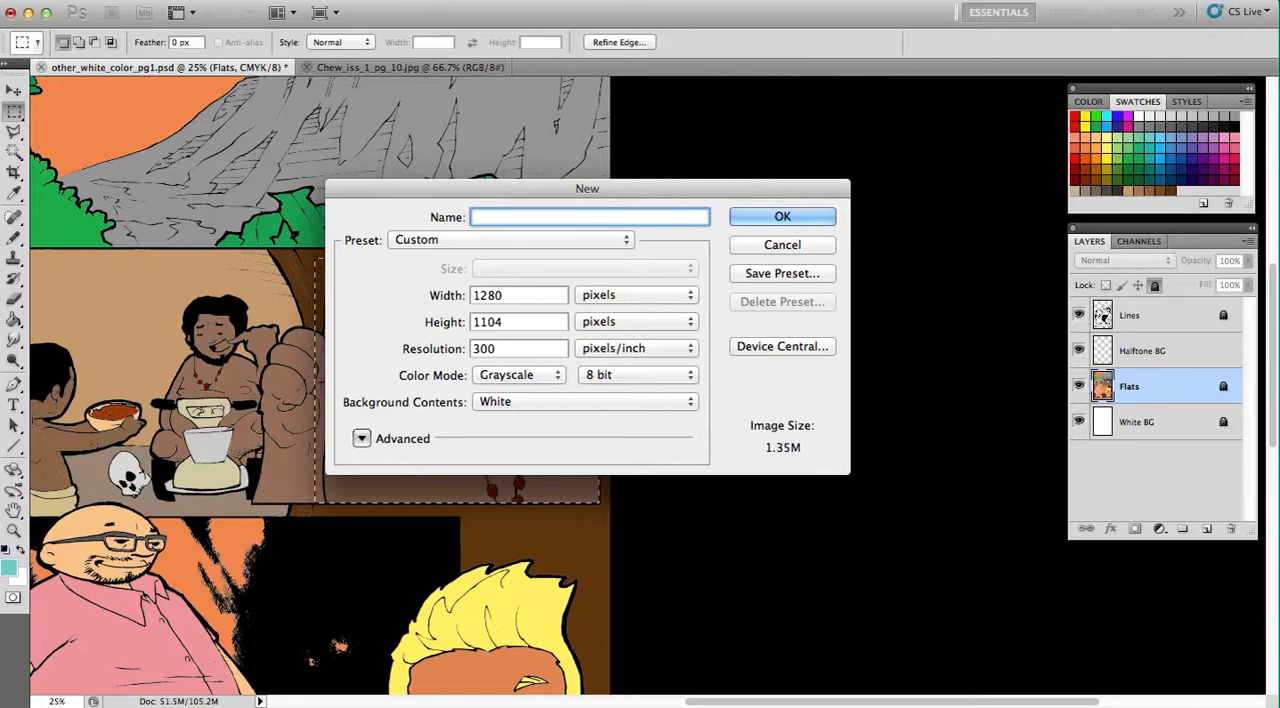
type("Halftone Dot Page Extravanga")
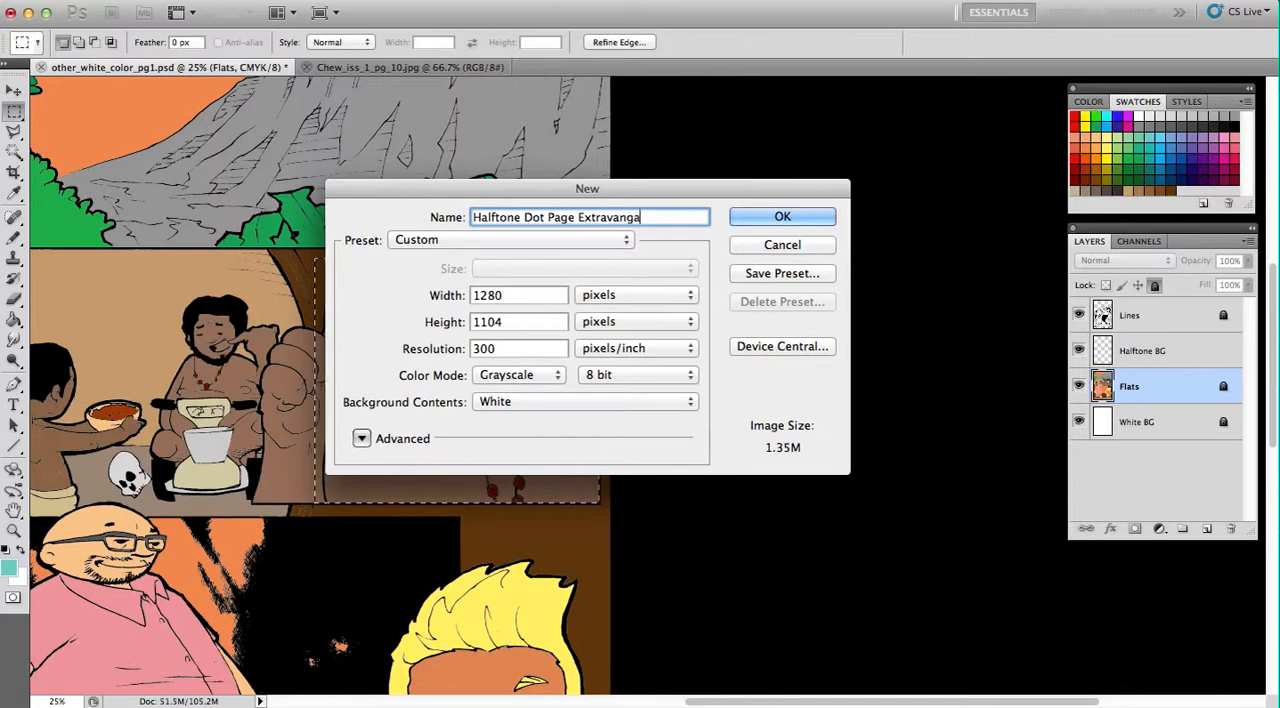
type("nza")
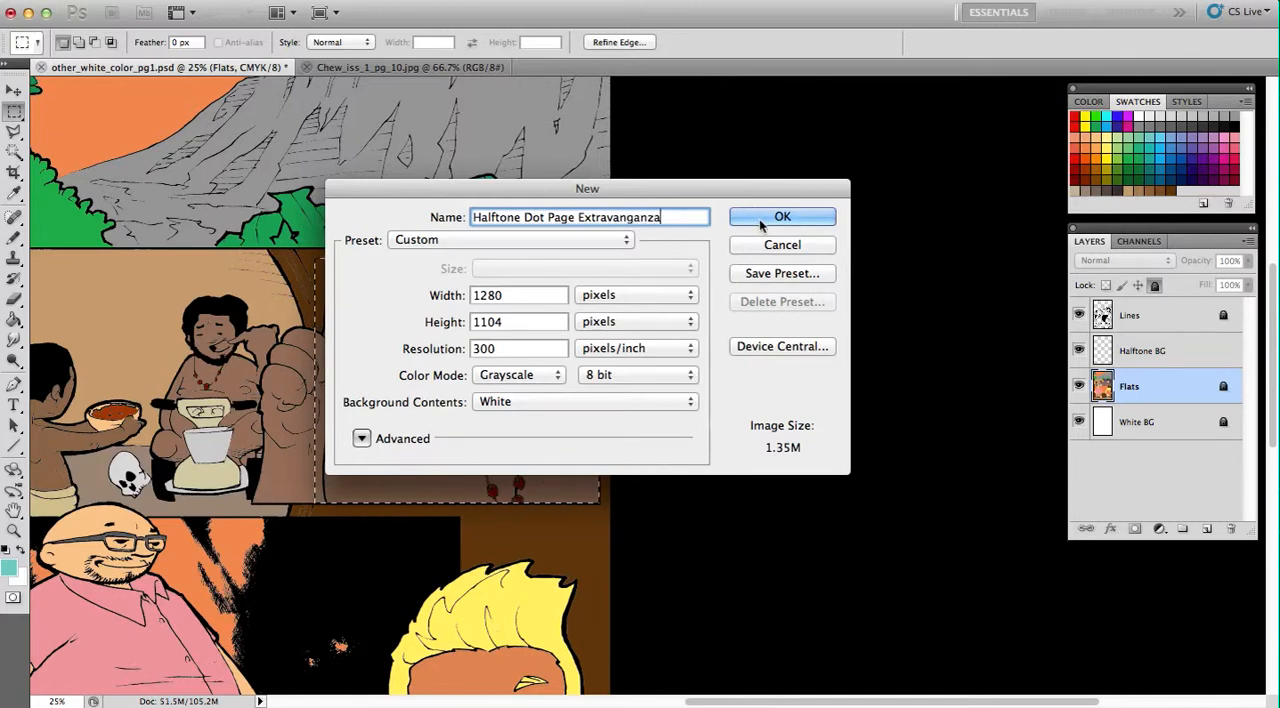
left_click(782, 216)
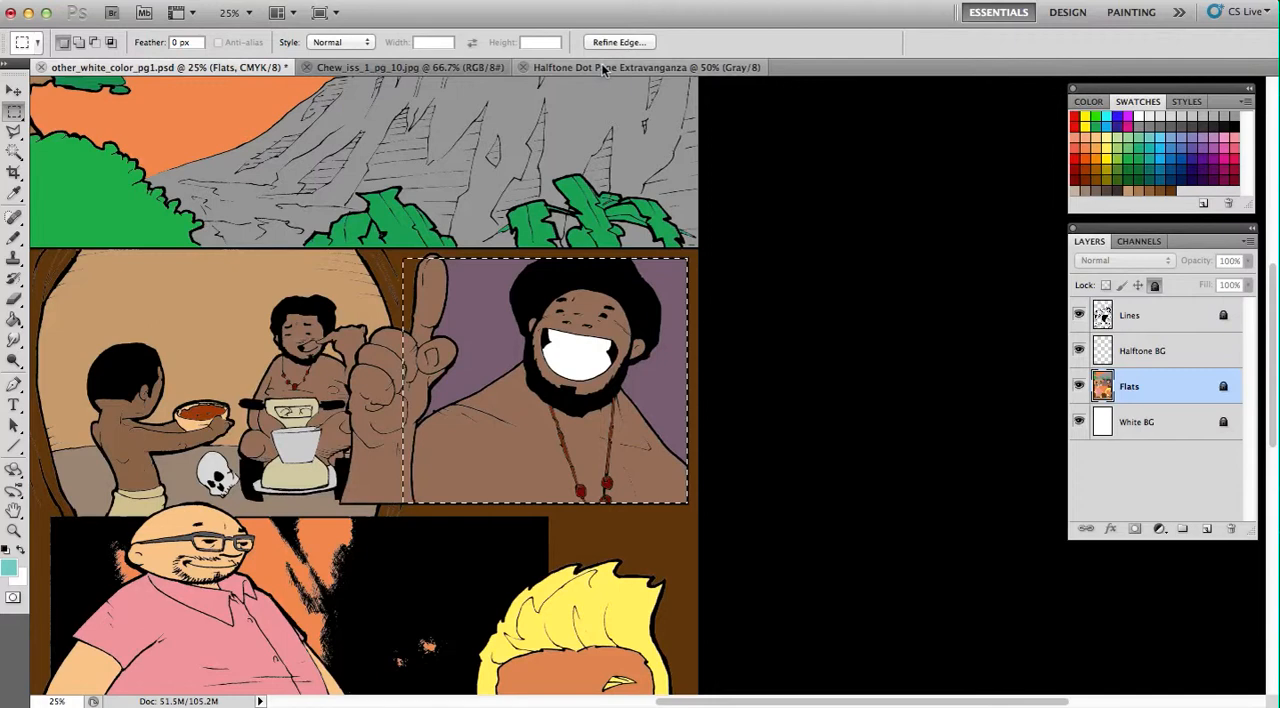
- Fill the new Halftone Dot Page Extravaganza canvas with solid mid-grey using the Paint Bucket
left_click(646, 68)
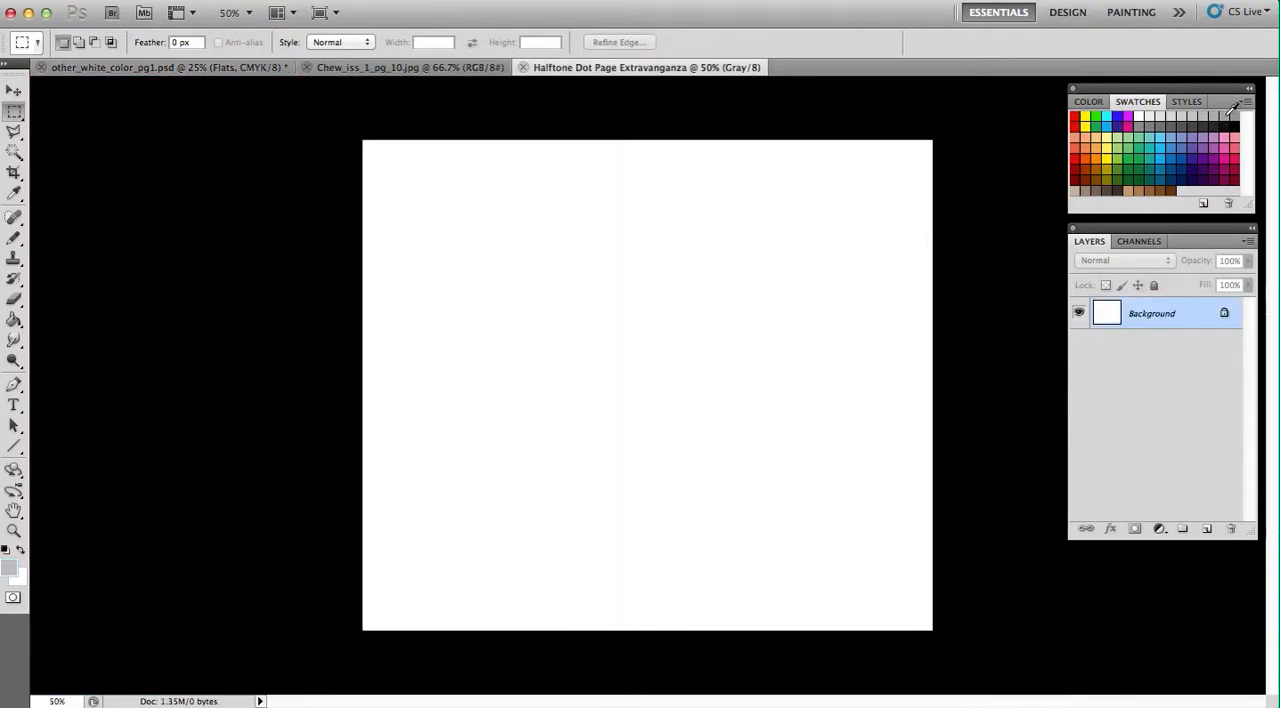
mouse_move(770, 178)
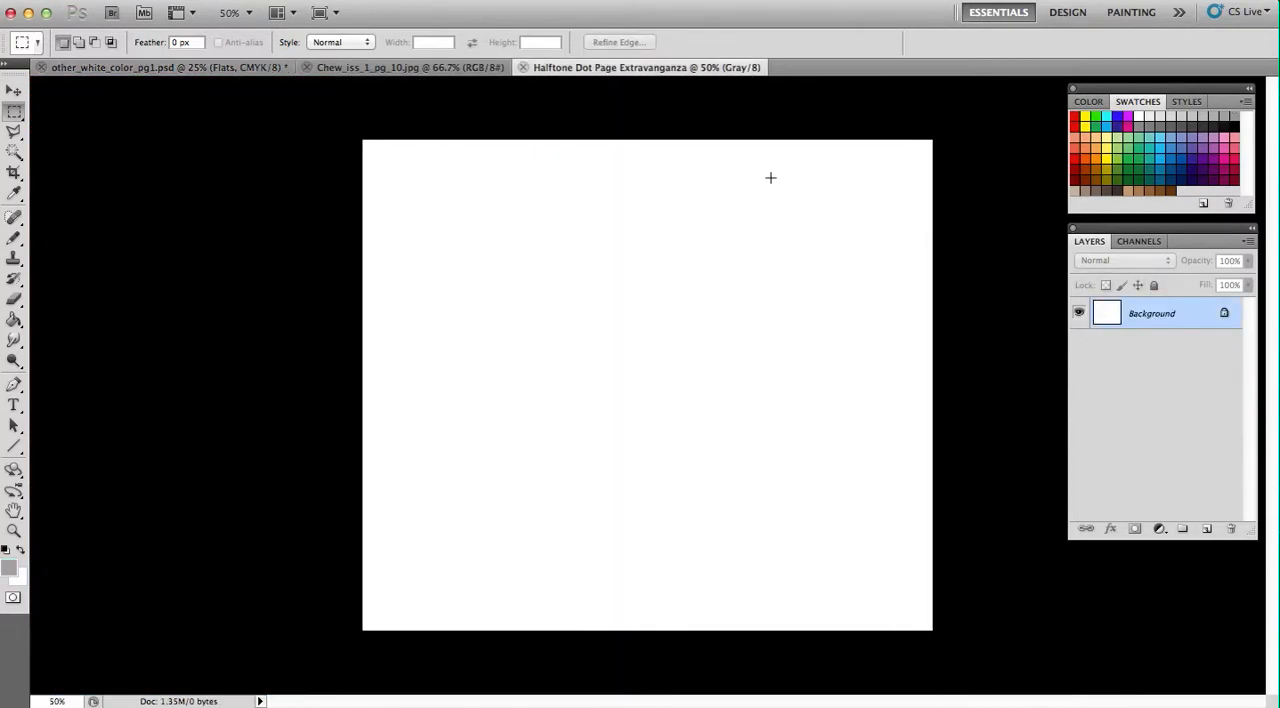
left_click(14, 320)
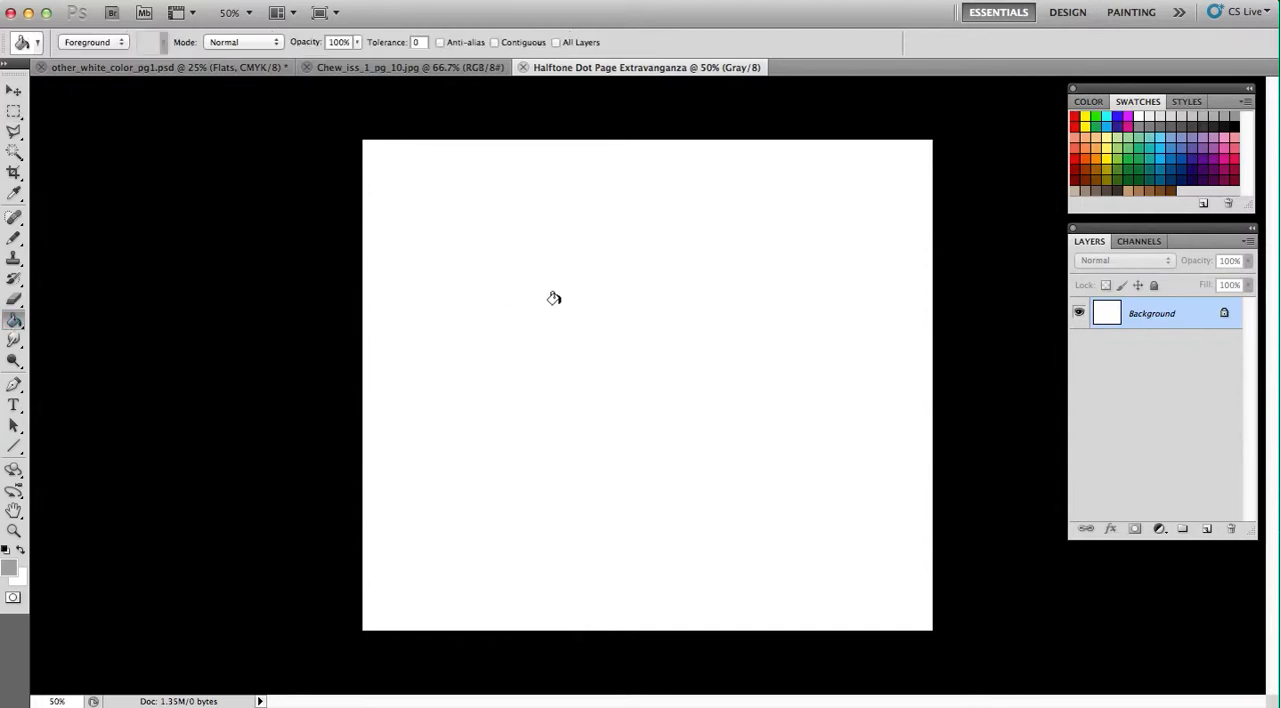
left_click(554, 304)
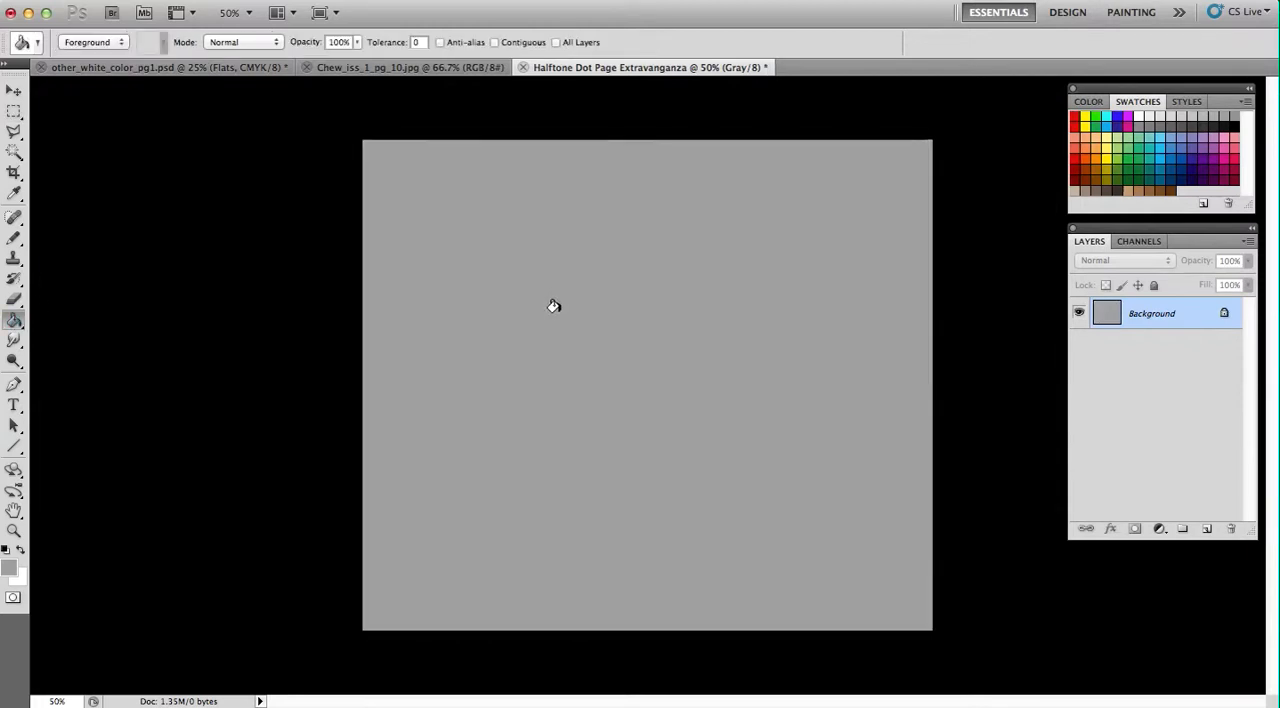
mouse_move(156, 190)
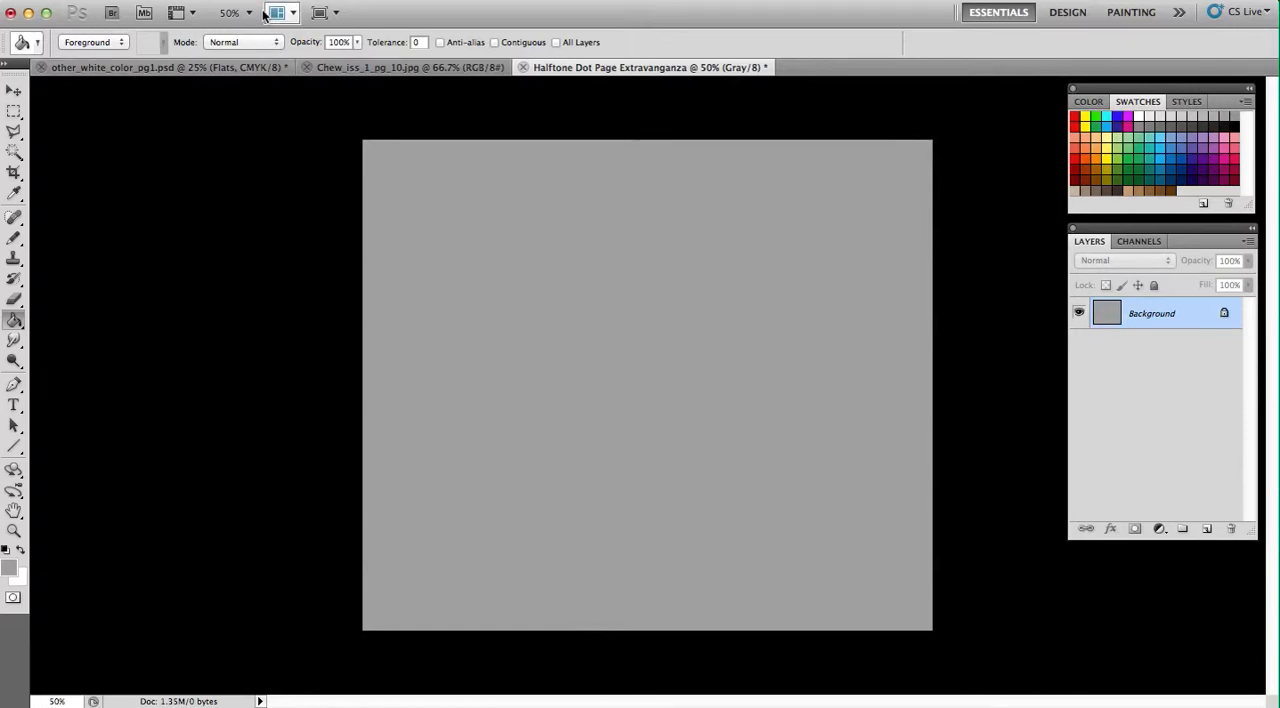
mouse_move(276, 12)
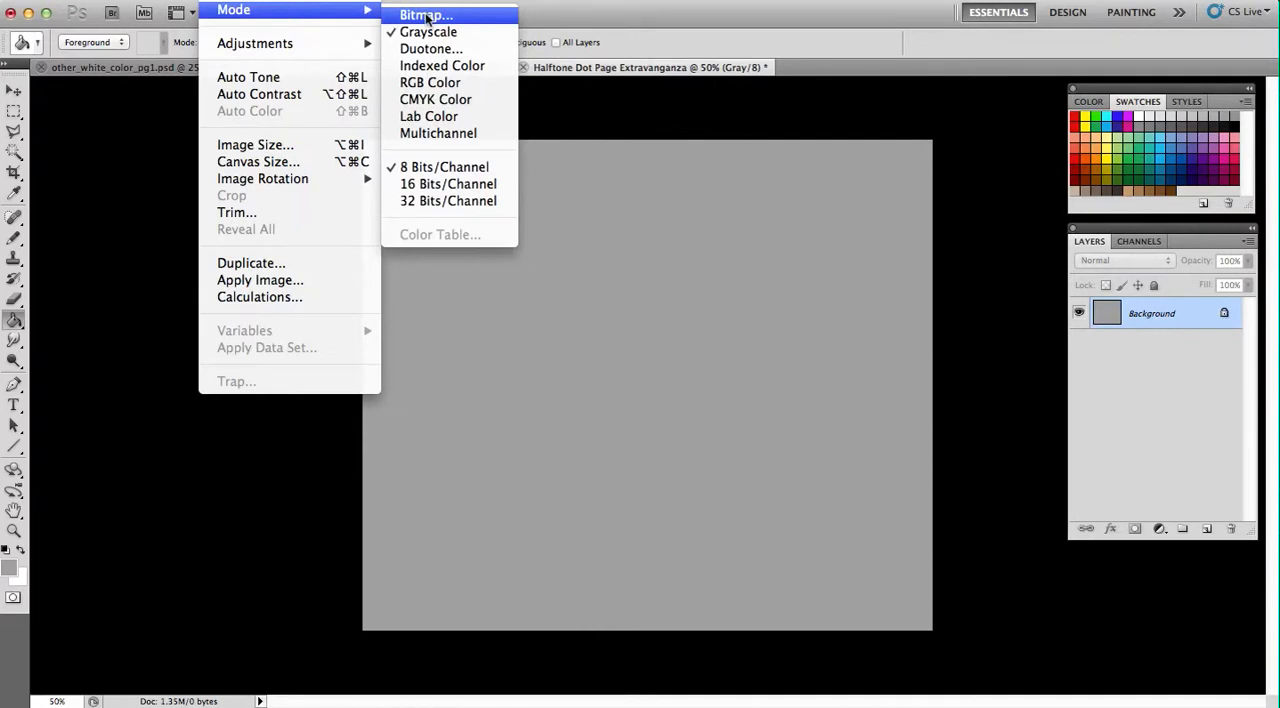
left_click(424, 16)
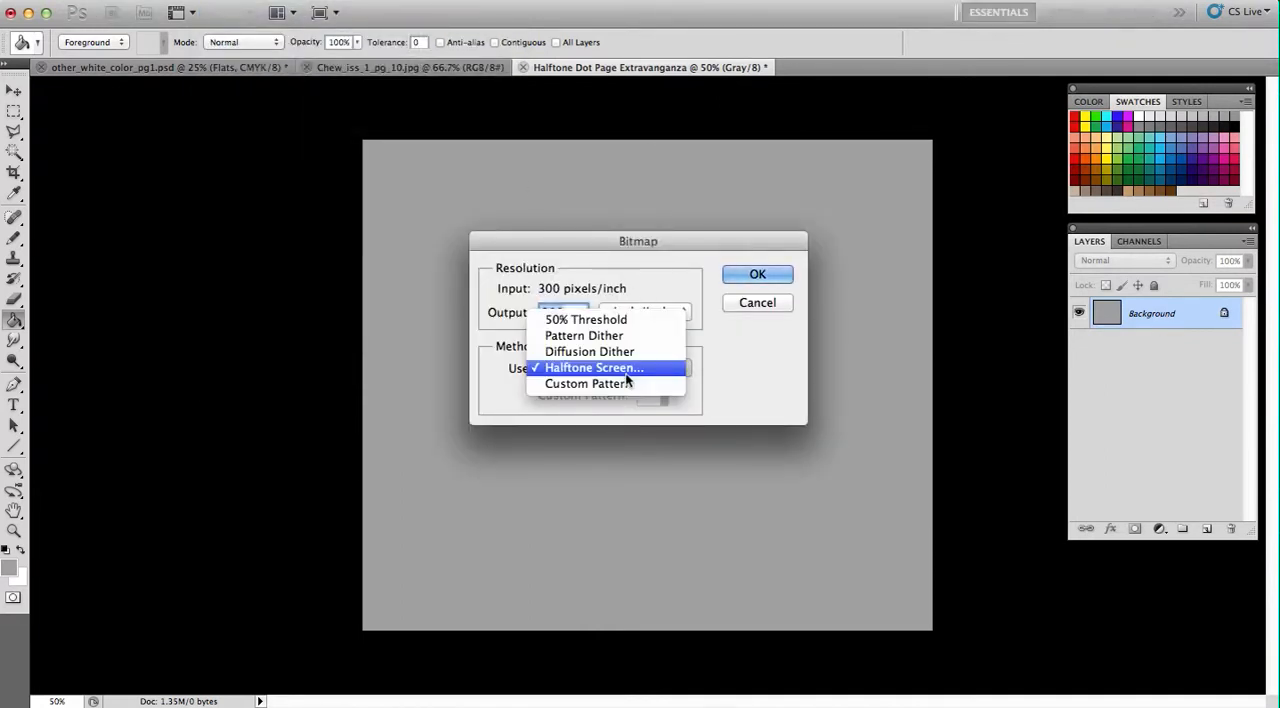
left_click(592, 368)
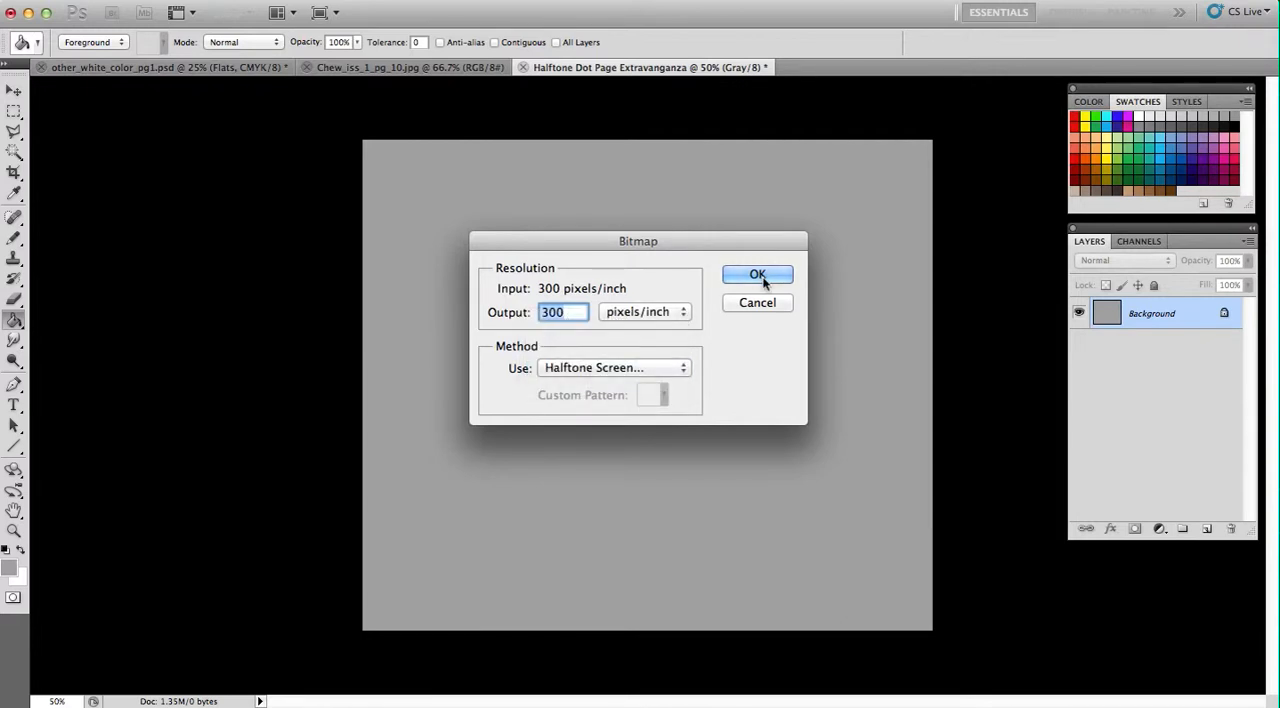
left_click(756, 274)
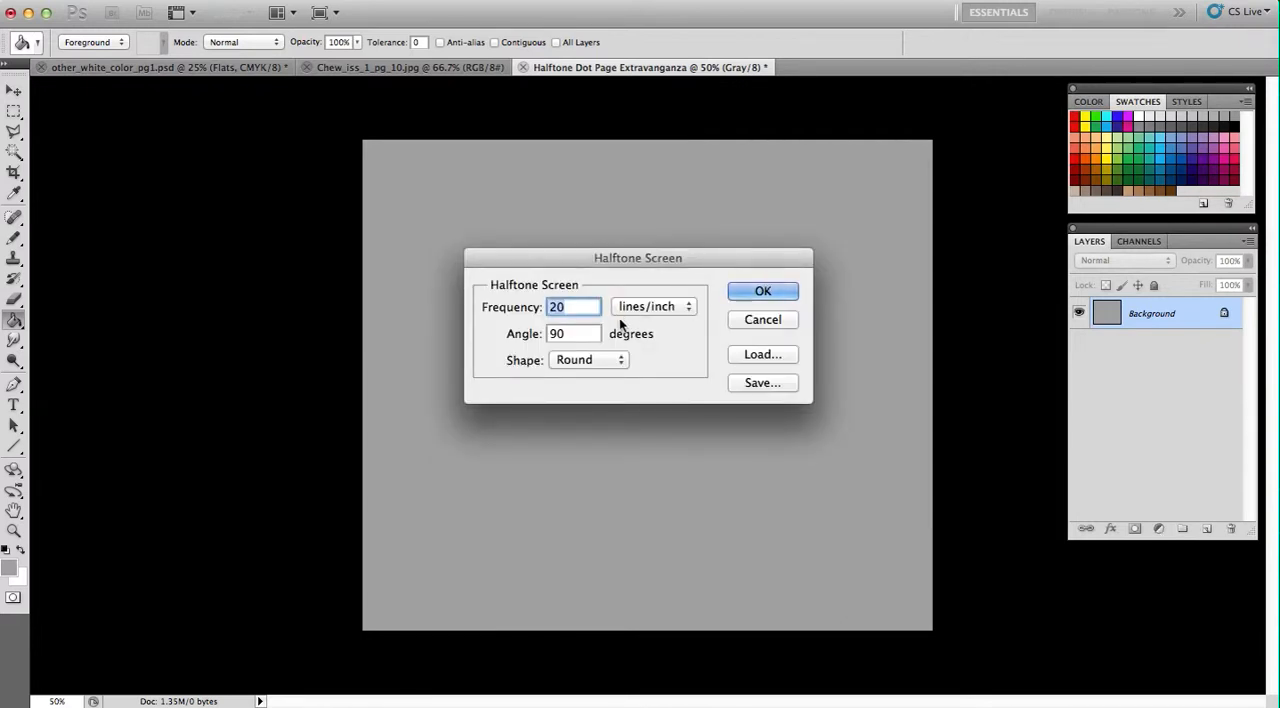
left_click(588, 360)
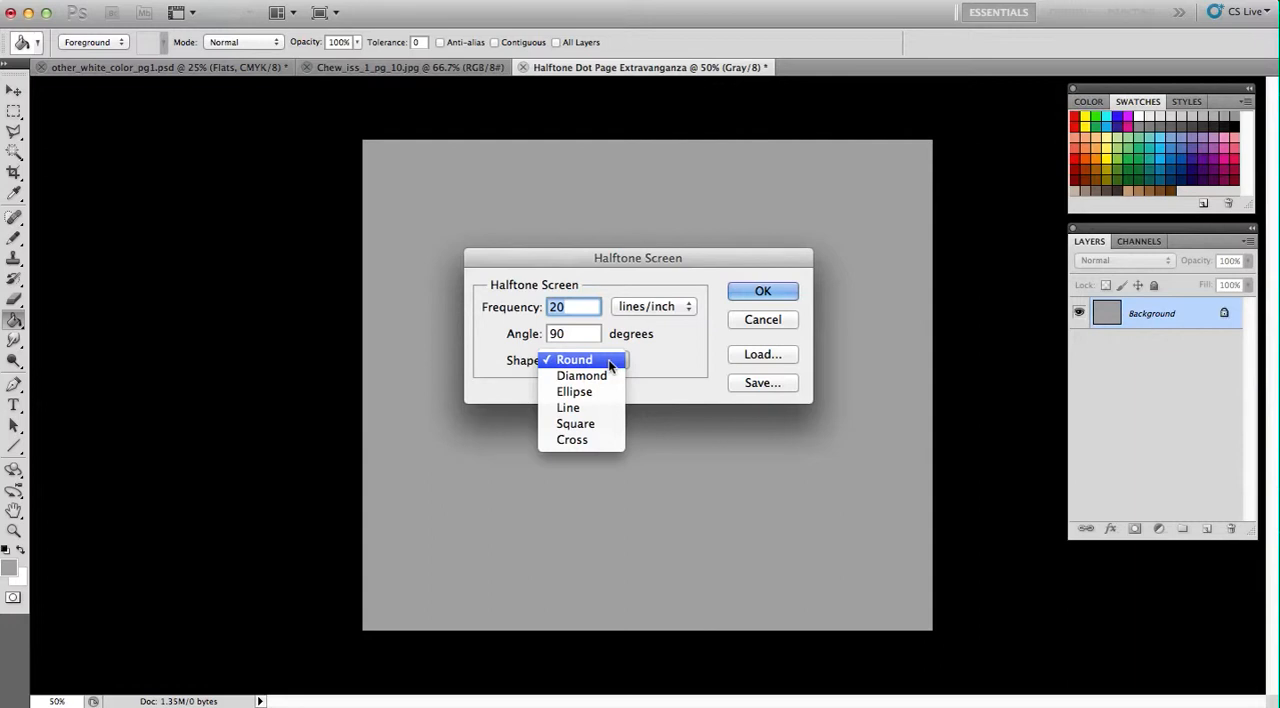
left_click(574, 360)
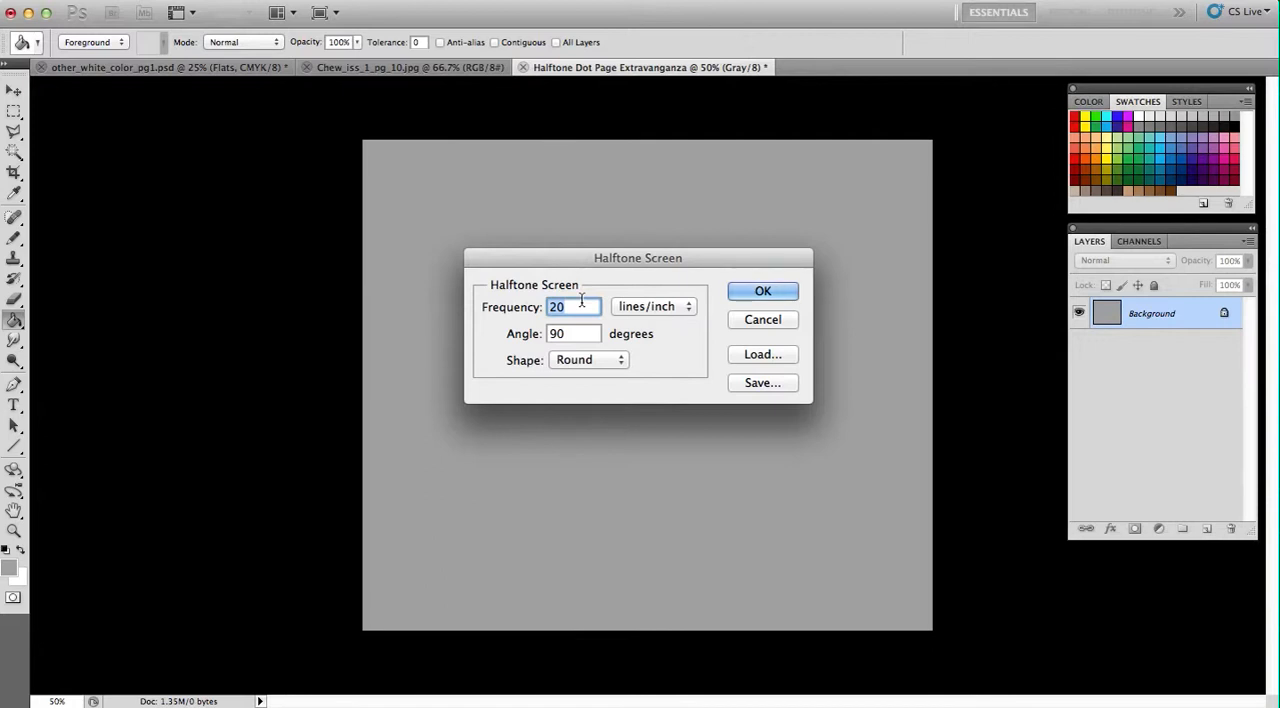
type("30")
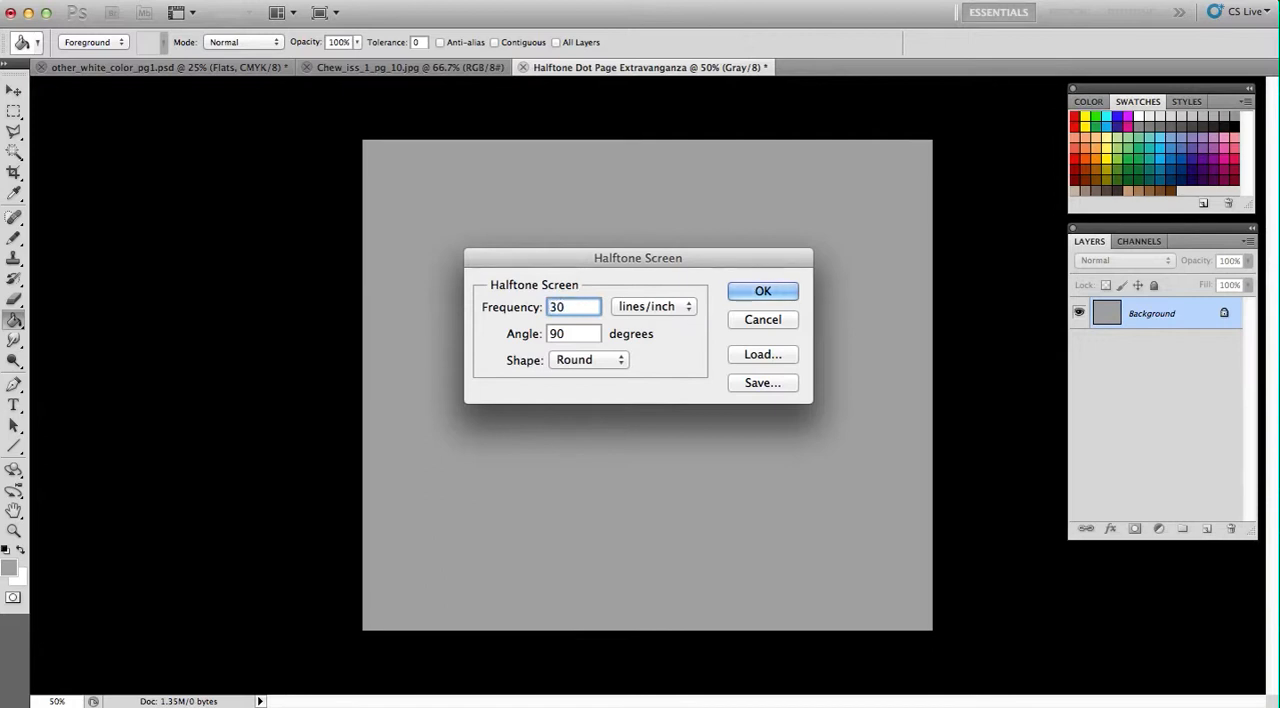
left_click(762, 290)
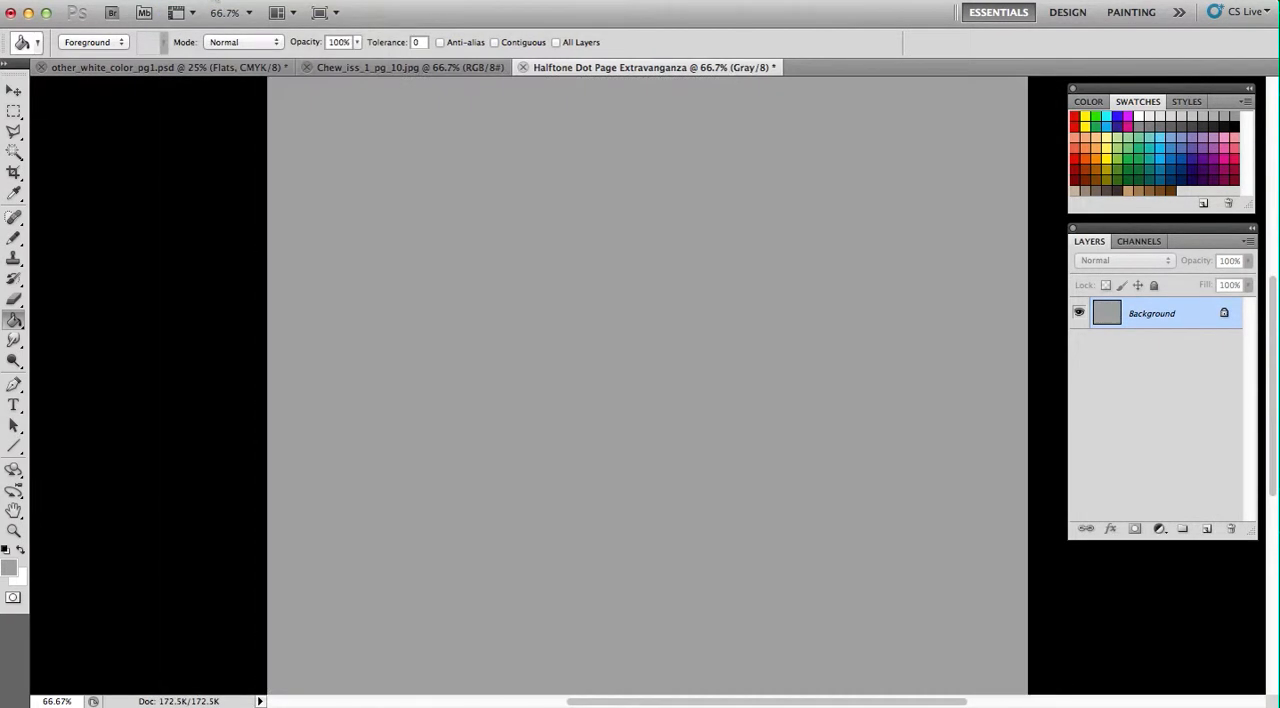
left_click(232, 8)
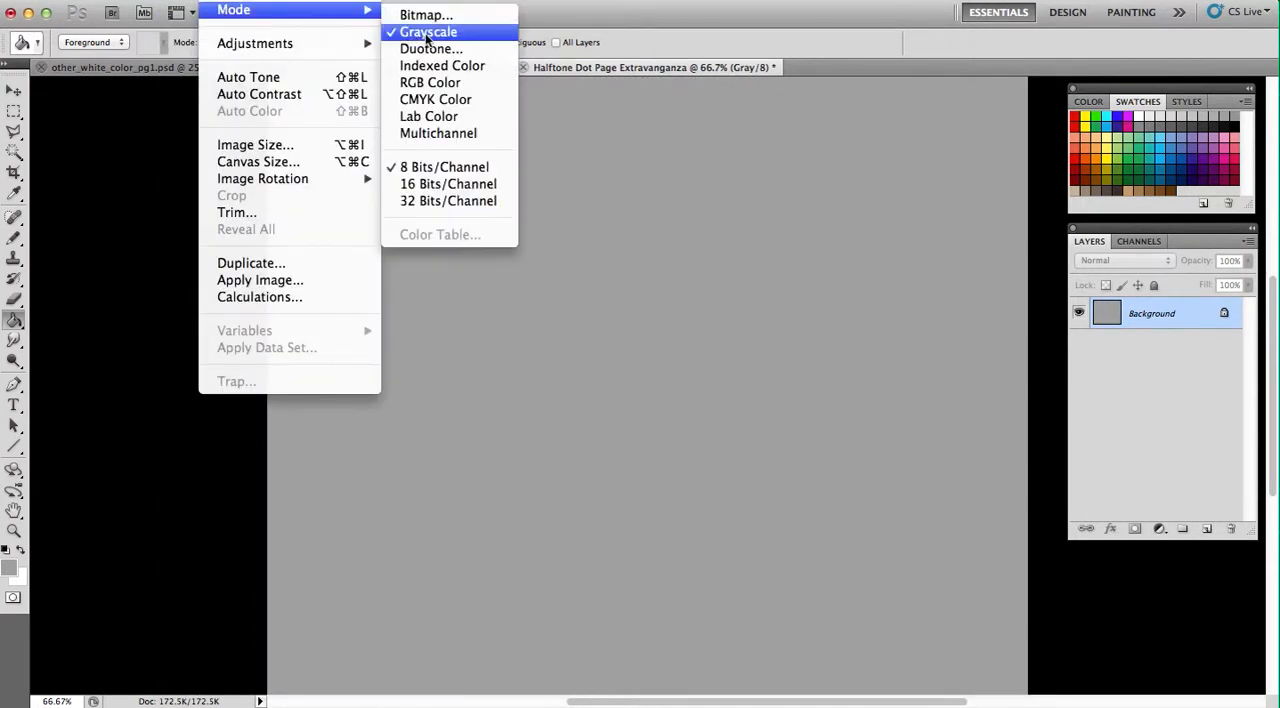
left_click(426, 14)
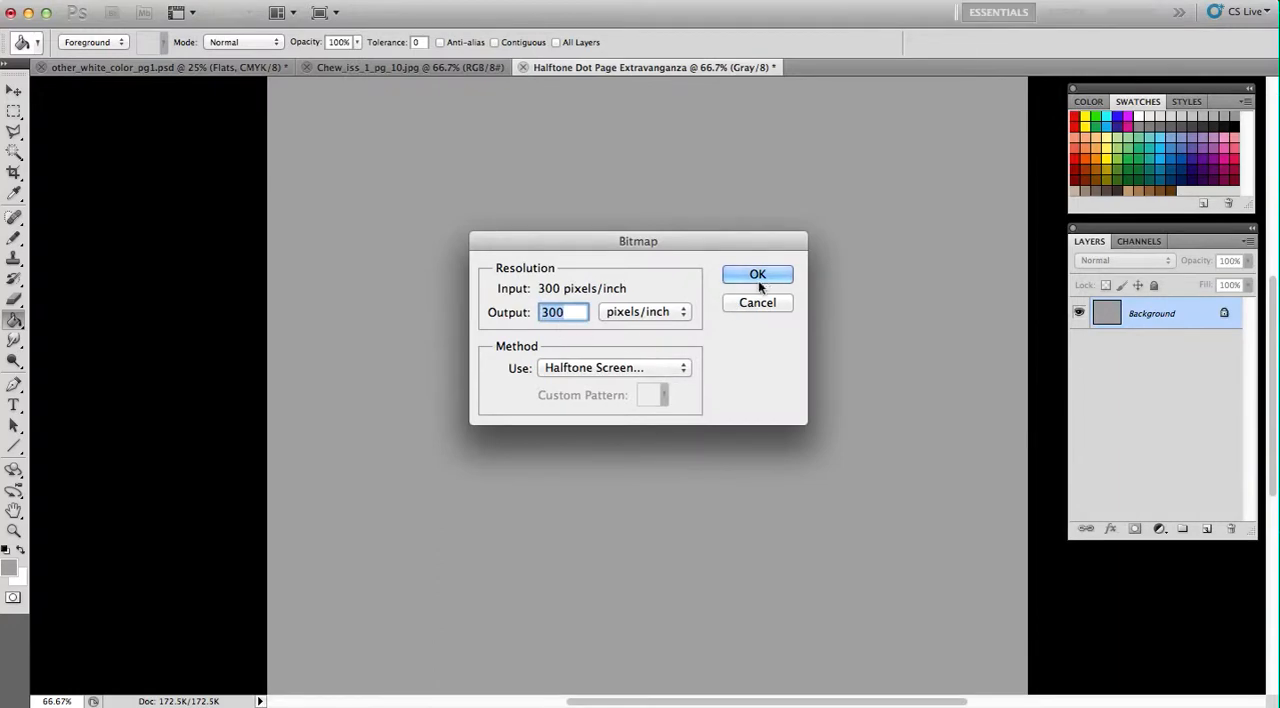
left_click(756, 274)
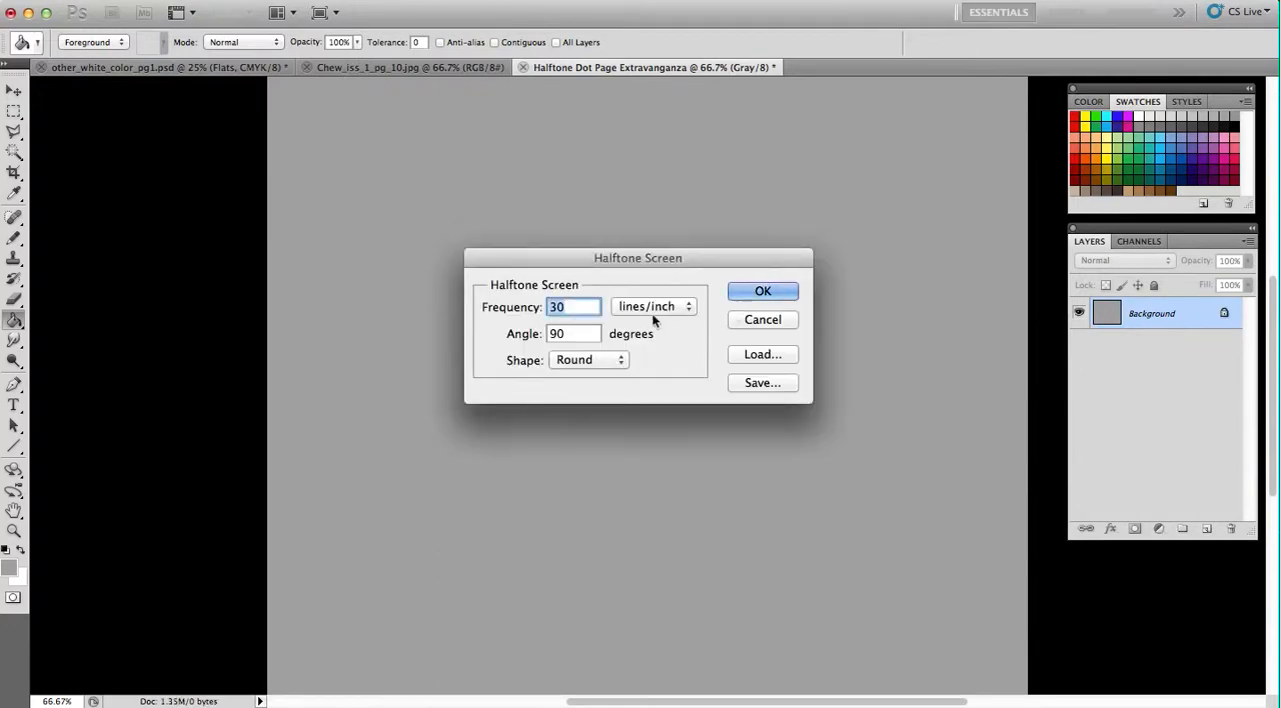
left_click(762, 292)
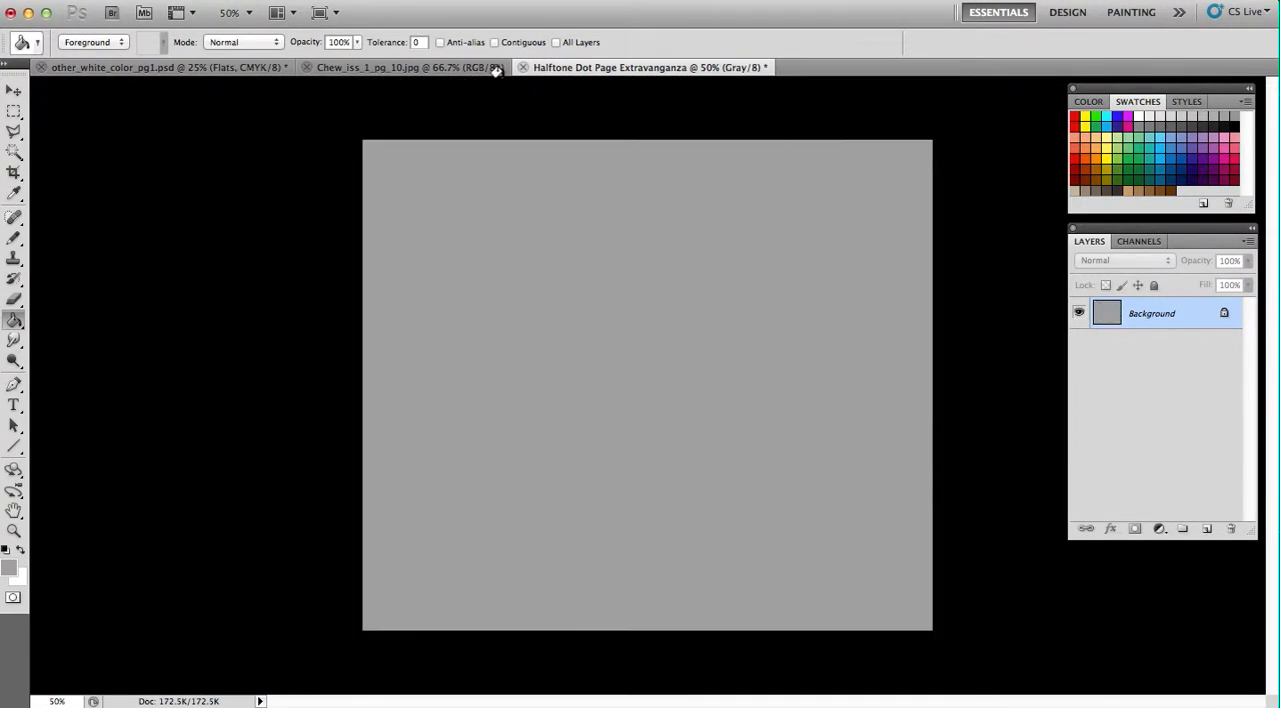
left_click(232, 8)
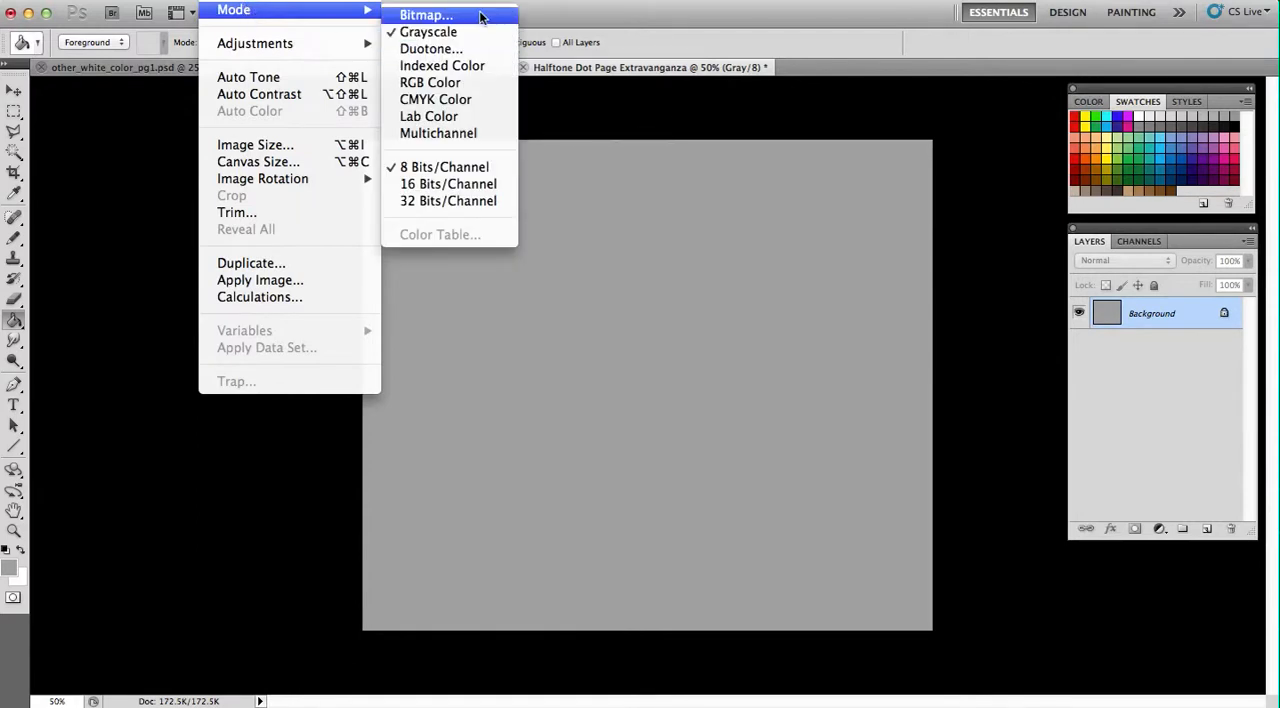
left_click(424, 14)
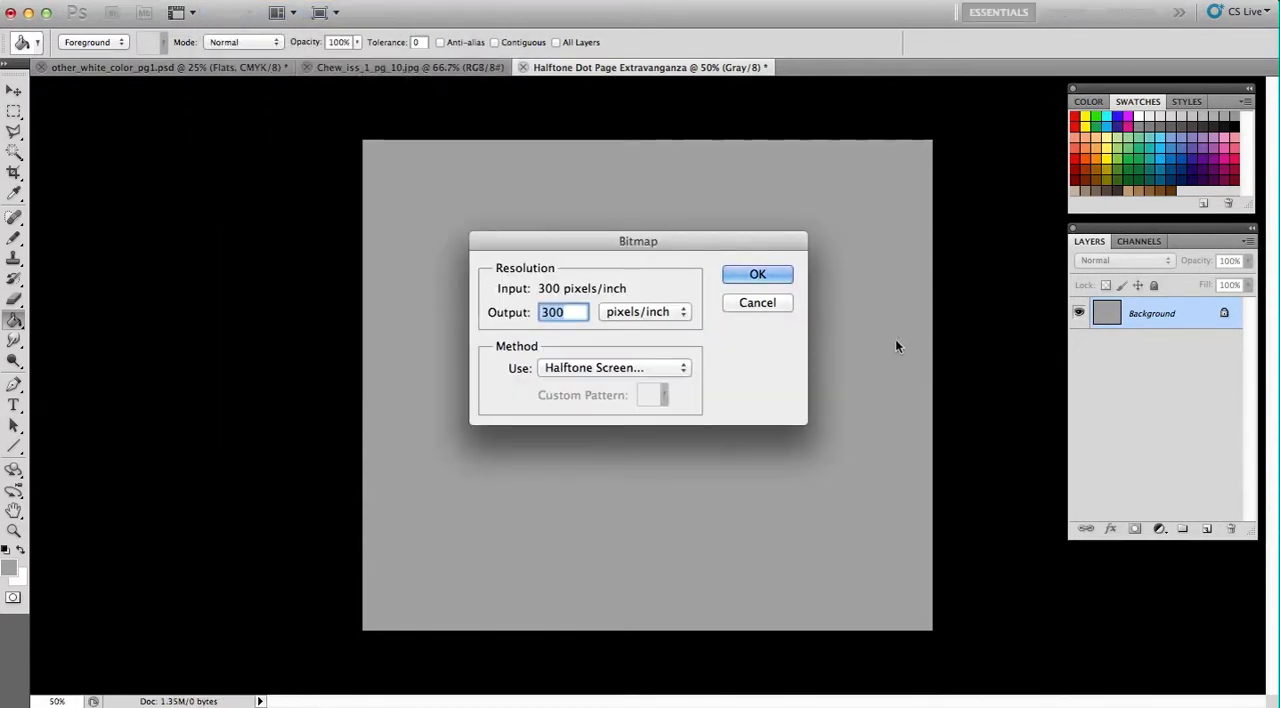
left_click(756, 274)
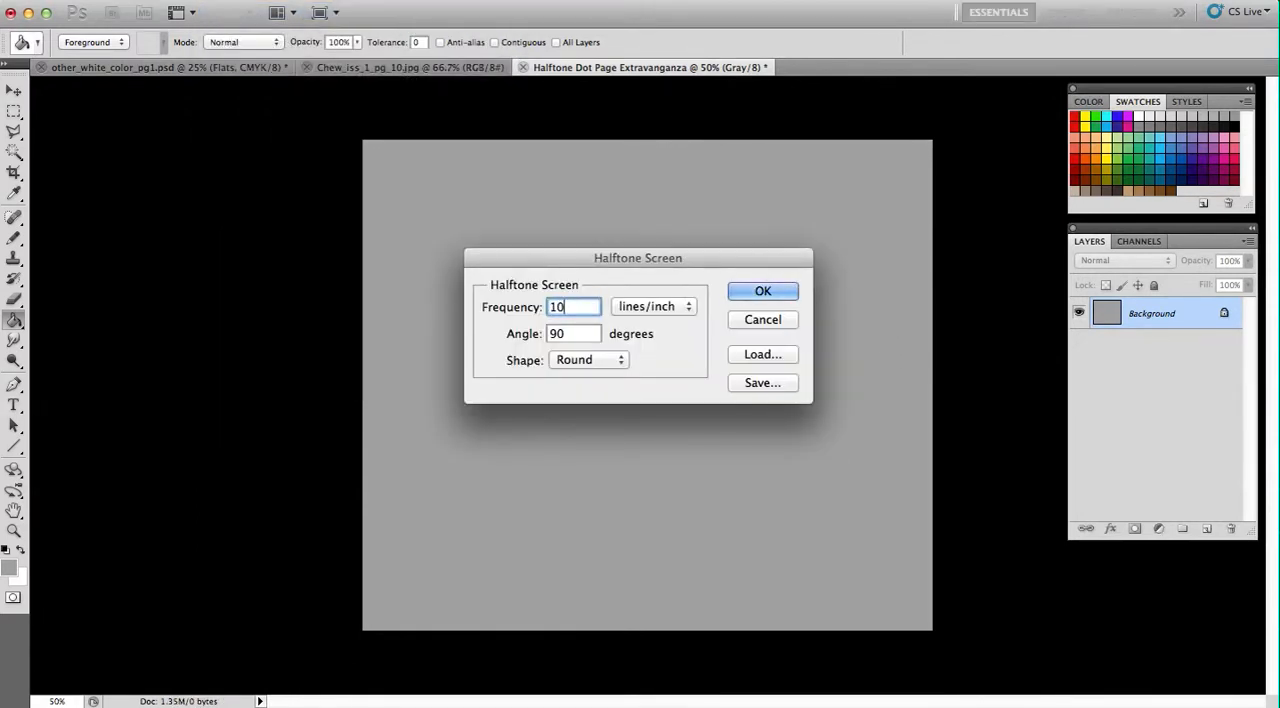
left_click(762, 290)
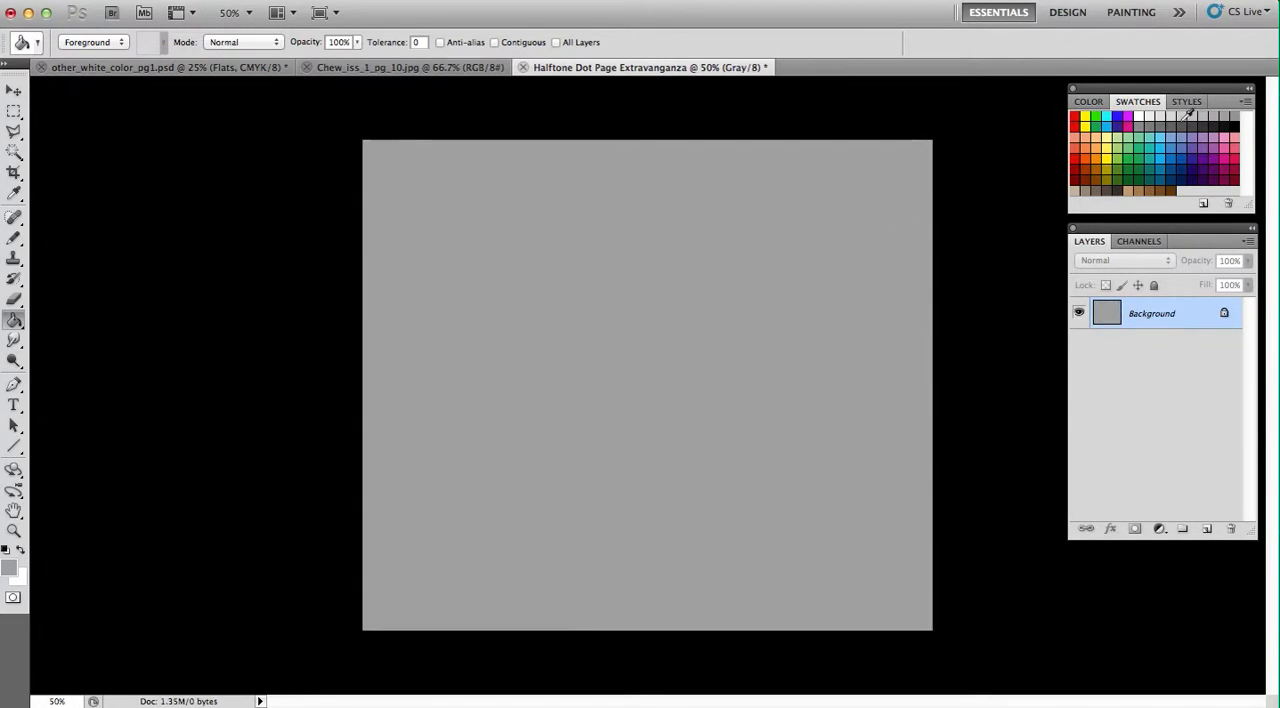
- Fill the canvas lighter grey and convert it to Bitmap with a round halftone screen at frequency 10
left_click(648, 242)
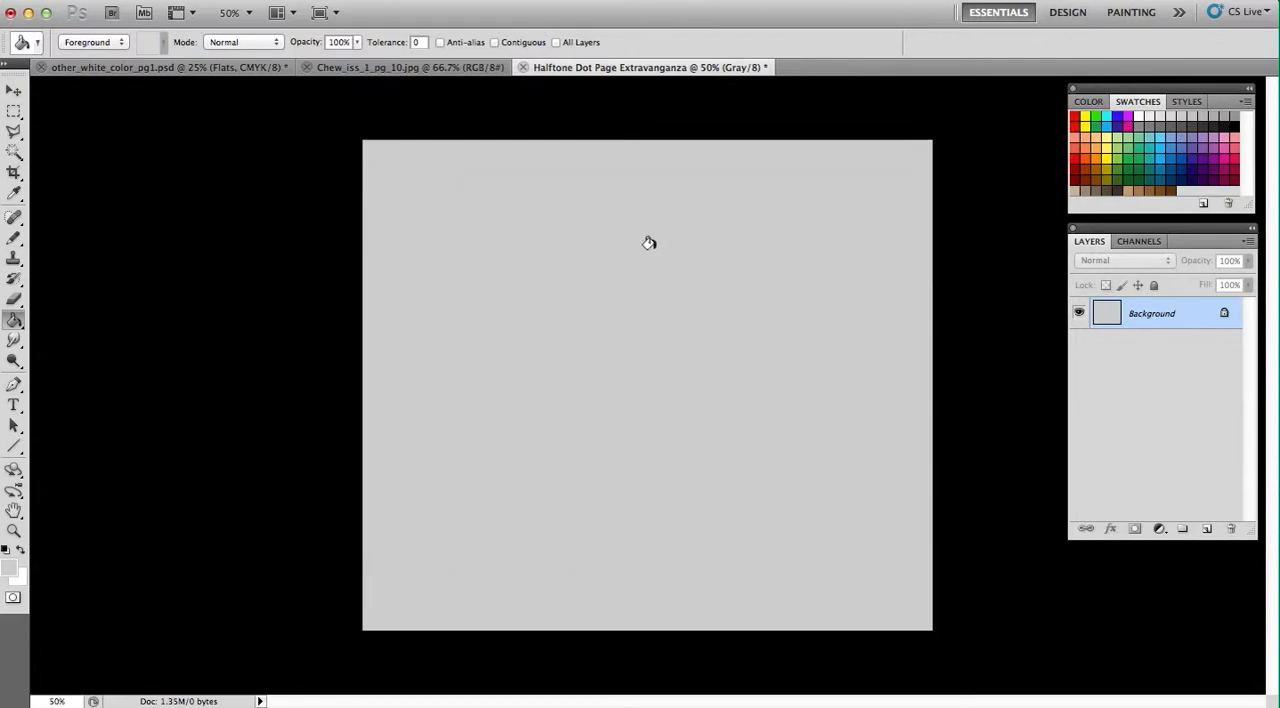
left_click(232, 10)
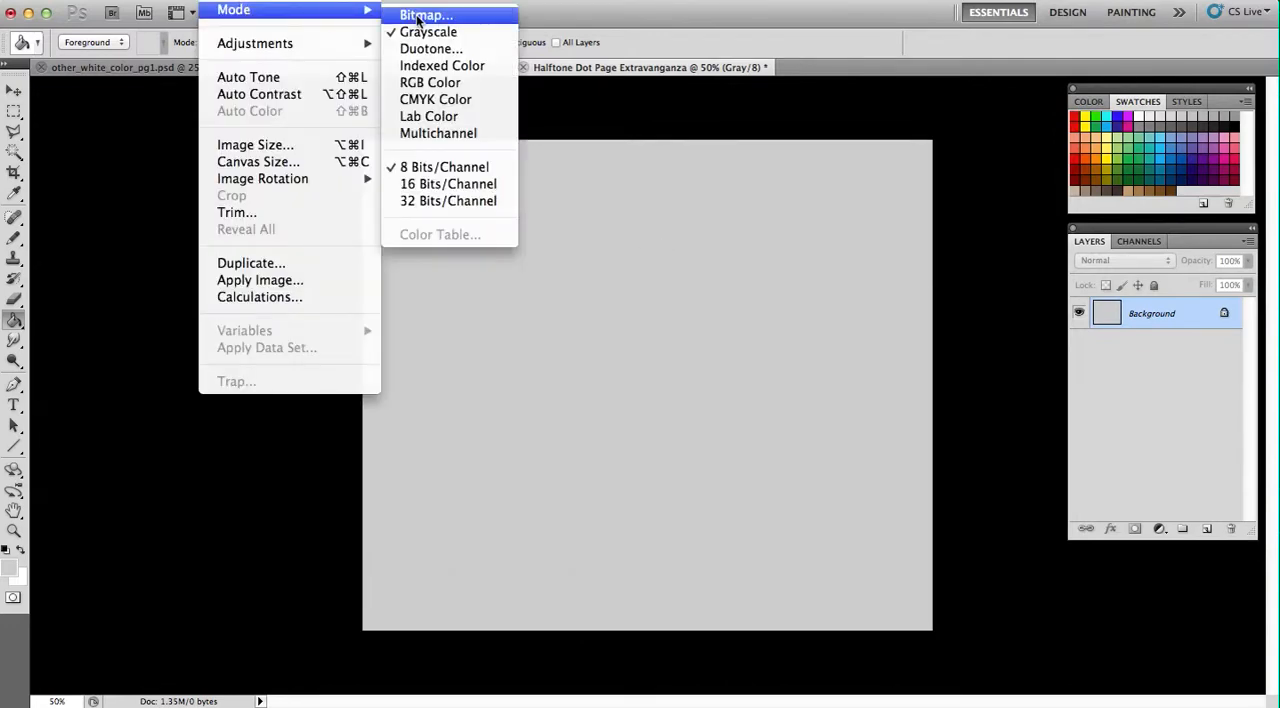
left_click(426, 16)
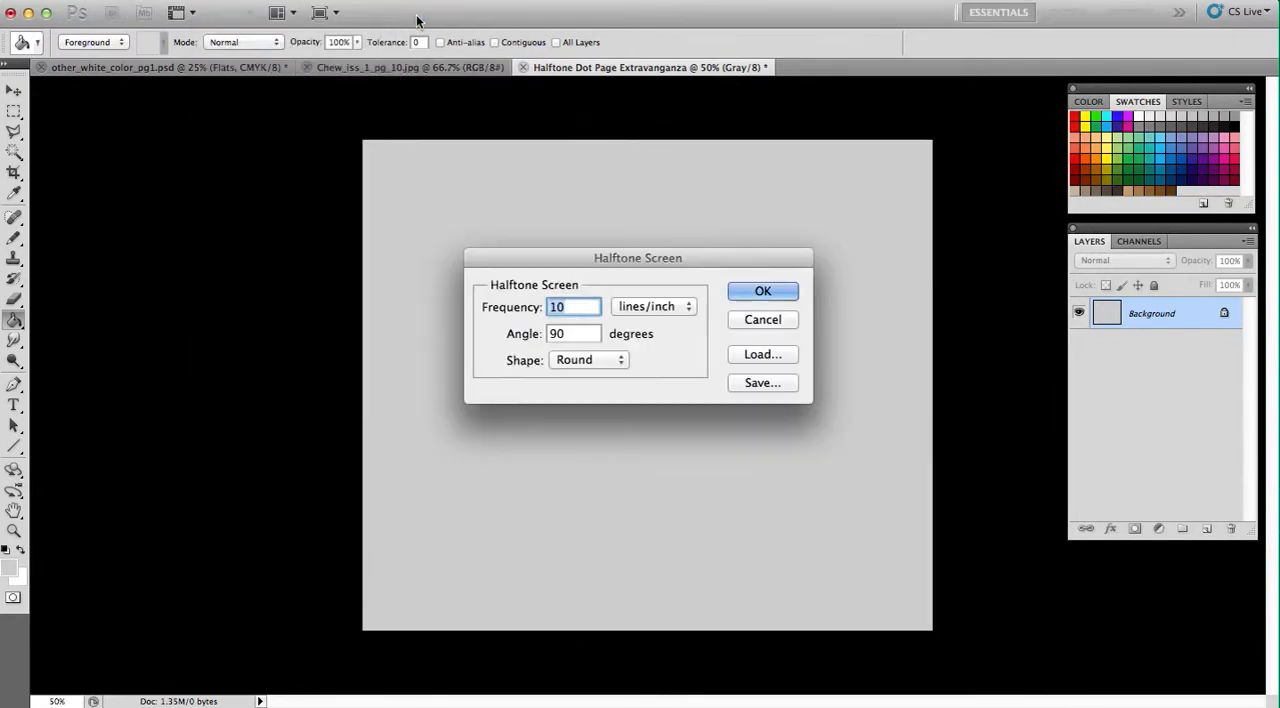
left_click(762, 290)
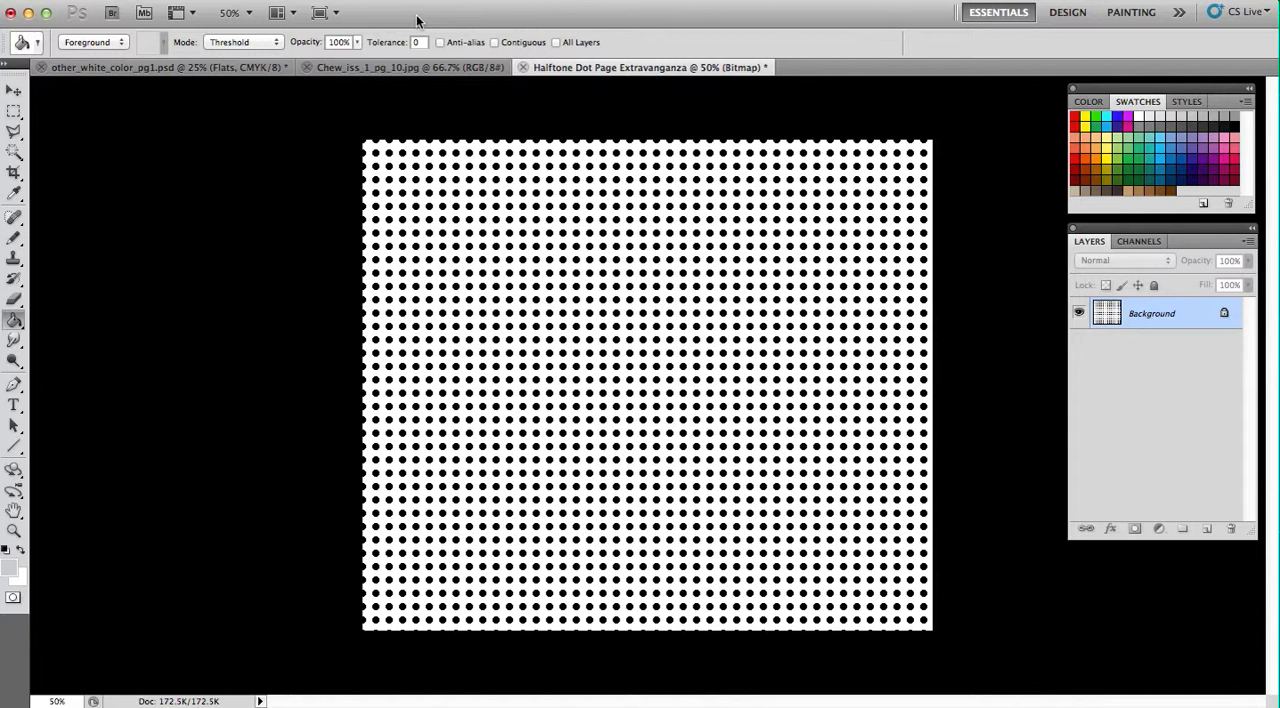
mouse_move(736, 28)
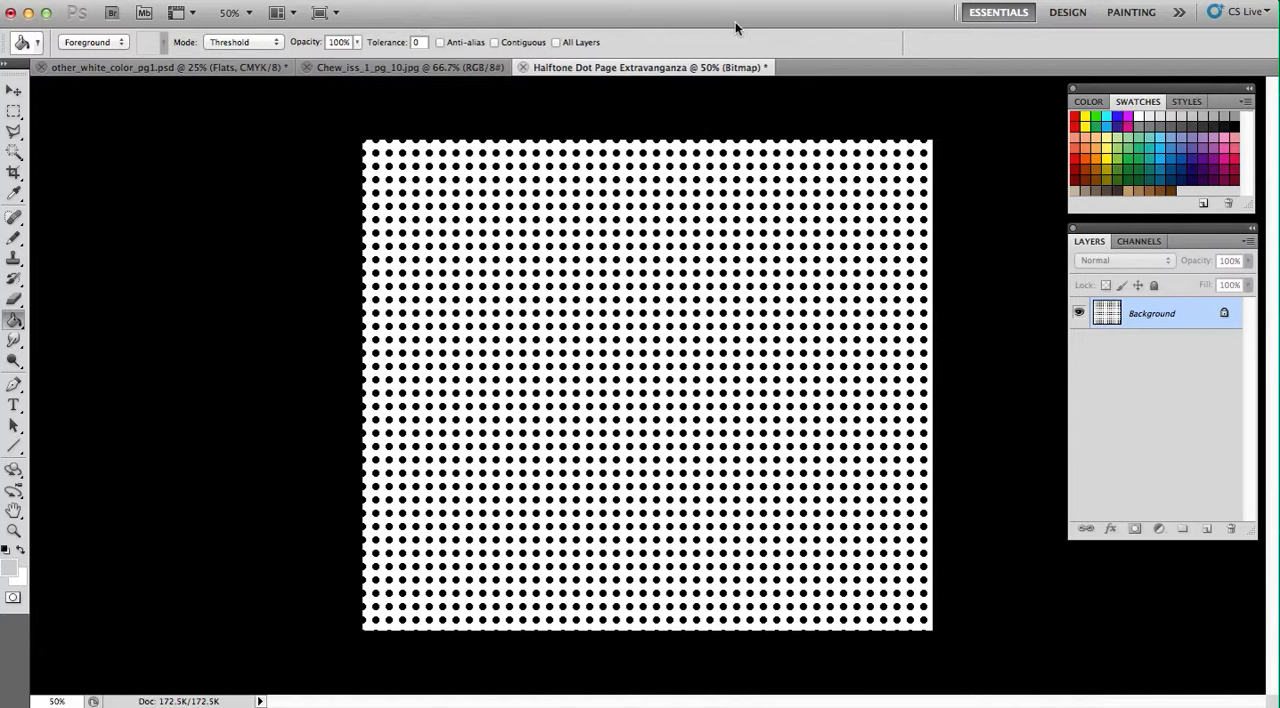
mouse_move(480, 88)
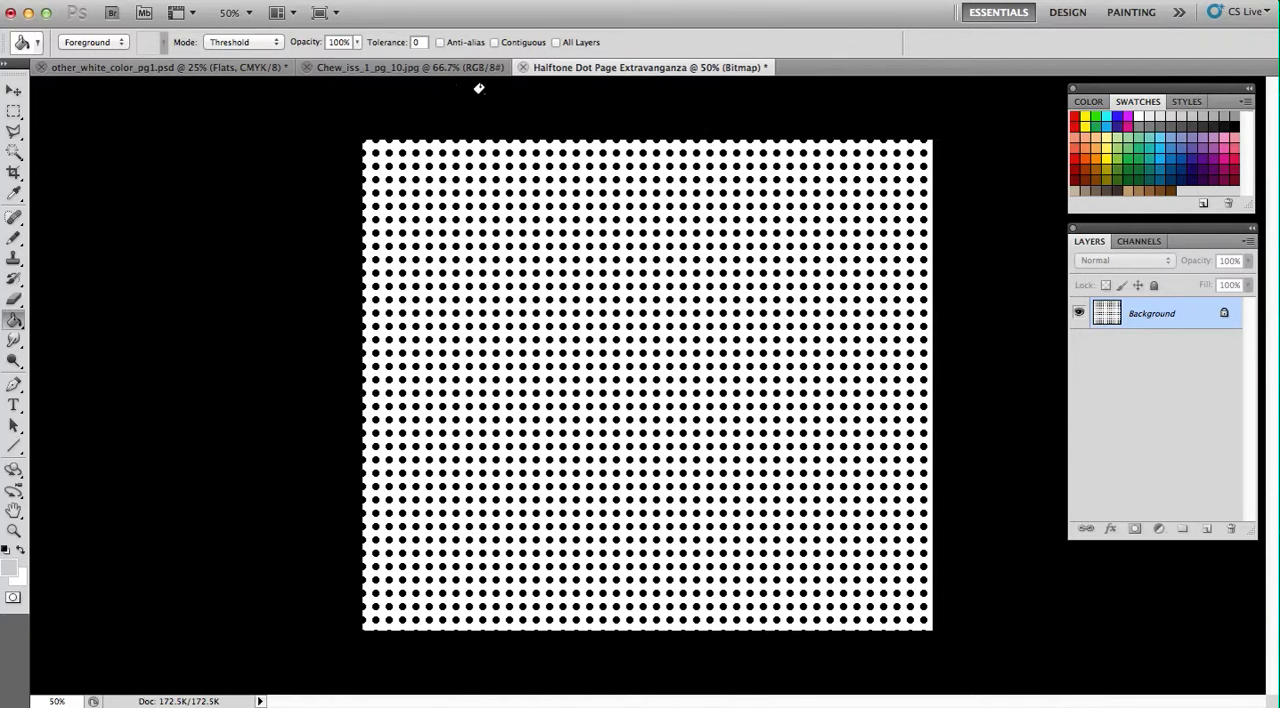
left_click(370, 68)
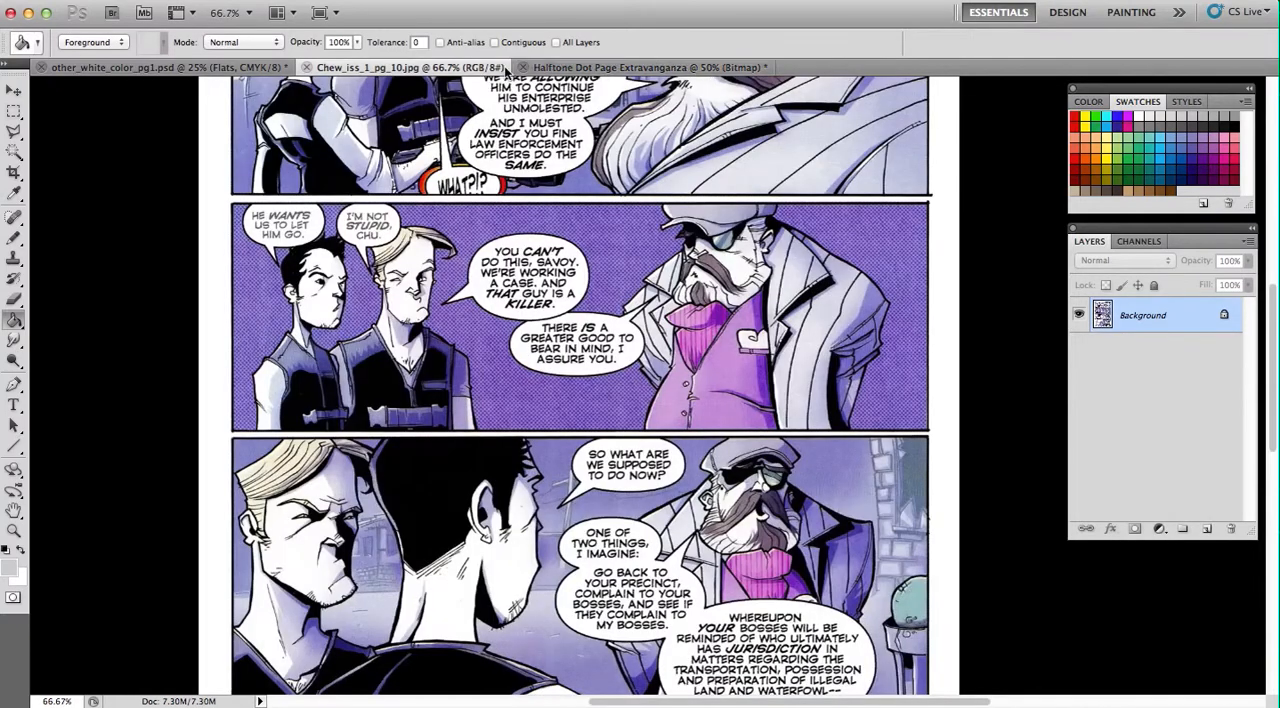
left_click(644, 68)
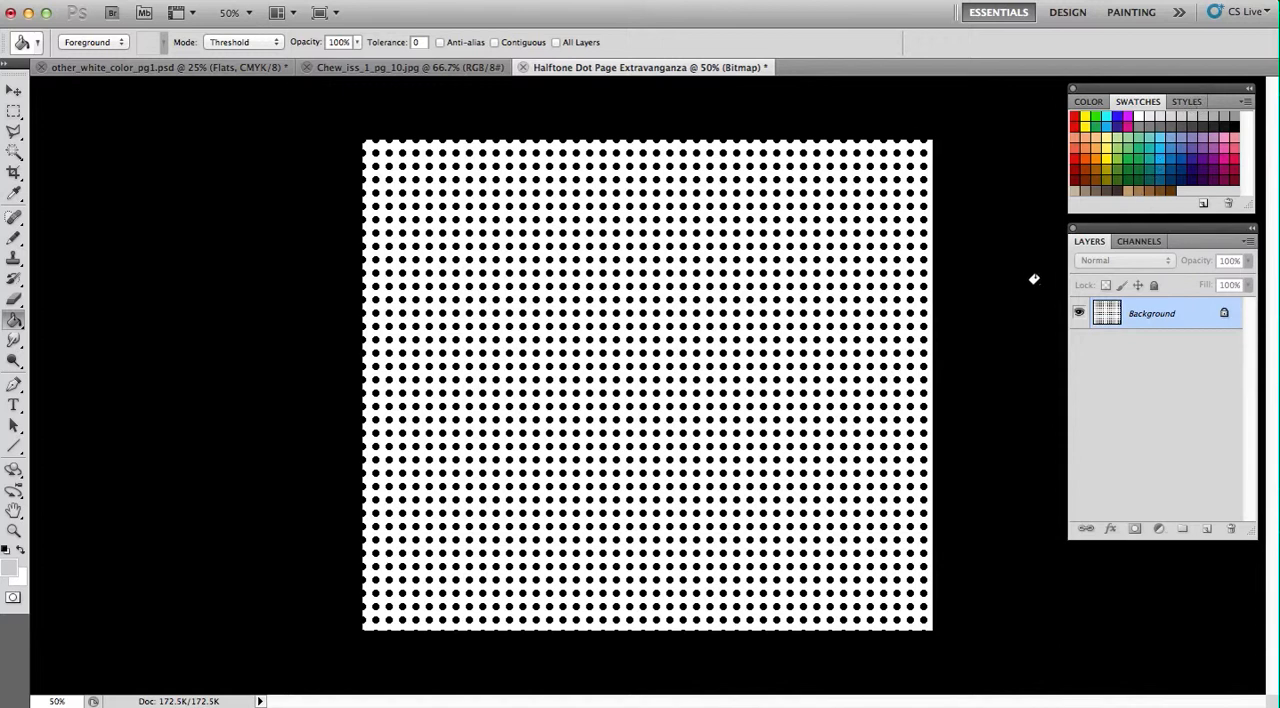
mouse_move(1052, 150)
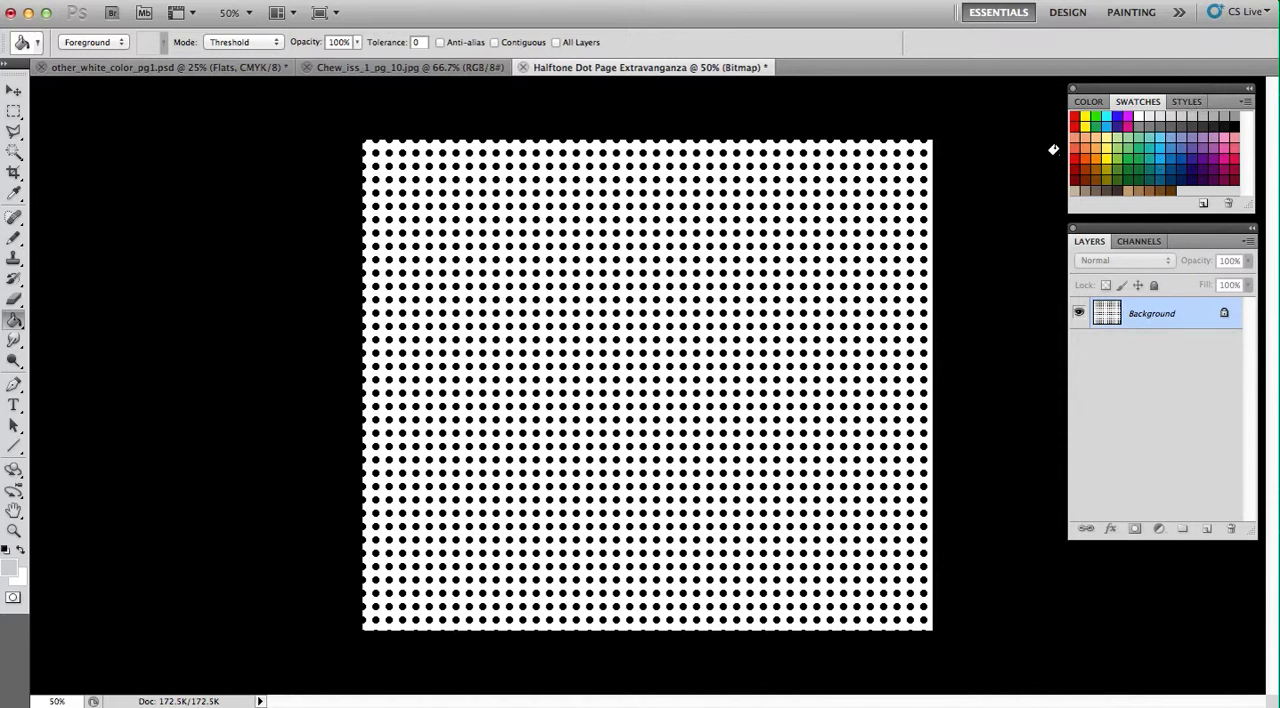
mouse_move(1178, 136)
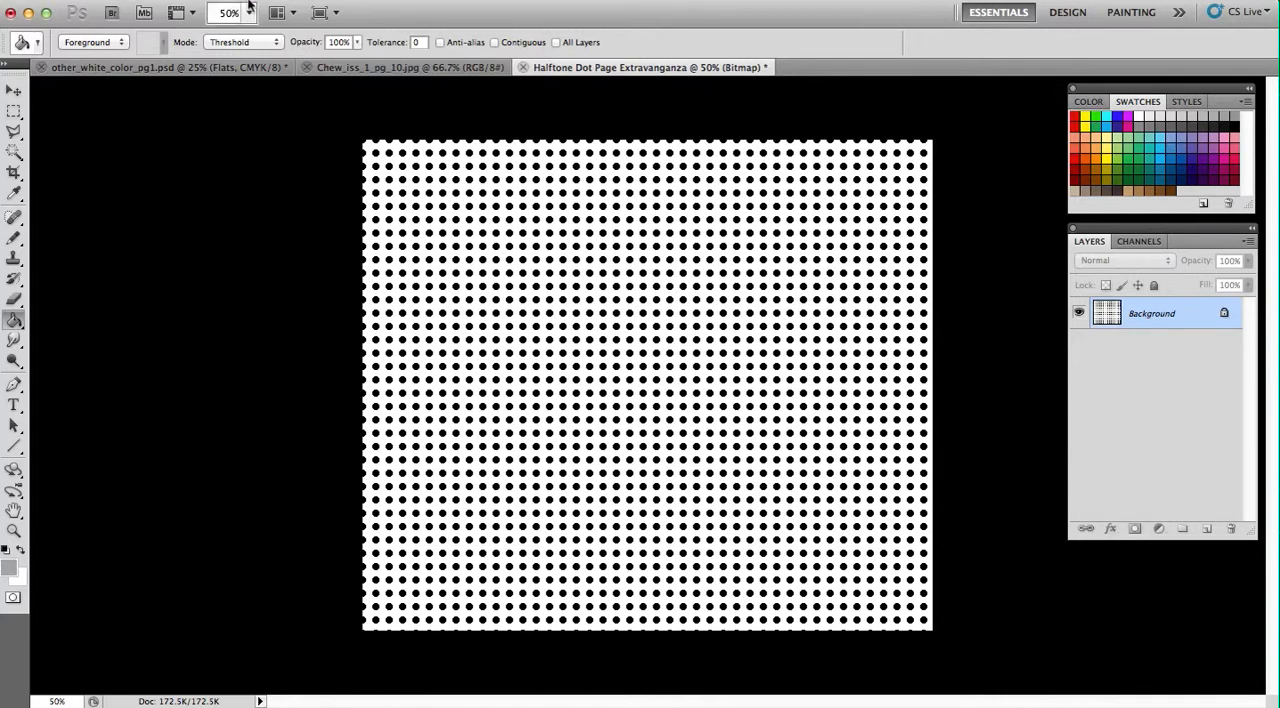
- Convert the dot image to Grayscale and then to CMYK Color via Image > Mode
left_click(232, 8)
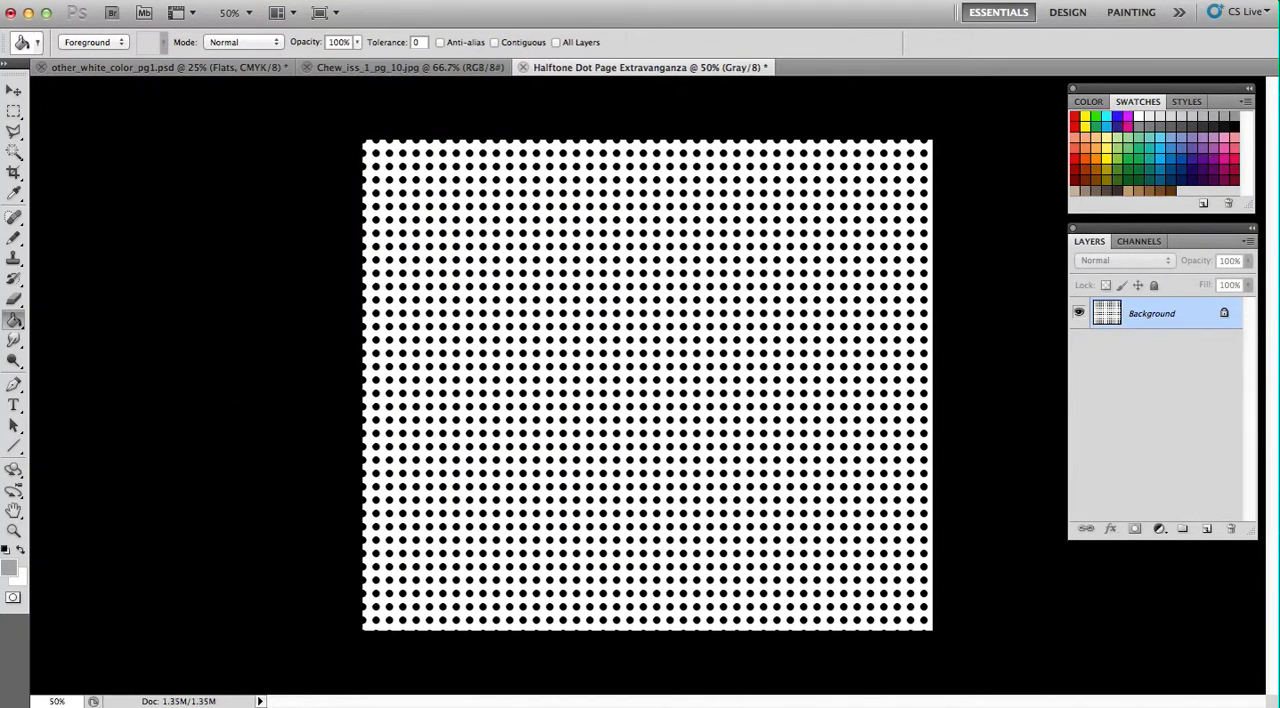
left_click(232, 8)
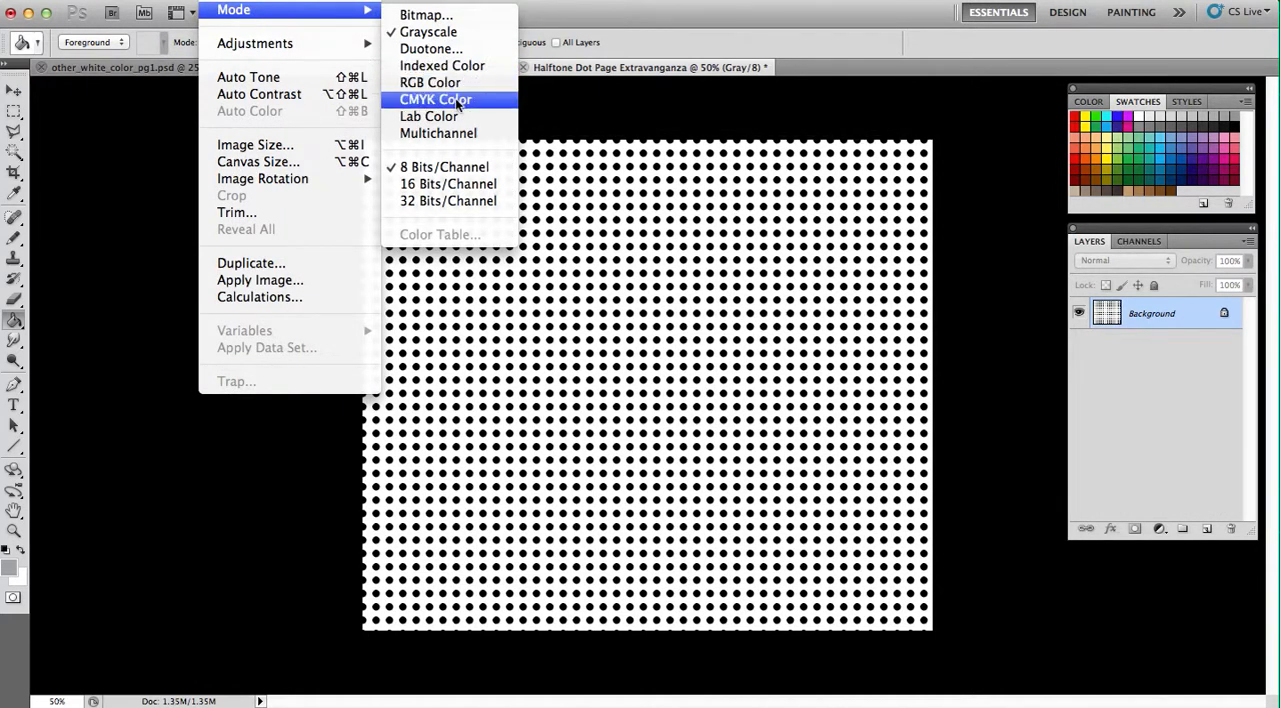
left_click(436, 98)
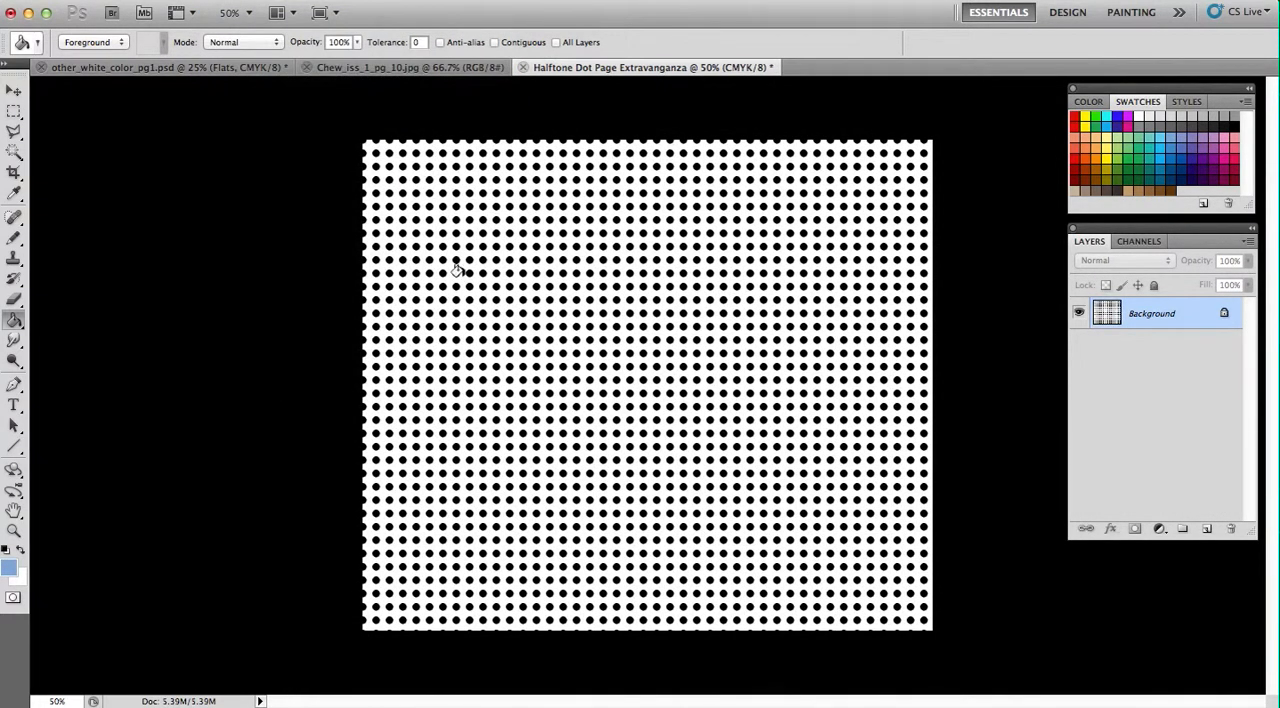
mouse_move(496, 306)
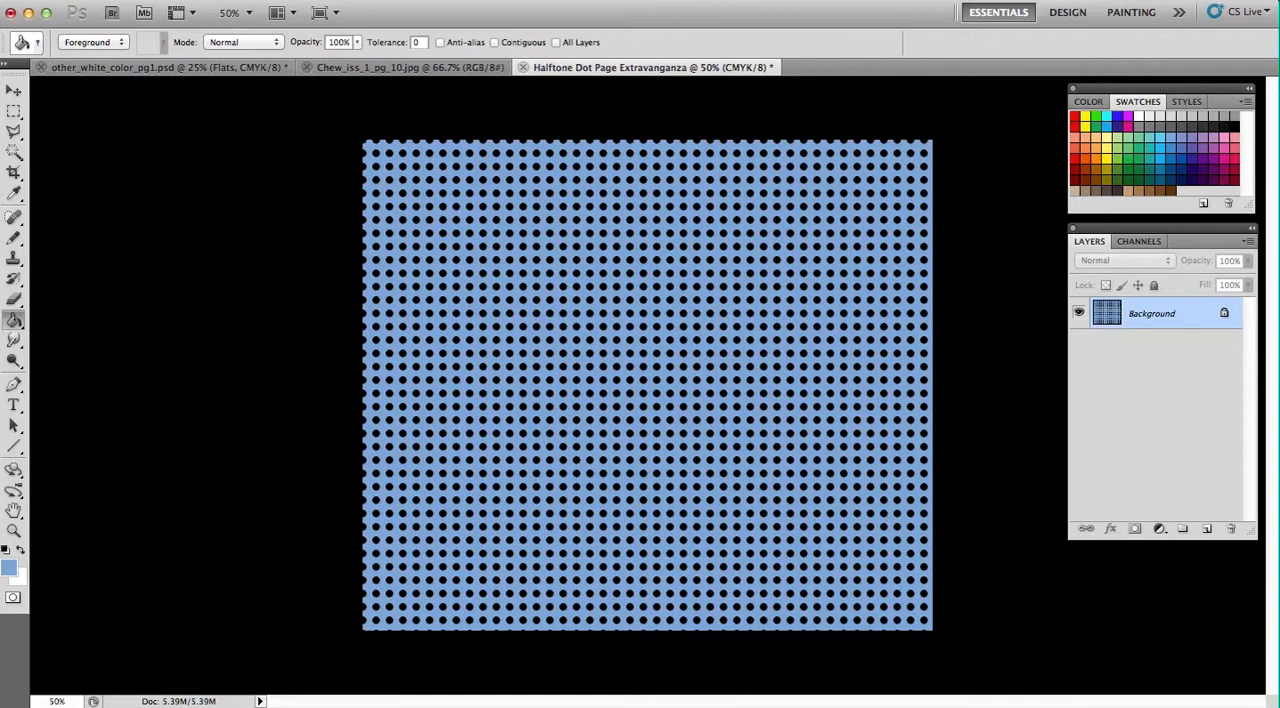
mouse_move(24, 156)
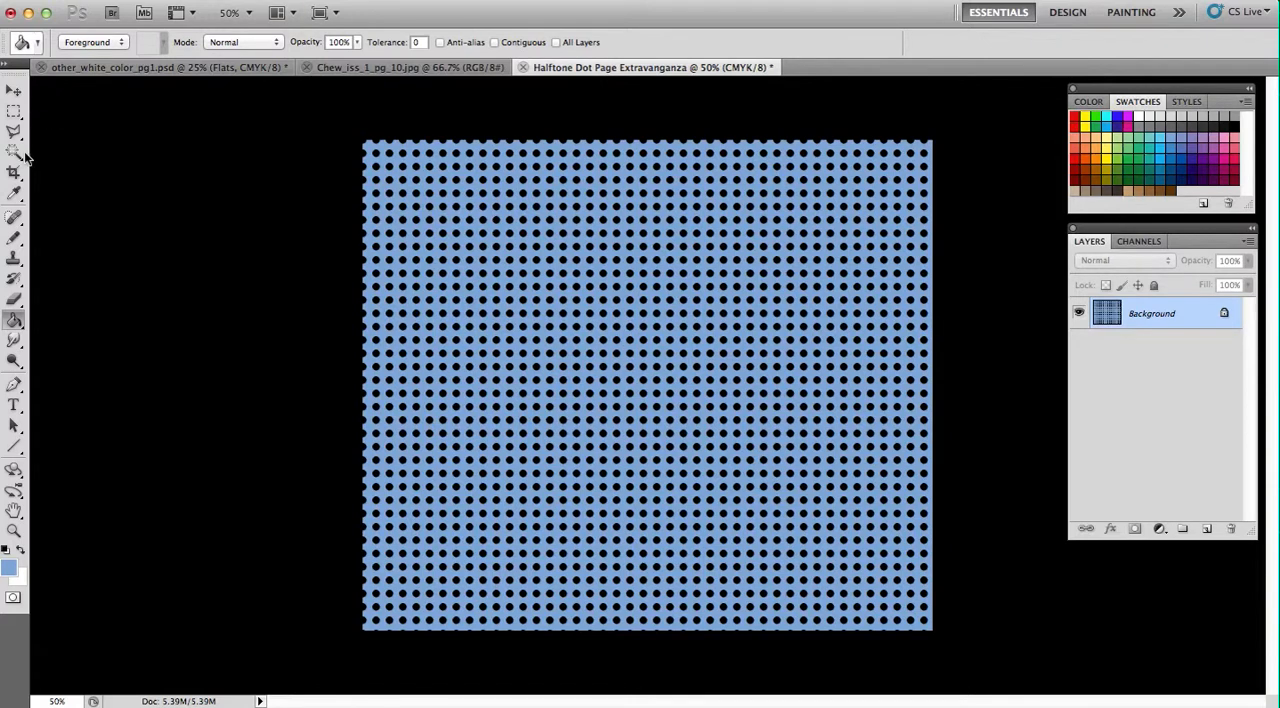
- Magic-wand the light blue background, invert onto the dots, and fill them with soft blue
left_click(14, 152)
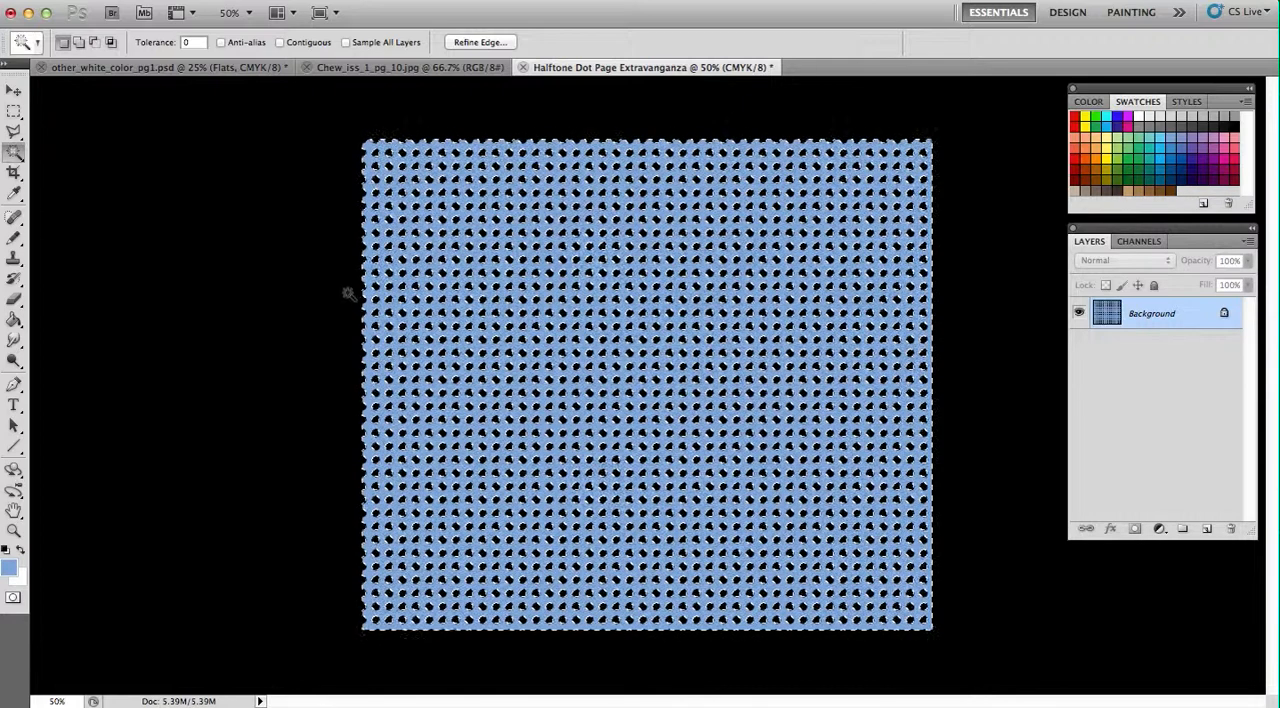
left_click(200, 12)
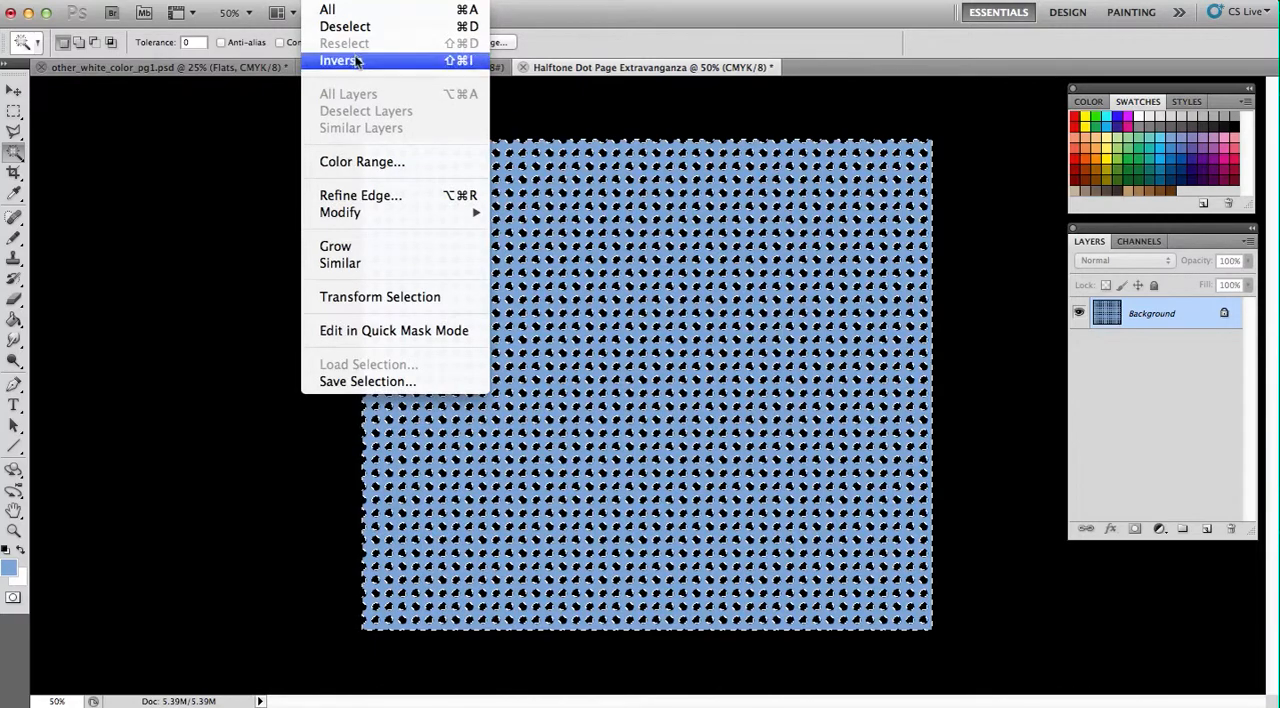
left_click(340, 60)
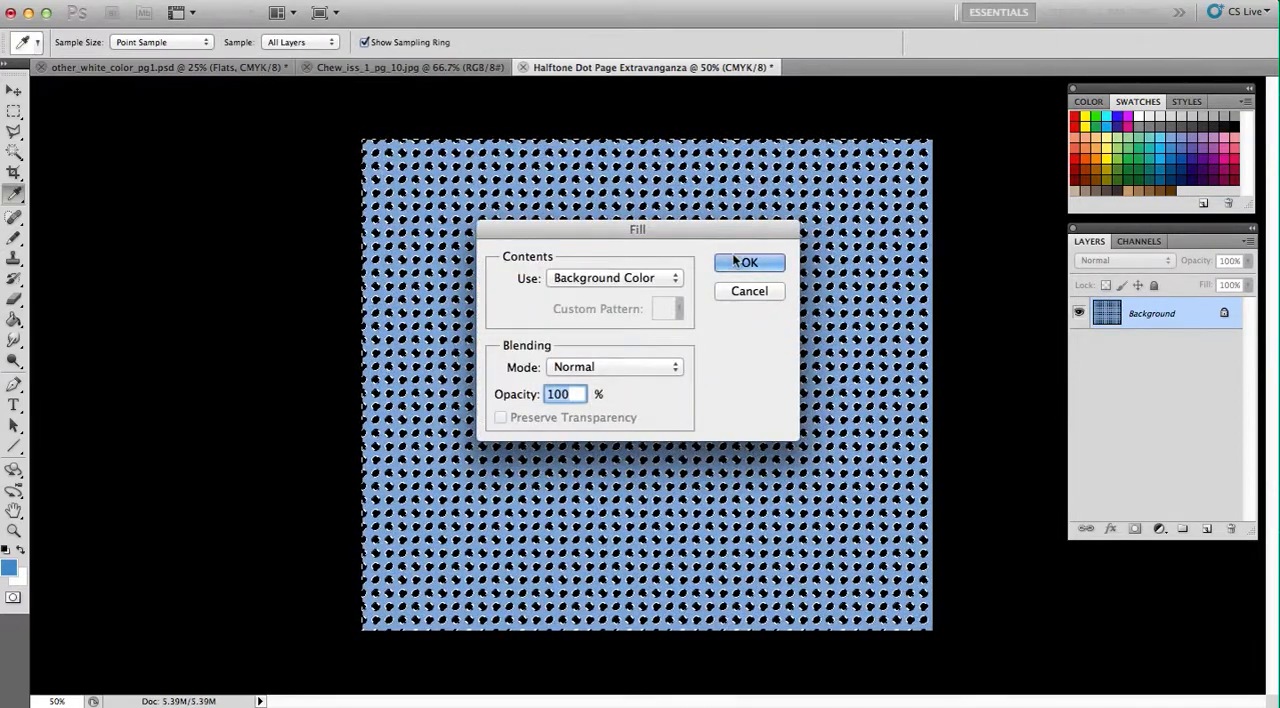
left_click(748, 262)
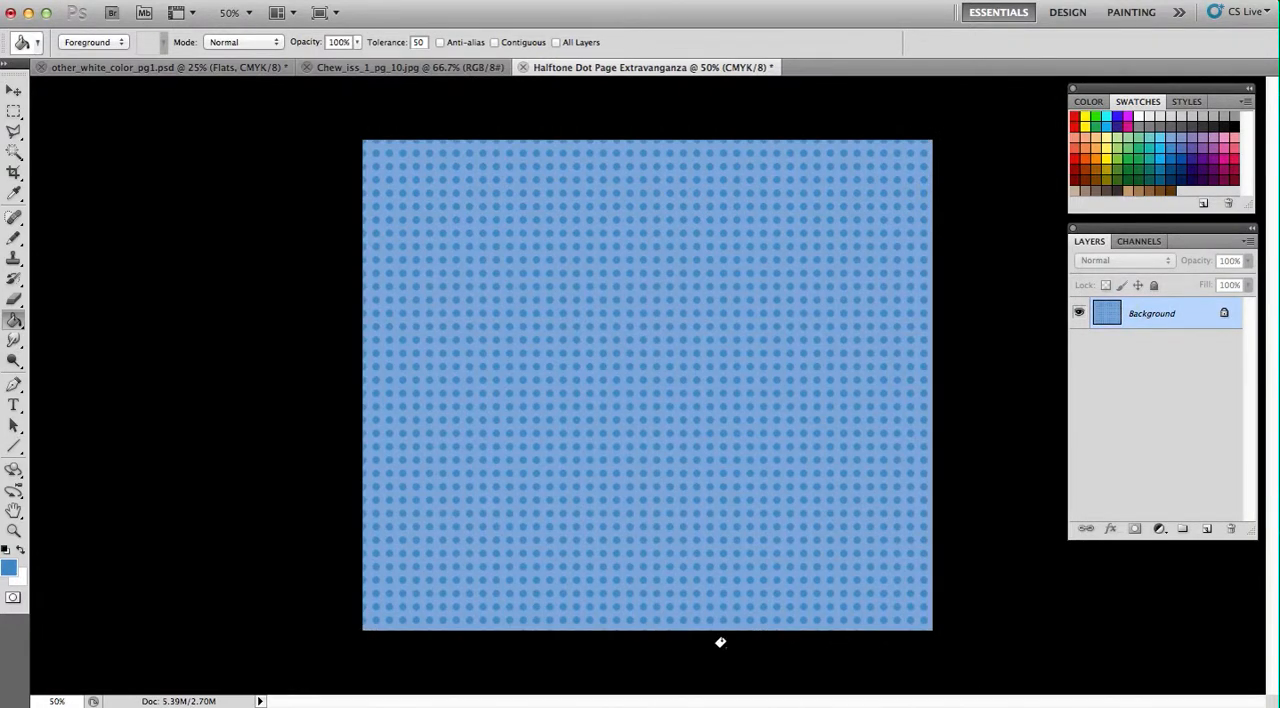
mouse_move(344, 248)
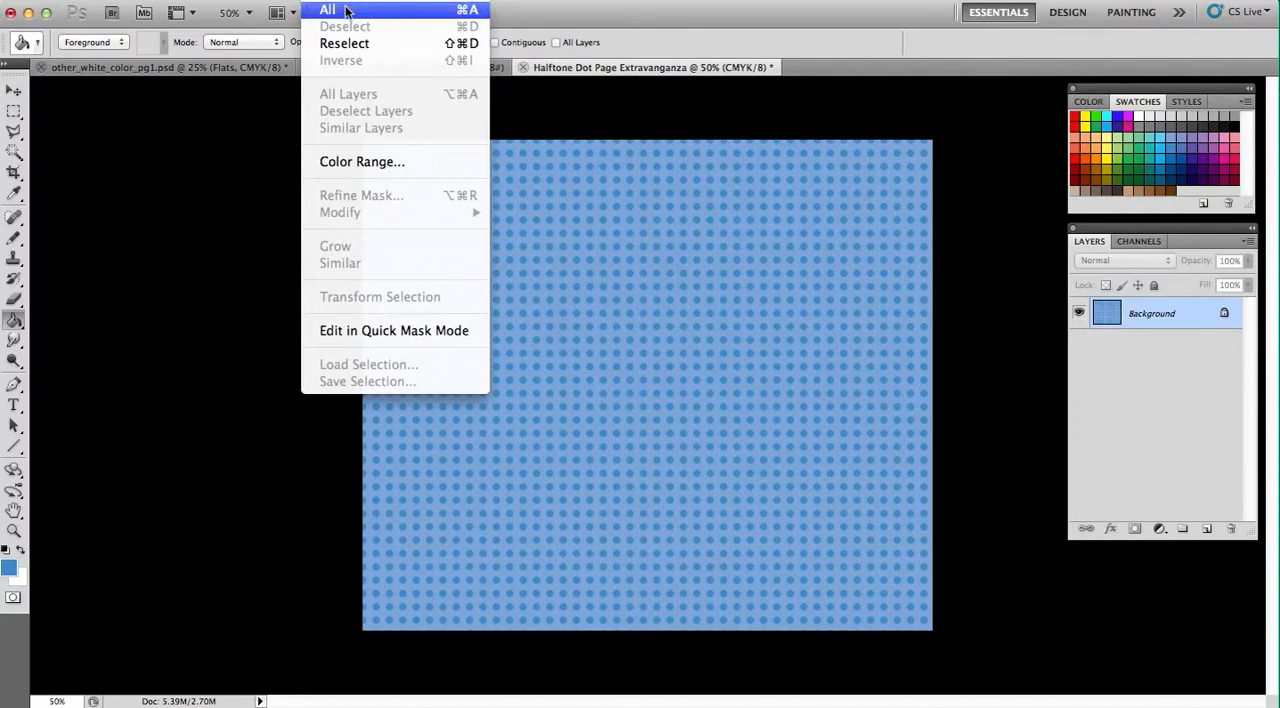
- Select All of the blue dot pattern and return to the comic page document
left_click(328, 8)
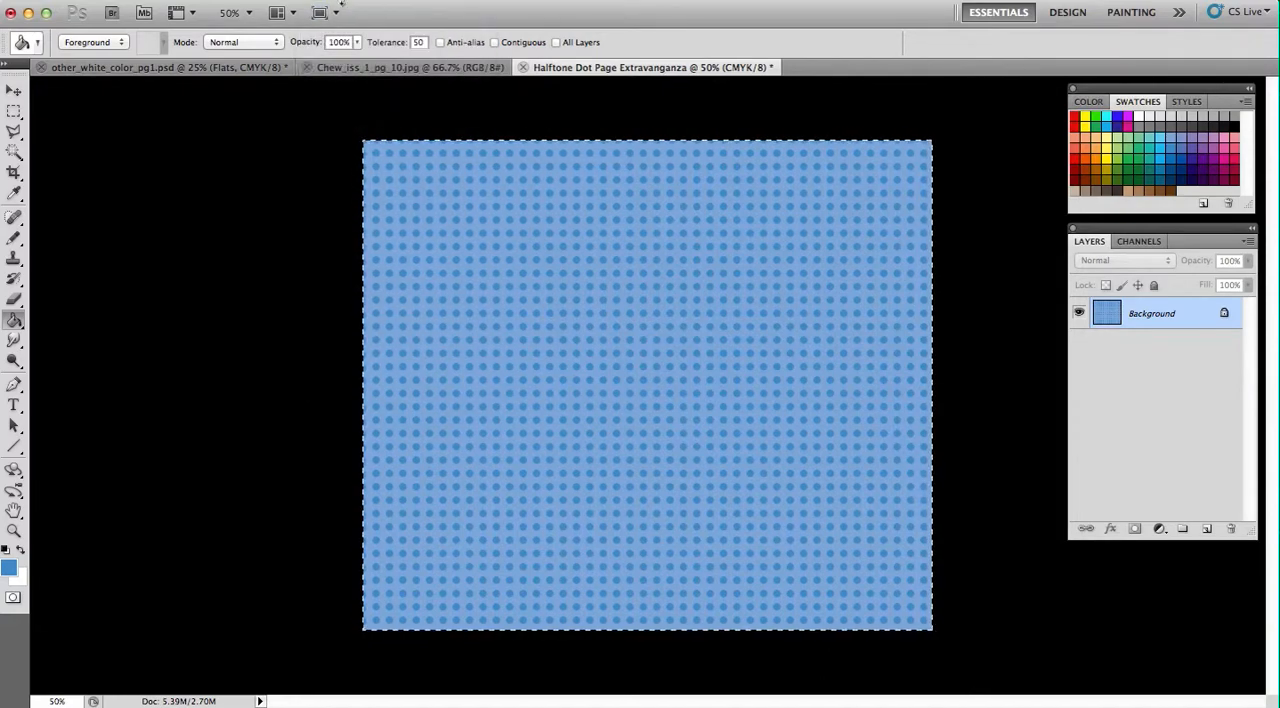
left_click(70, 12)
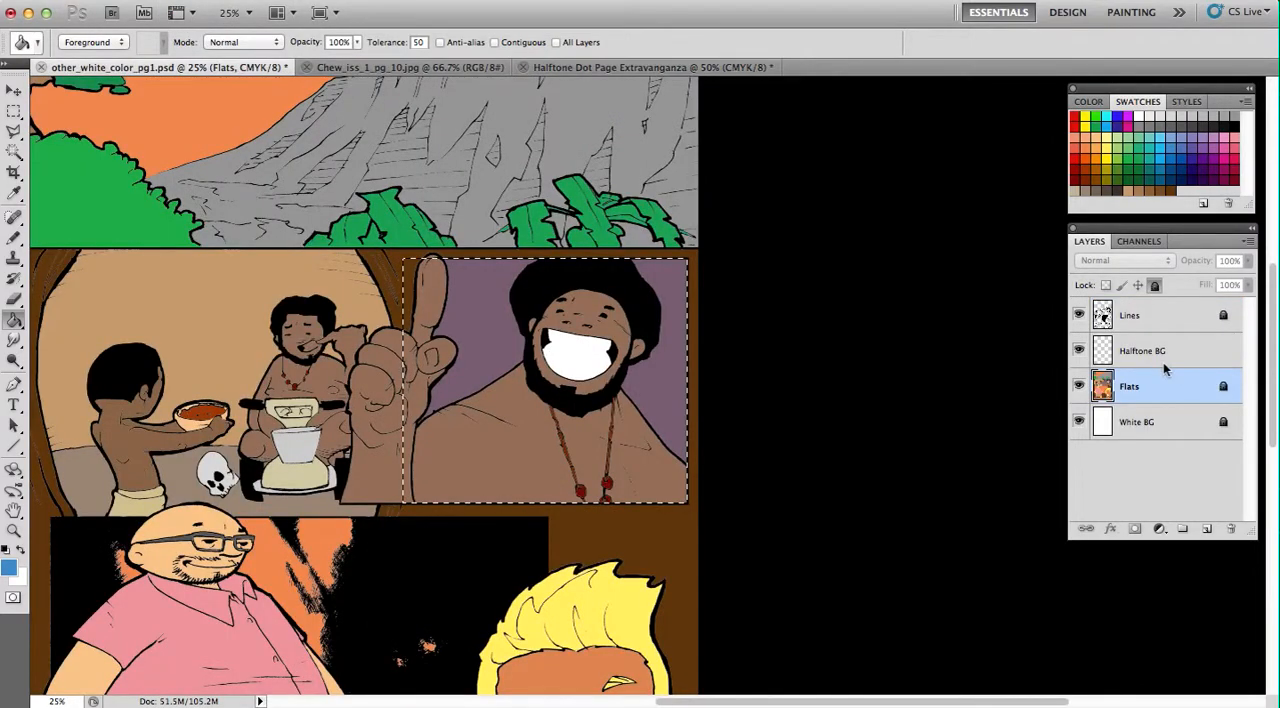
- Paste dots onto Halftone BG, magic-wand the purple area on Flats, and trim dots to it
left_click(1142, 350)
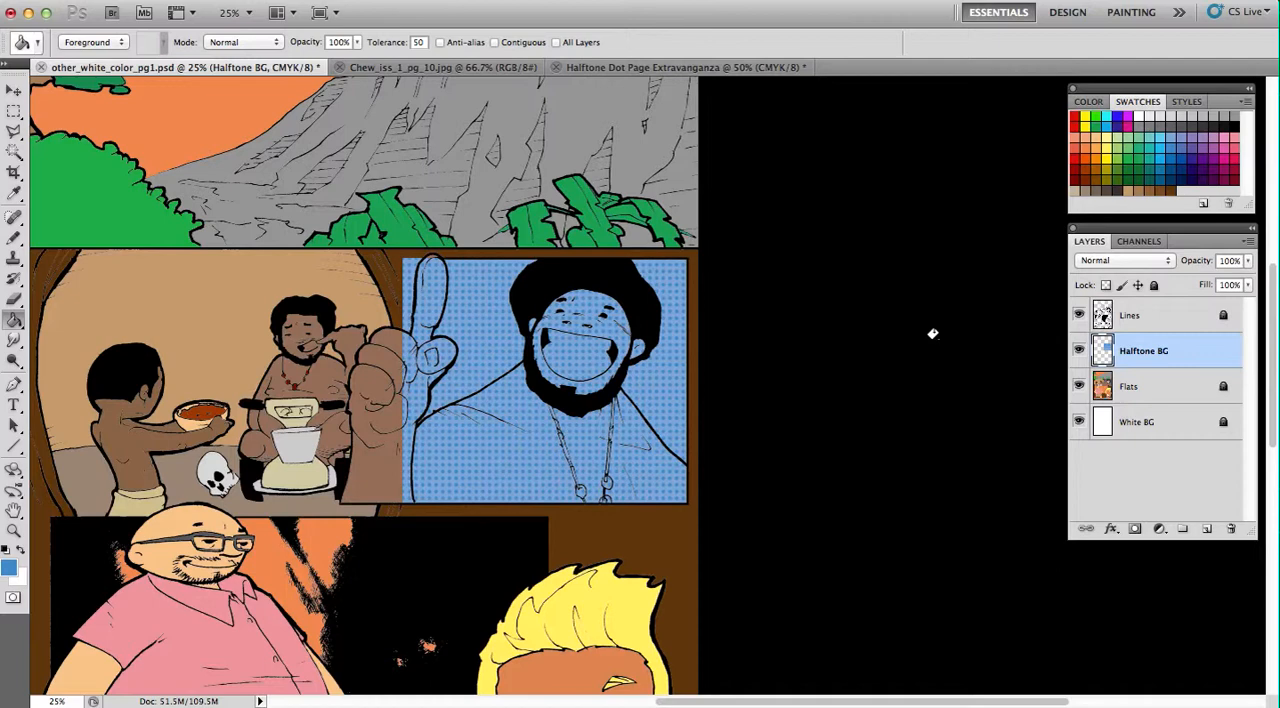
mouse_move(888, 356)
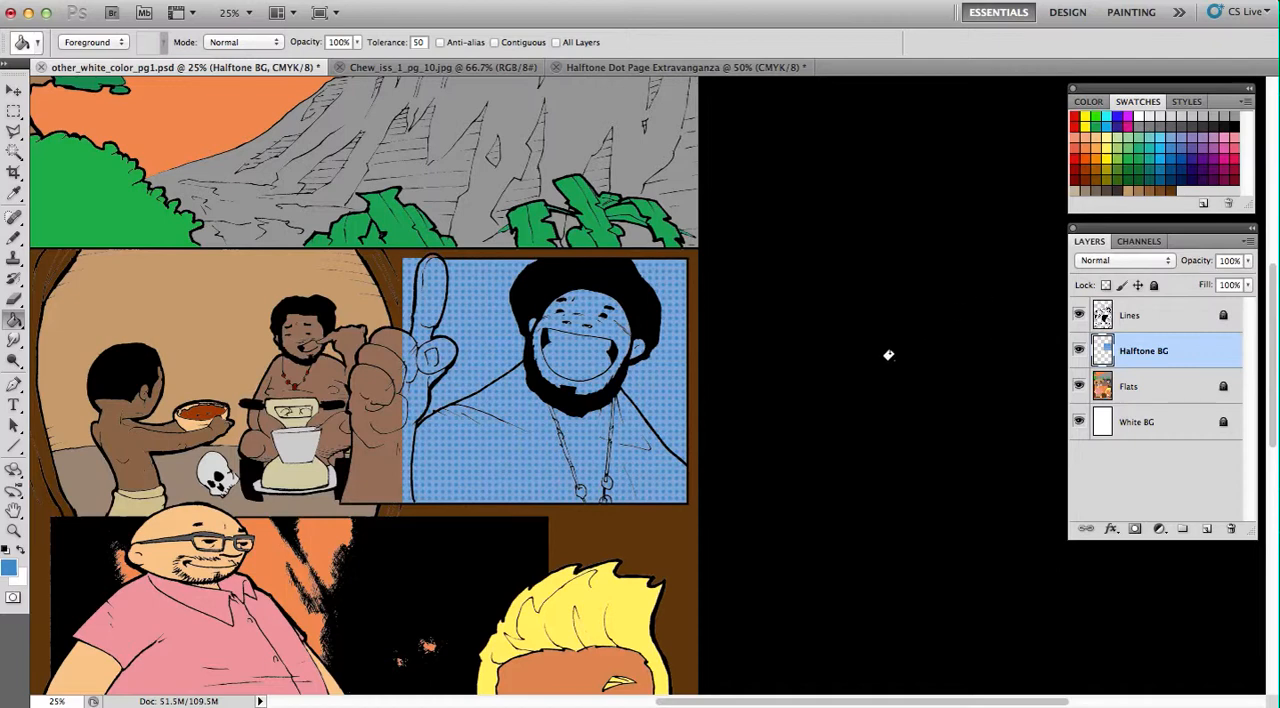
left_click(1128, 386)
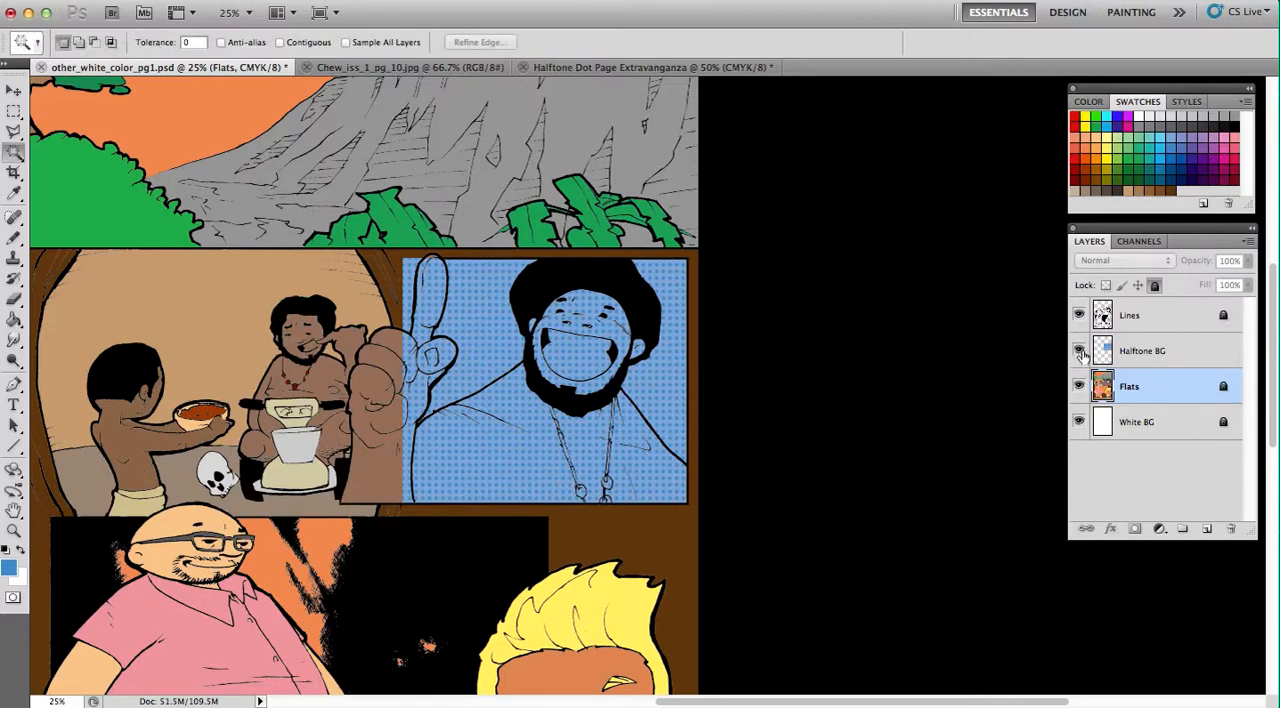
left_click(1078, 352)
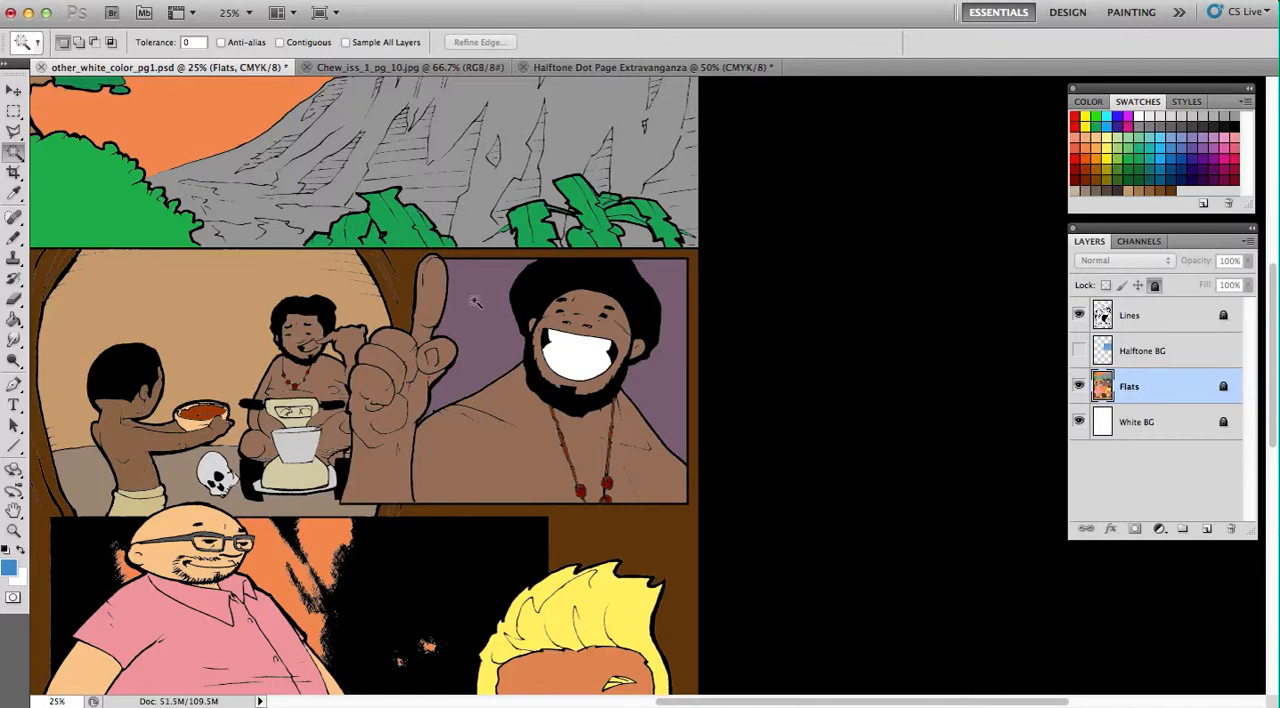
left_click(476, 304)
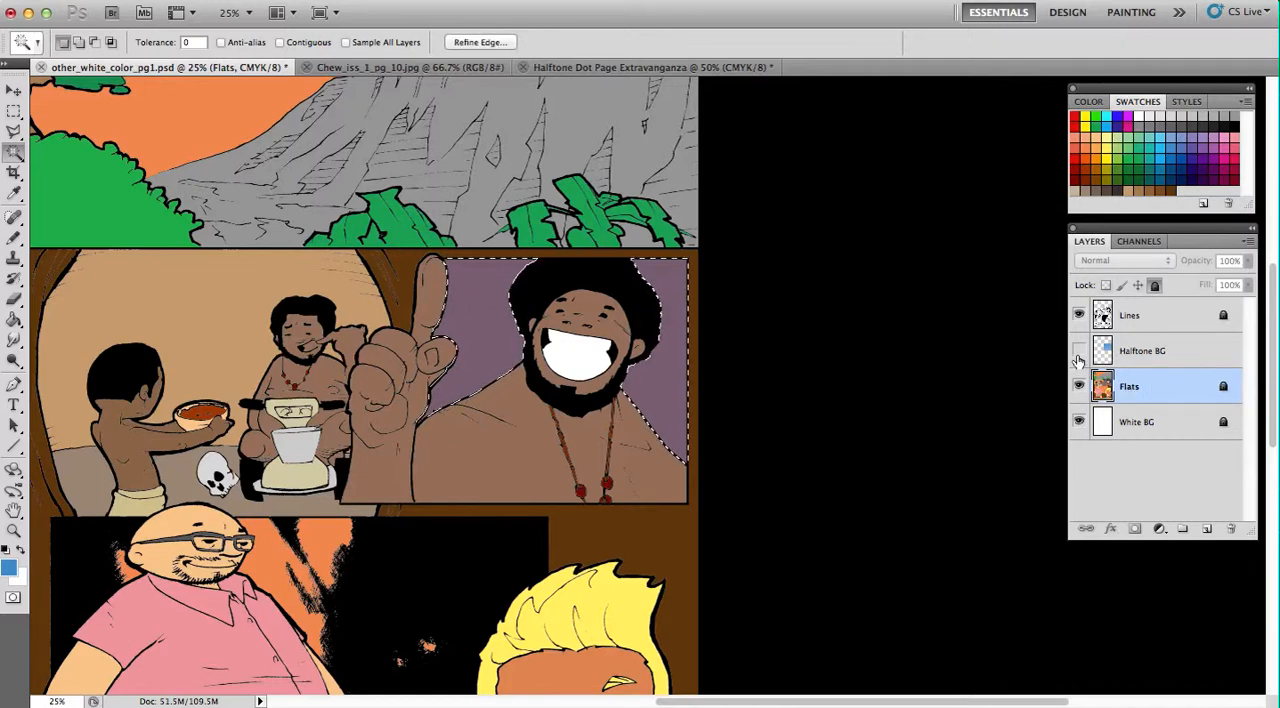
left_click(1078, 352)
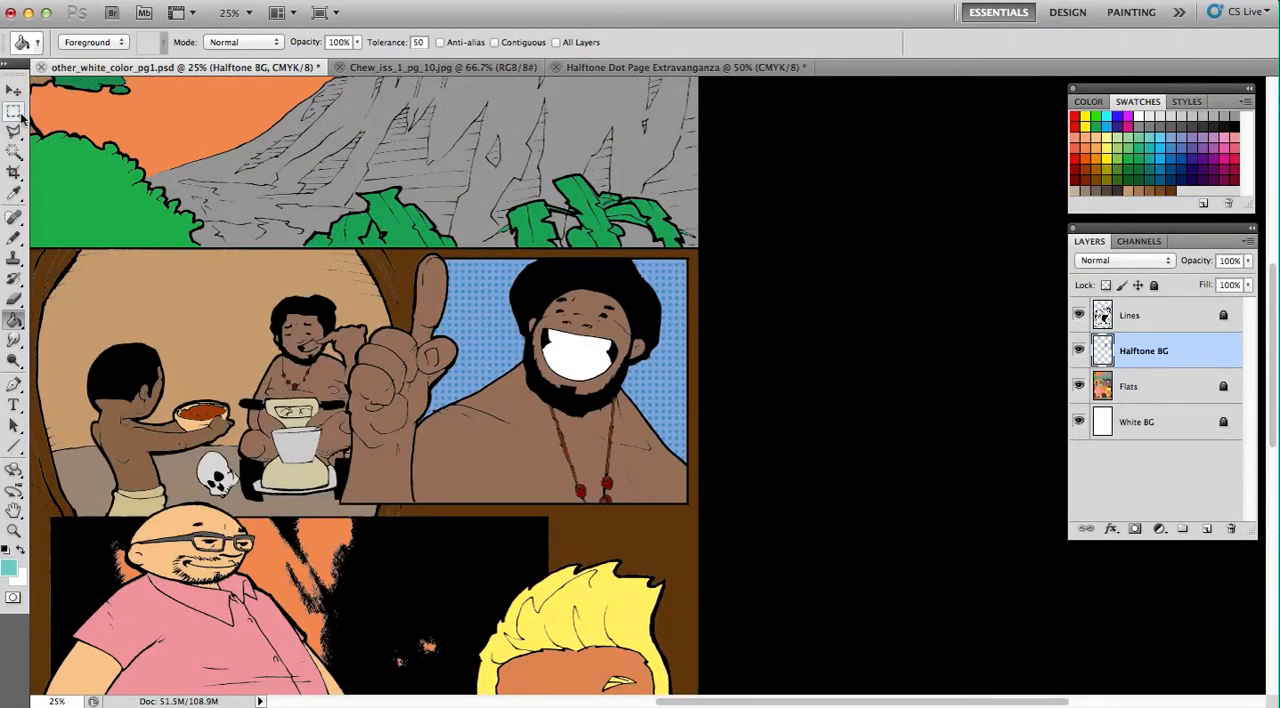
- Create a new grayscale document at the Clipboard size, 1244 × 1120 px at 300 ppi
left_click(14, 112)
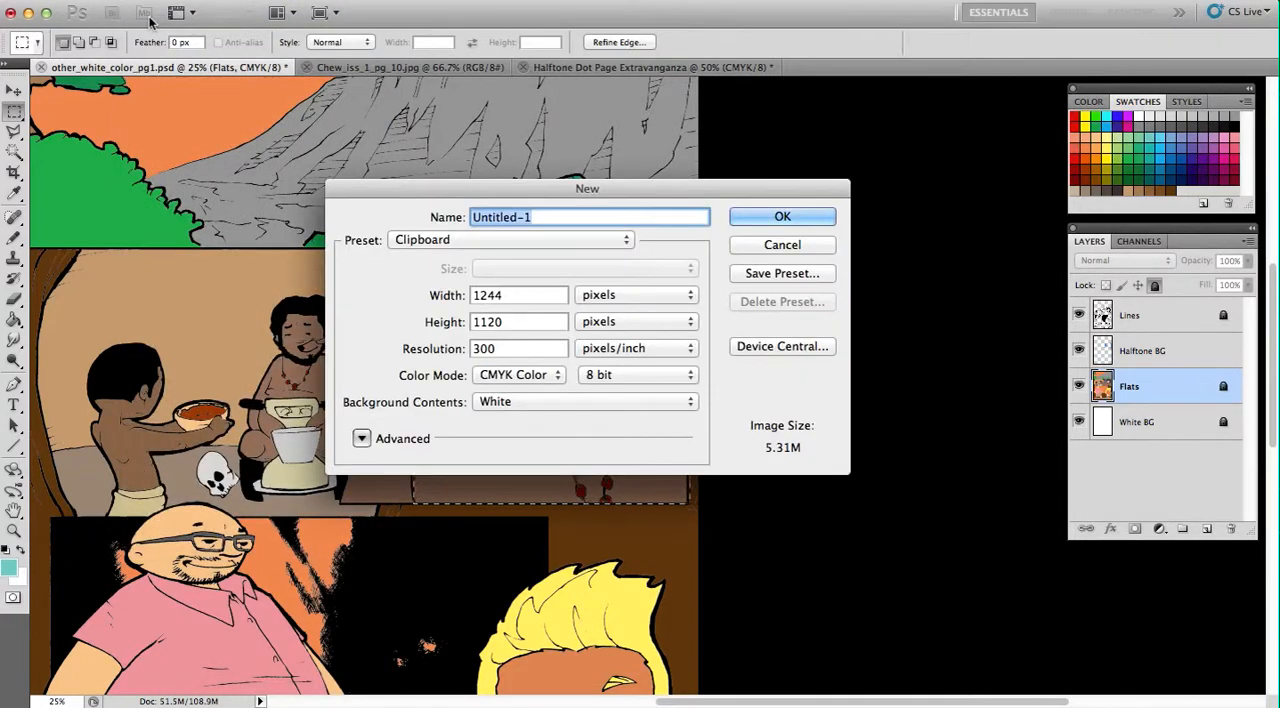
mouse_move(144, 12)
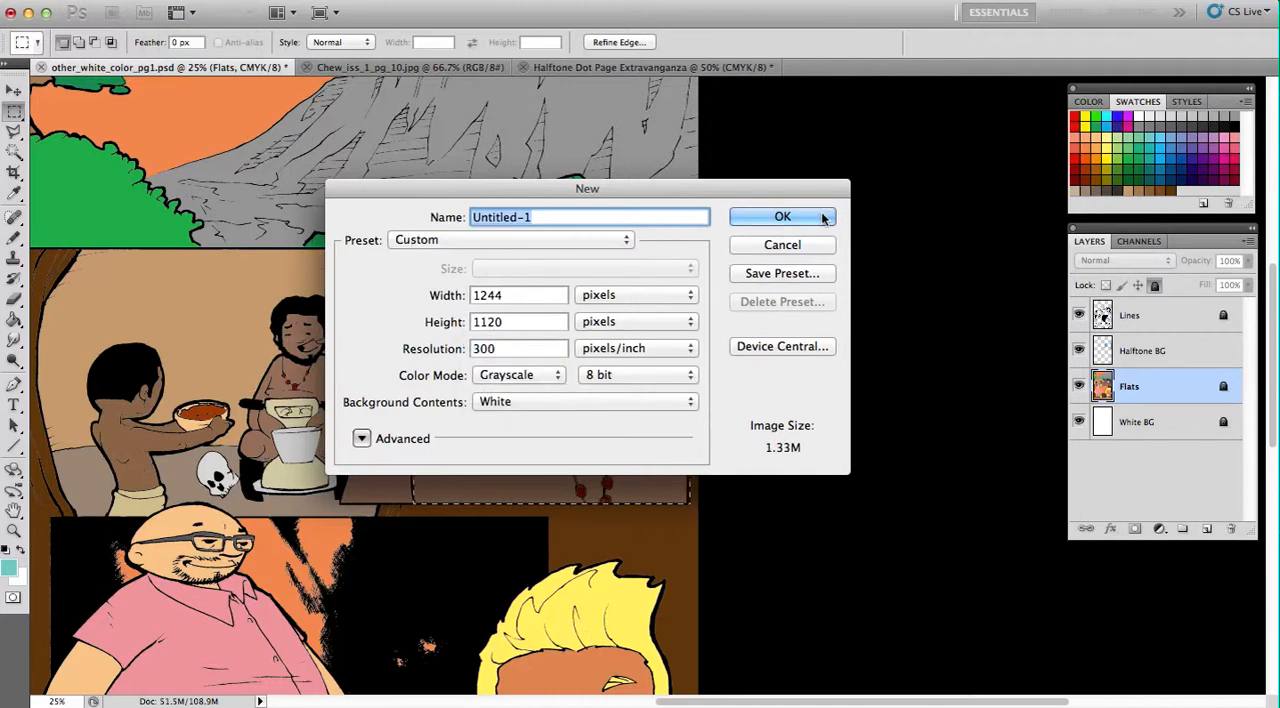
left_click(782, 216)
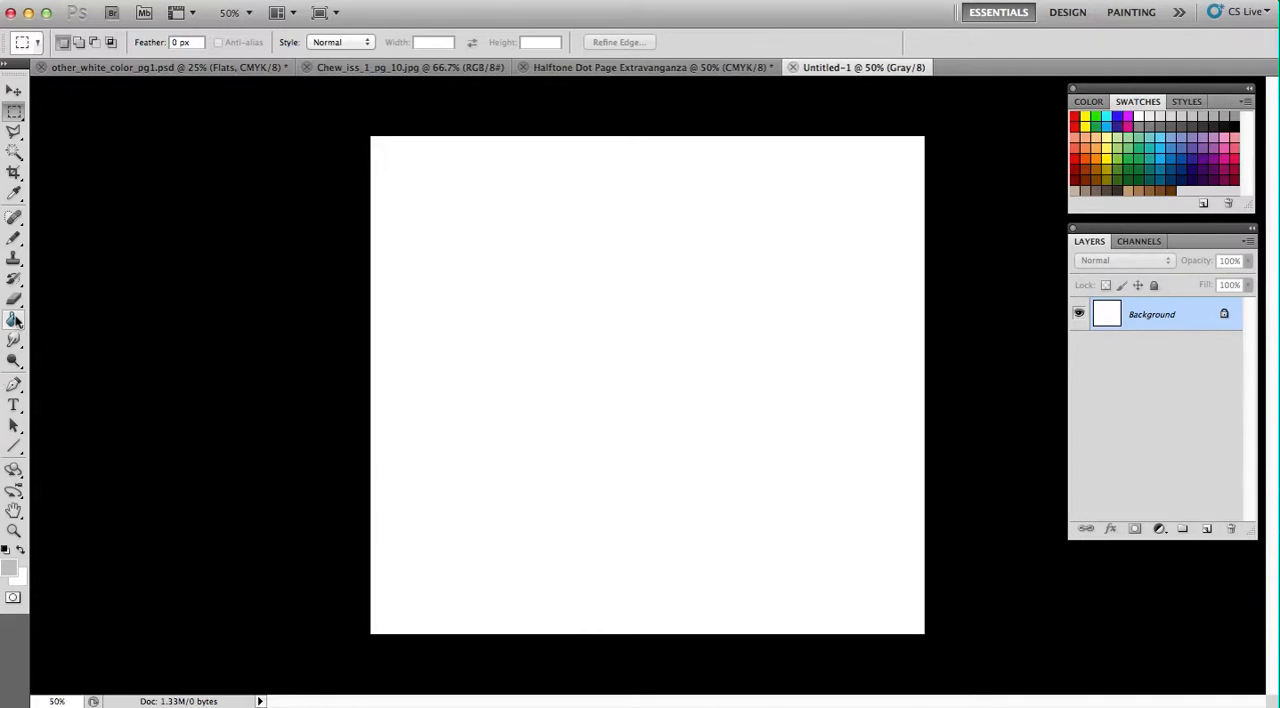
- Choose the Gradient tool with the black-to-white preset for a linear canvas gradient
left_click(14, 320)
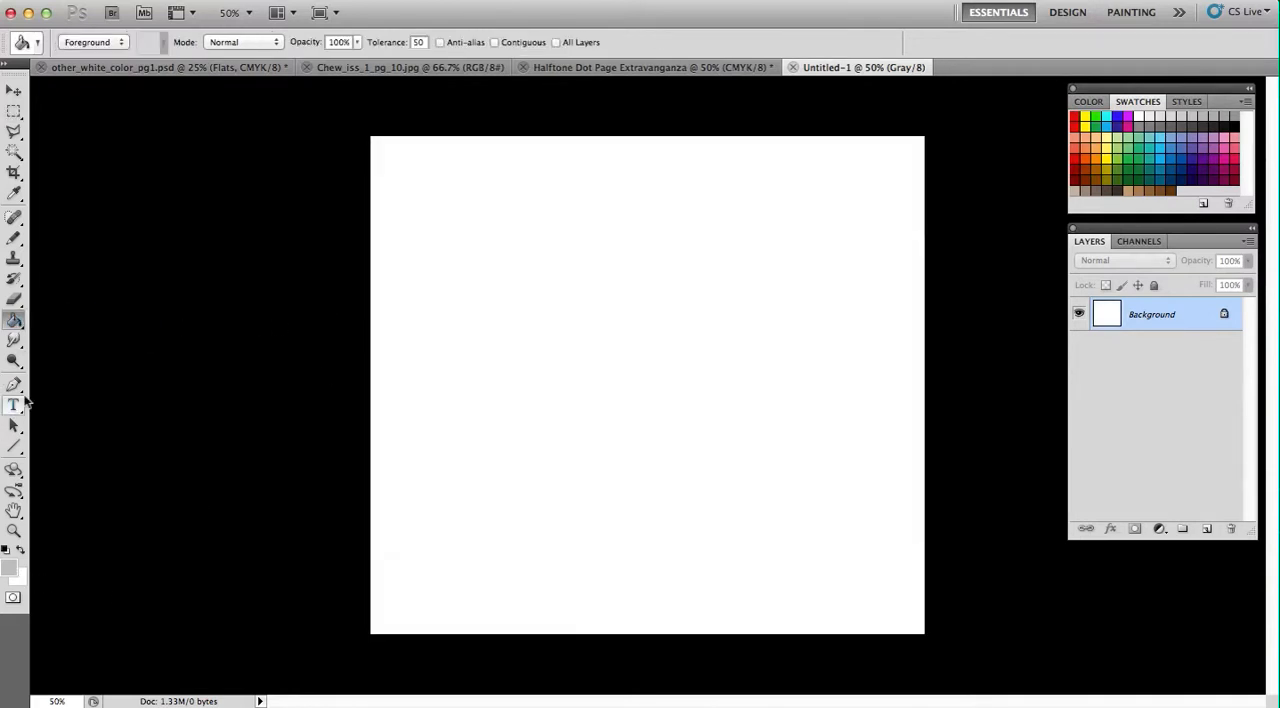
left_click(14, 320)
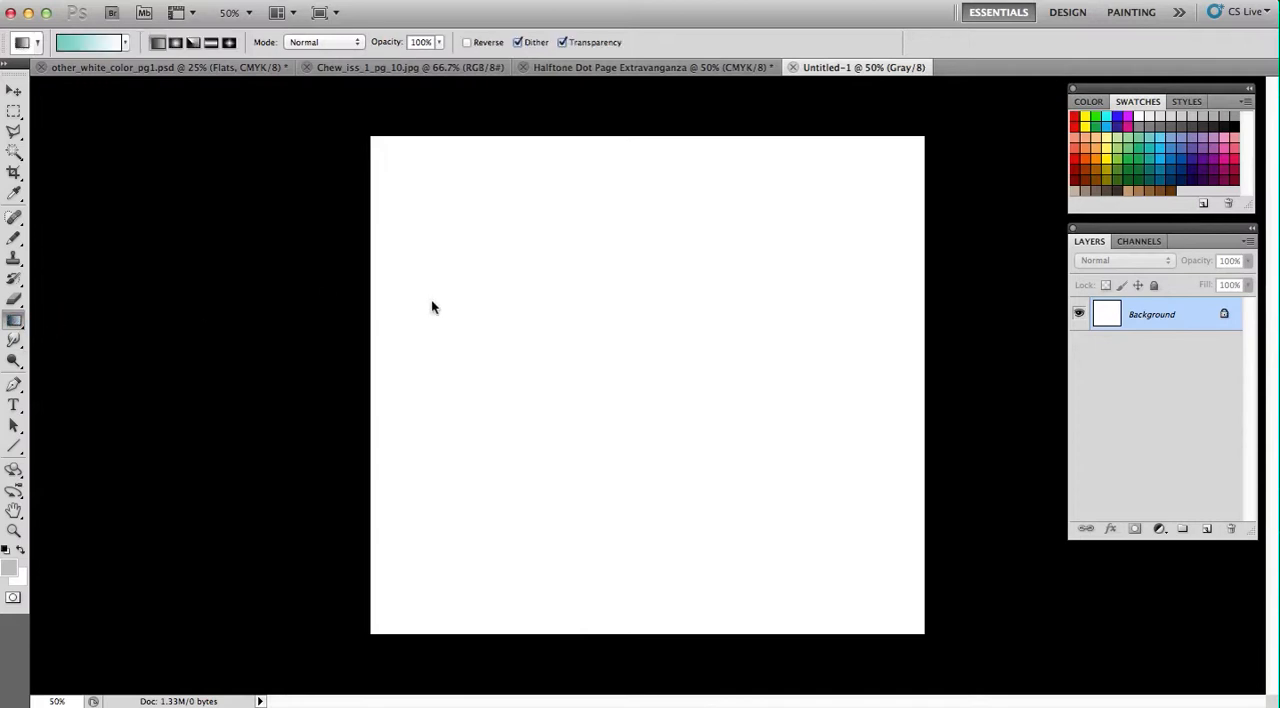
left_click(88, 42)
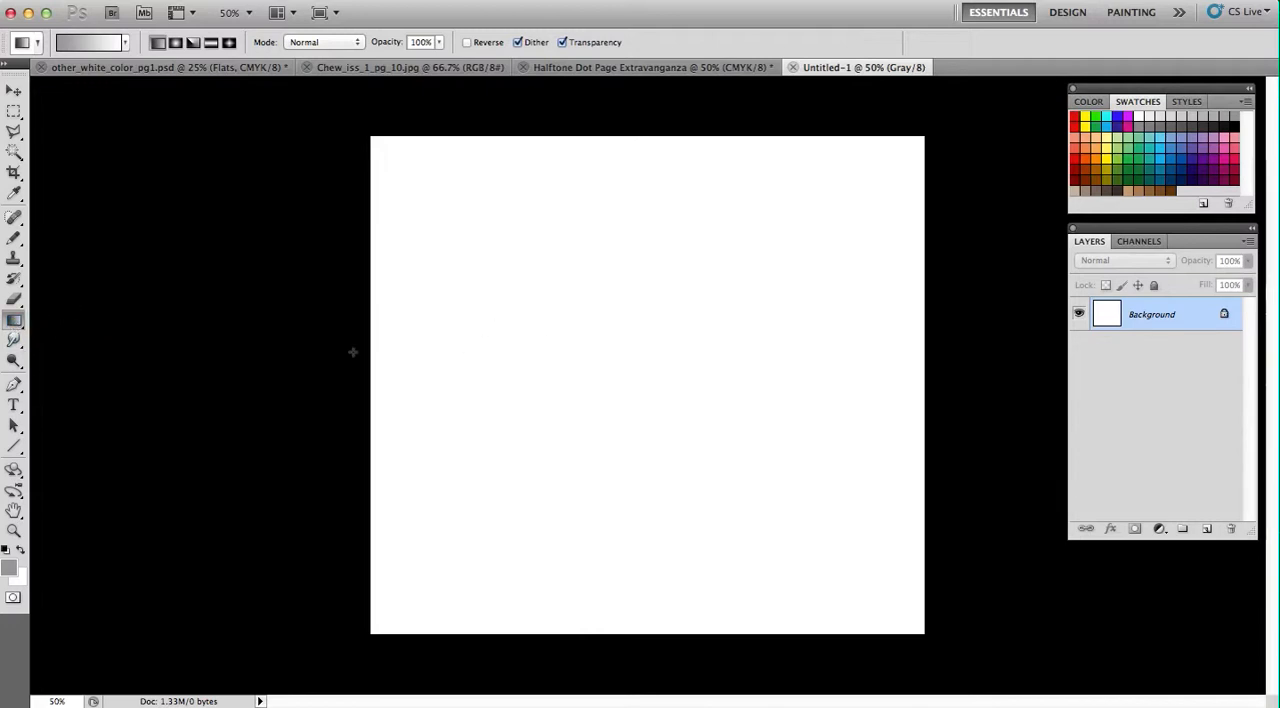
mouse_move(902, 356)
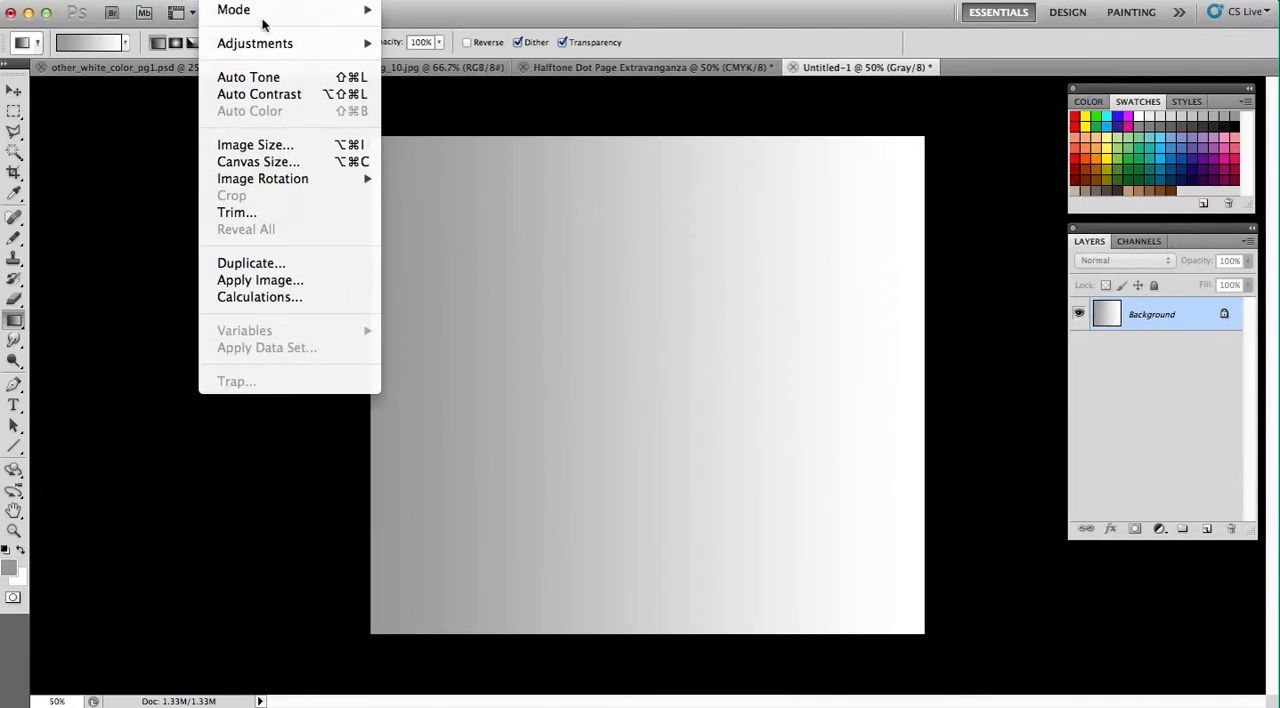
- Convert the gradient to Bitmap with a Halftone Screen of Frequency 15, Angle 90, Round shape
left_click(232, 10)
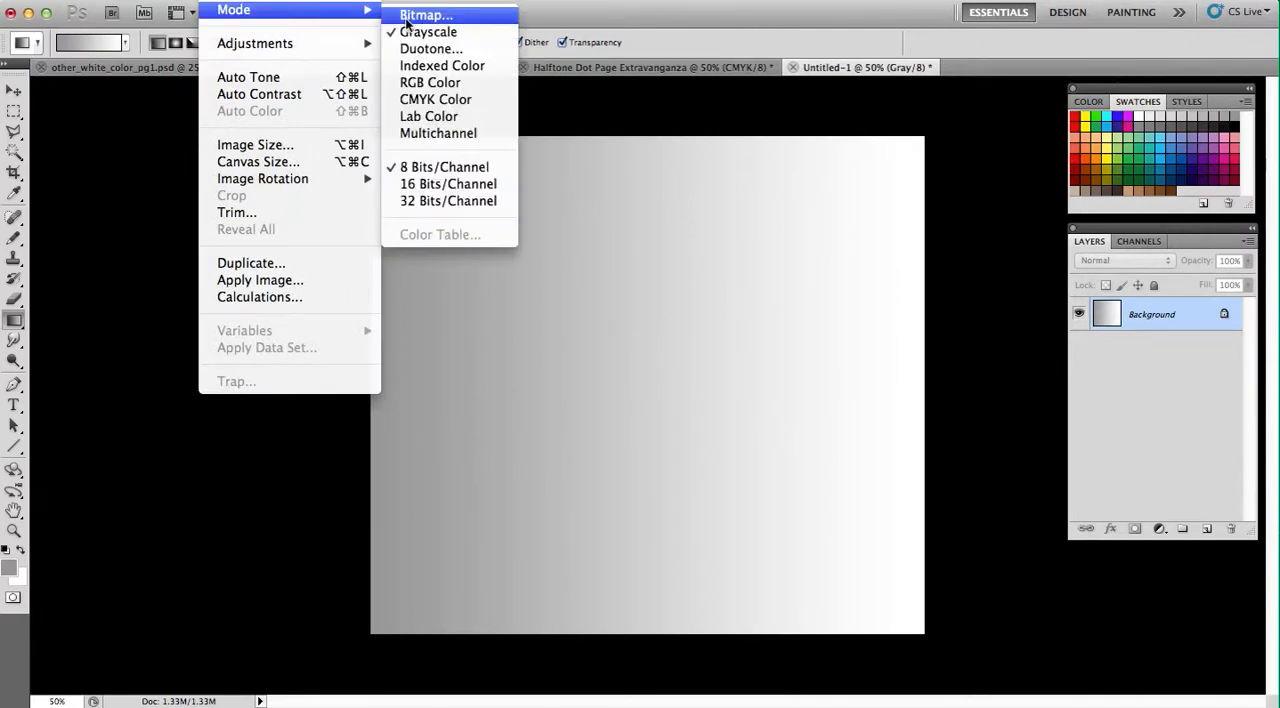
left_click(424, 16)
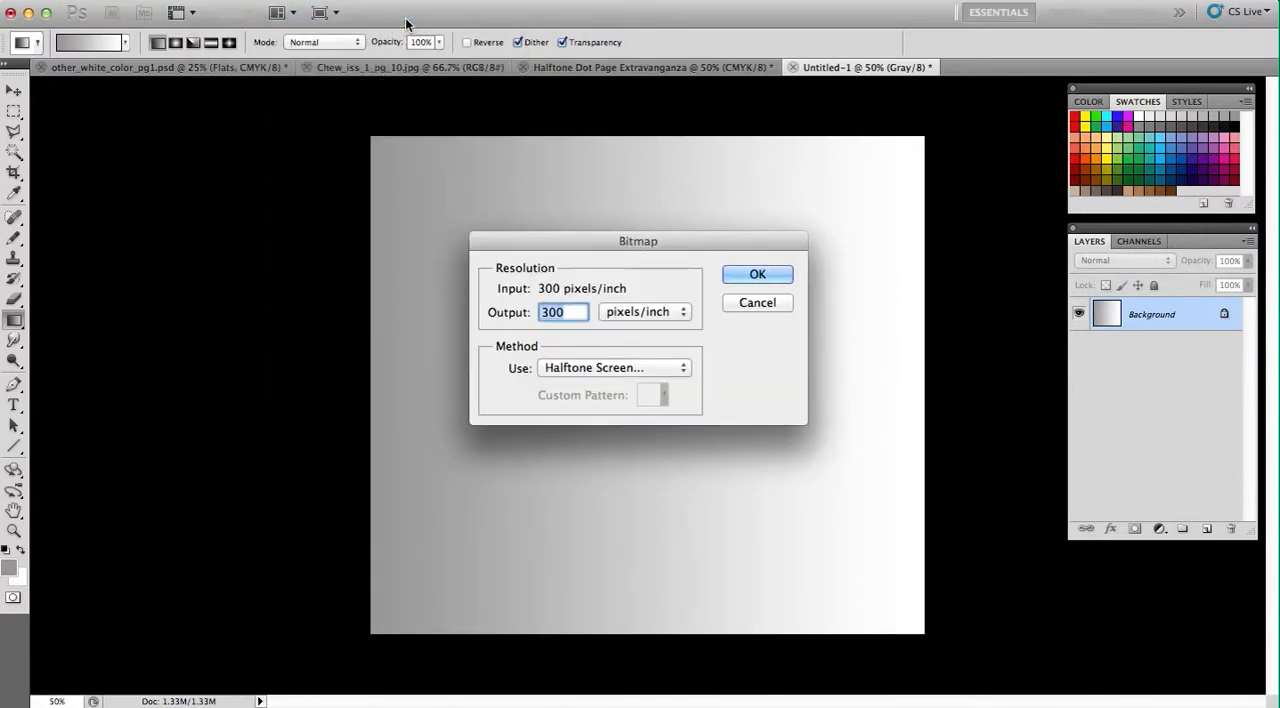
left_click(756, 274)
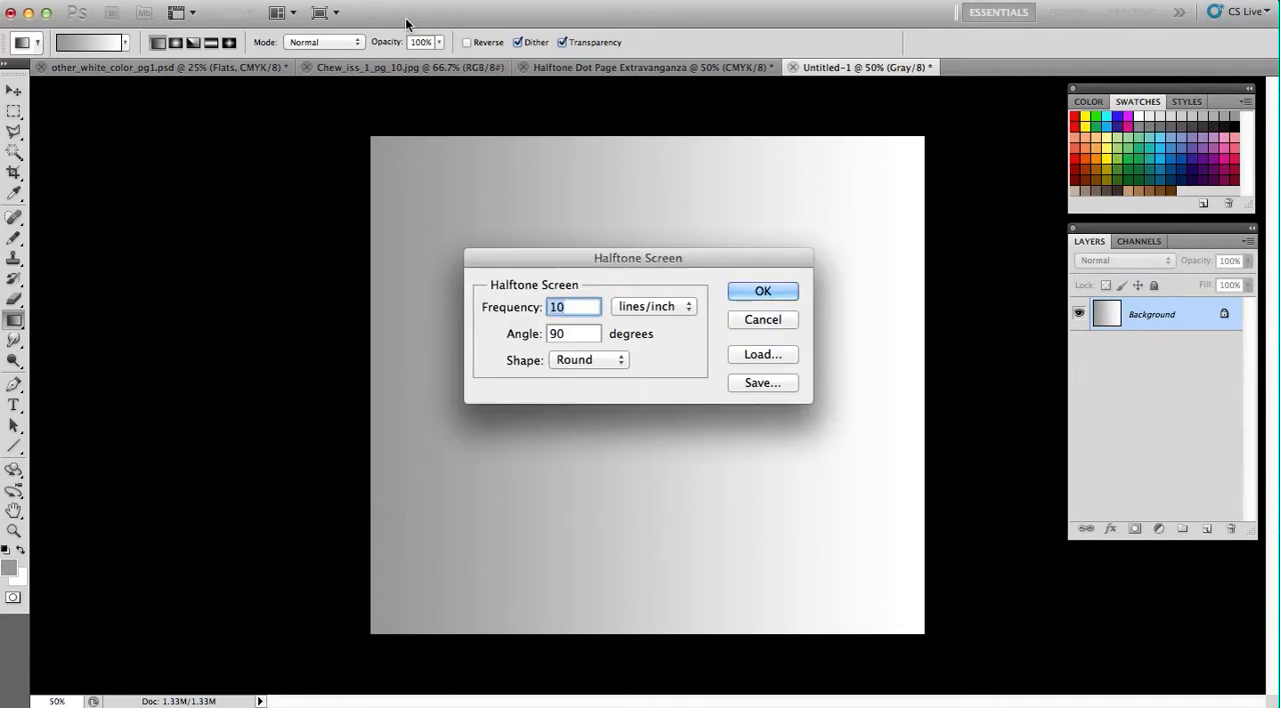
type("15")
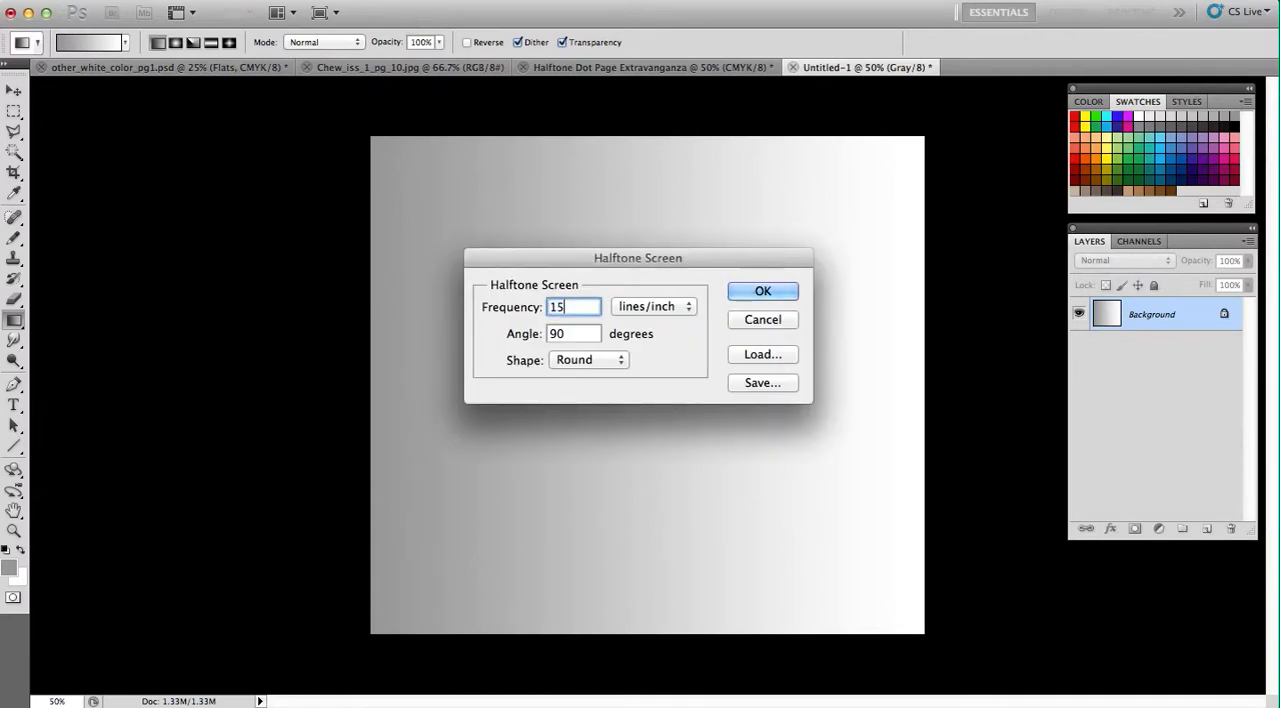
left_click(762, 290)
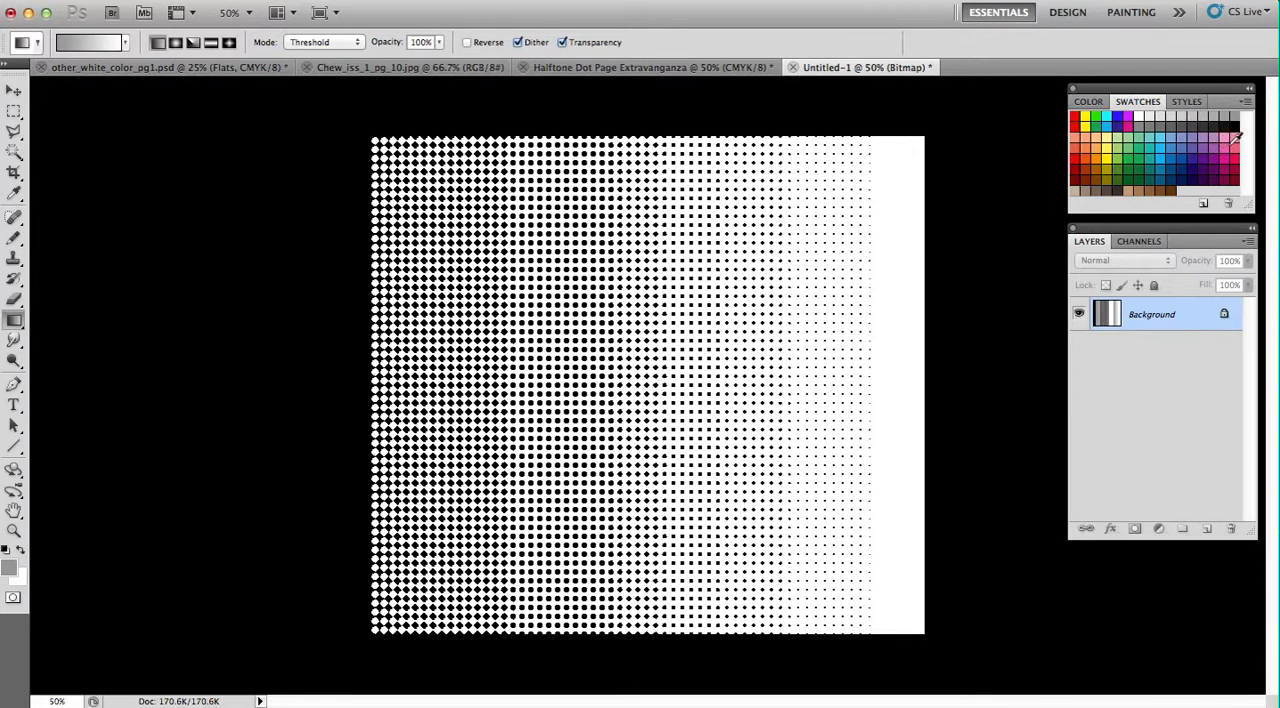
left_click(14, 152)
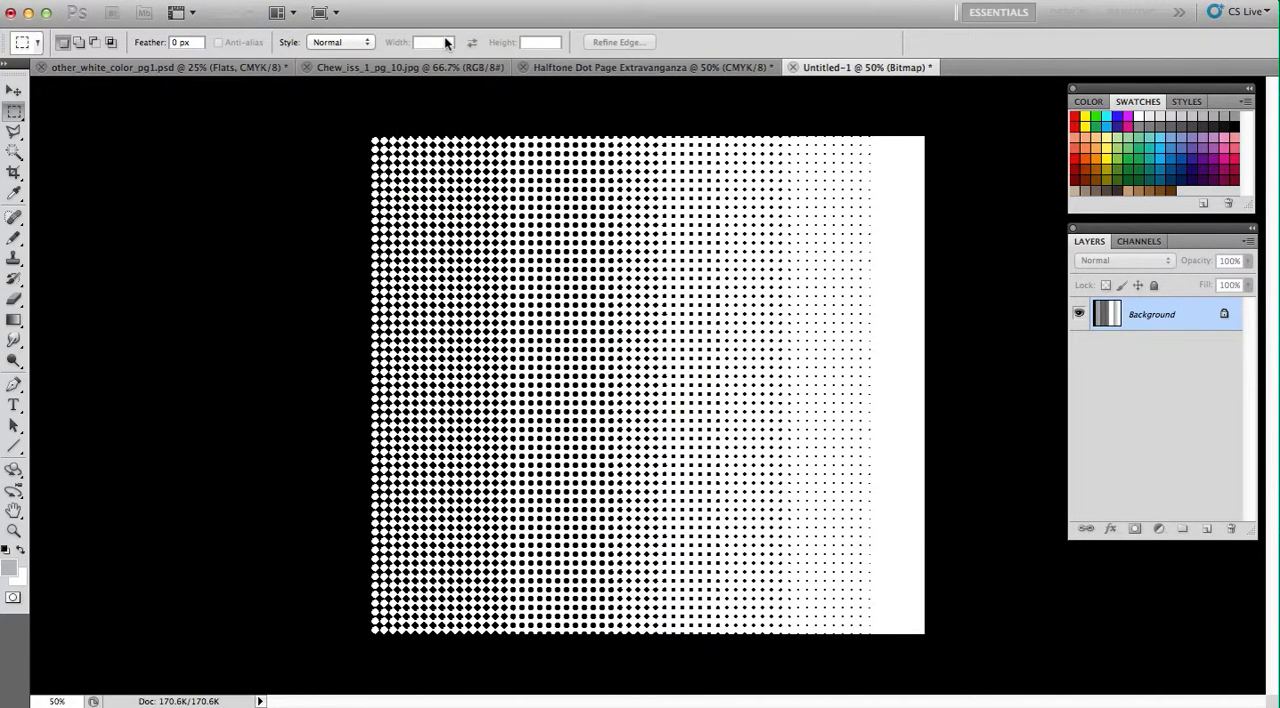
- Convert to CMYK, fill the background light pink, and invert-select the dots to fill them darker pink
left_click(232, 10)
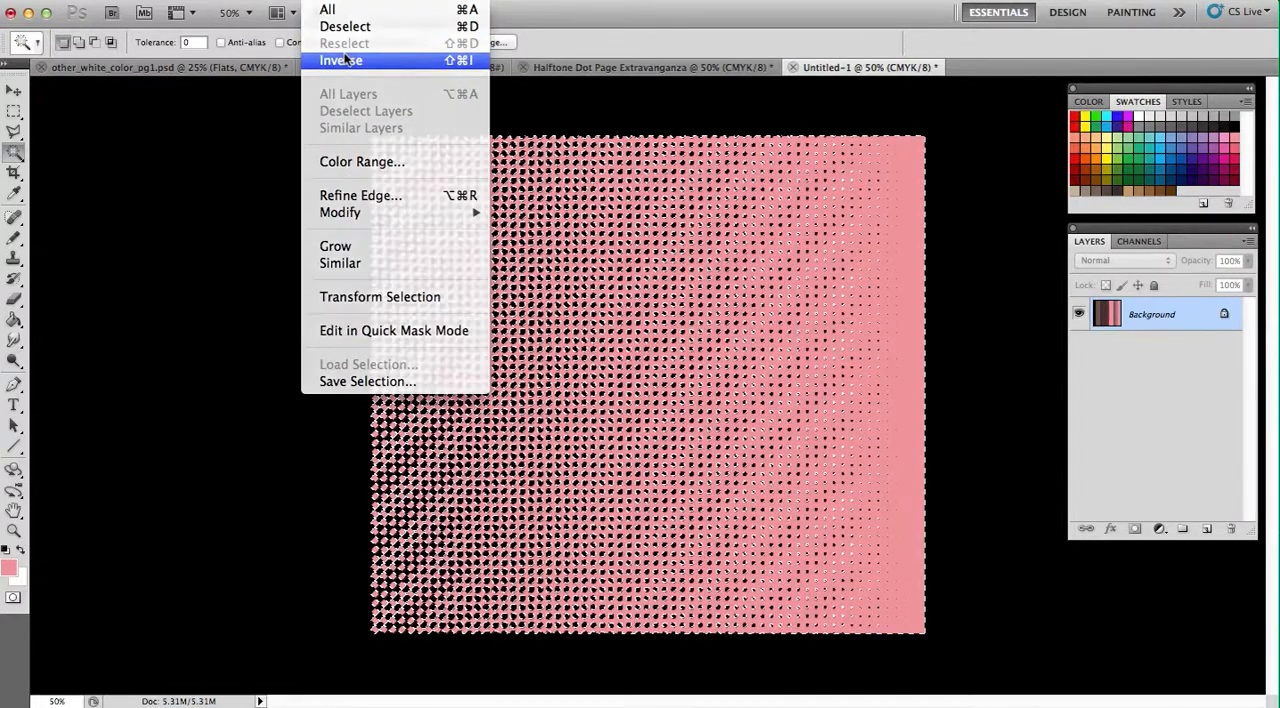
left_click(340, 60)
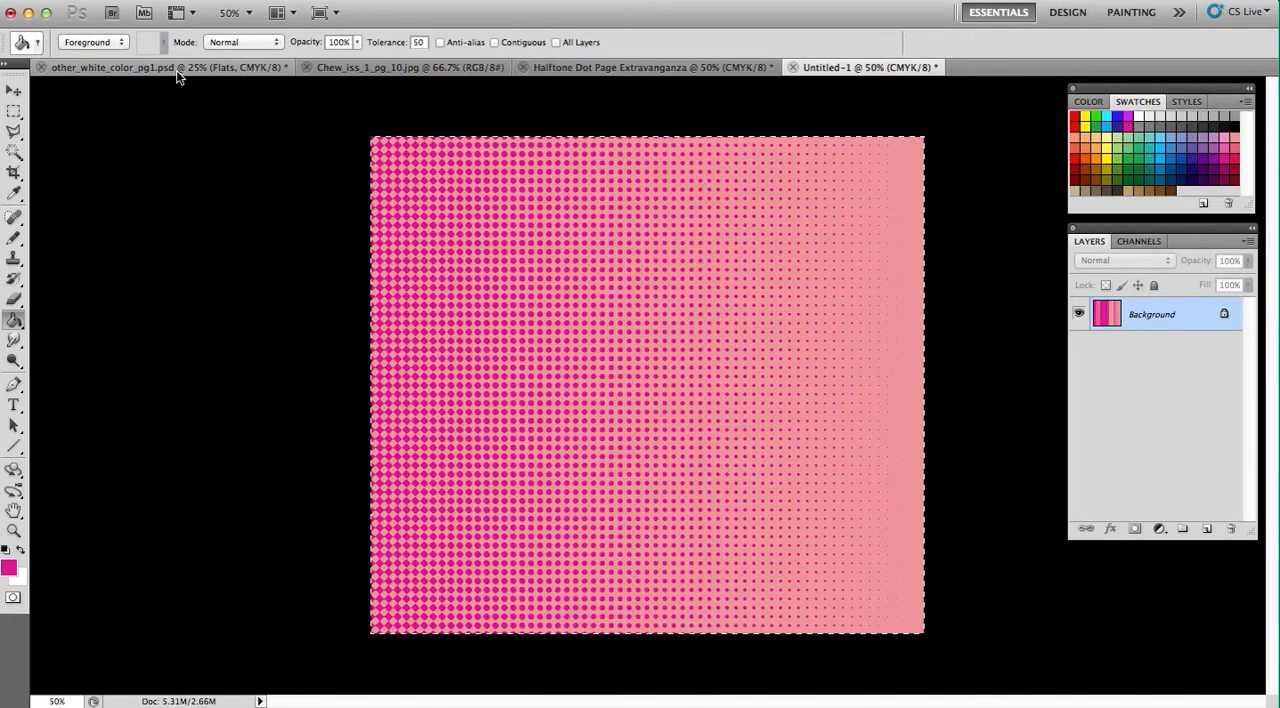
- Paste the pink dots into the panel selection as a new Fade Halftone layer on the comic page
left_click(112, 68)
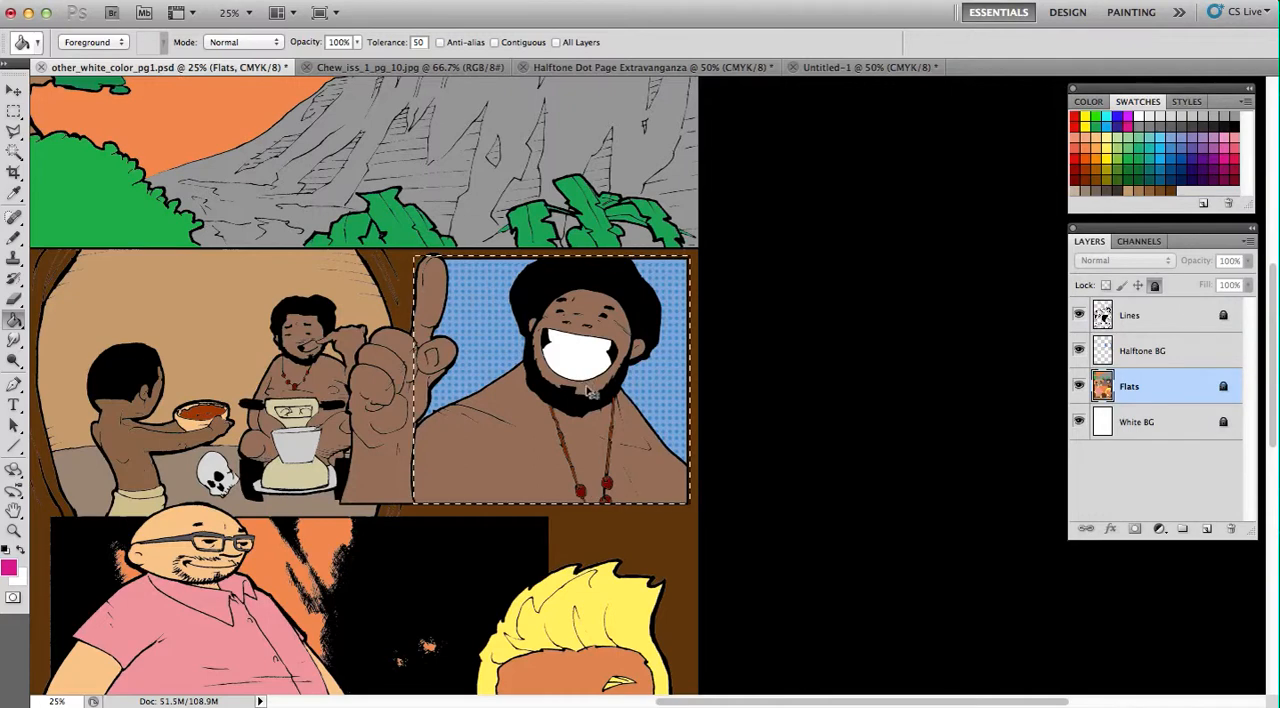
left_click(1144, 350)
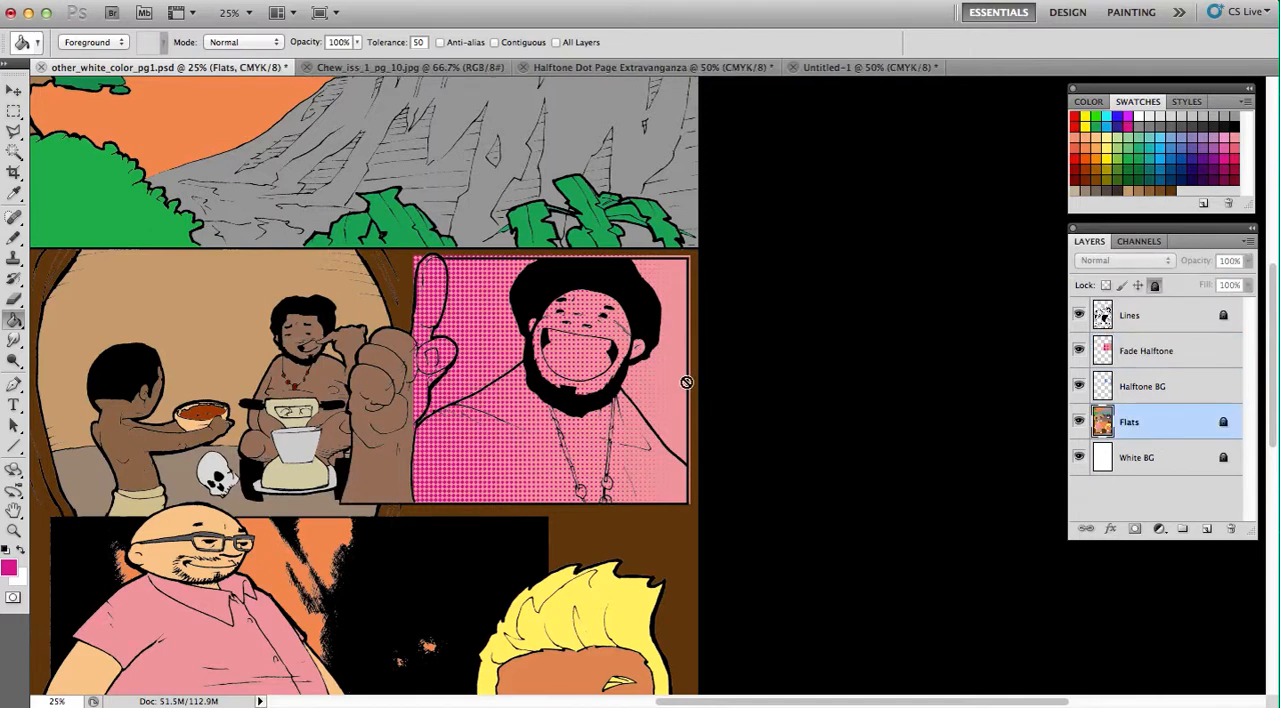
left_click(14, 152)
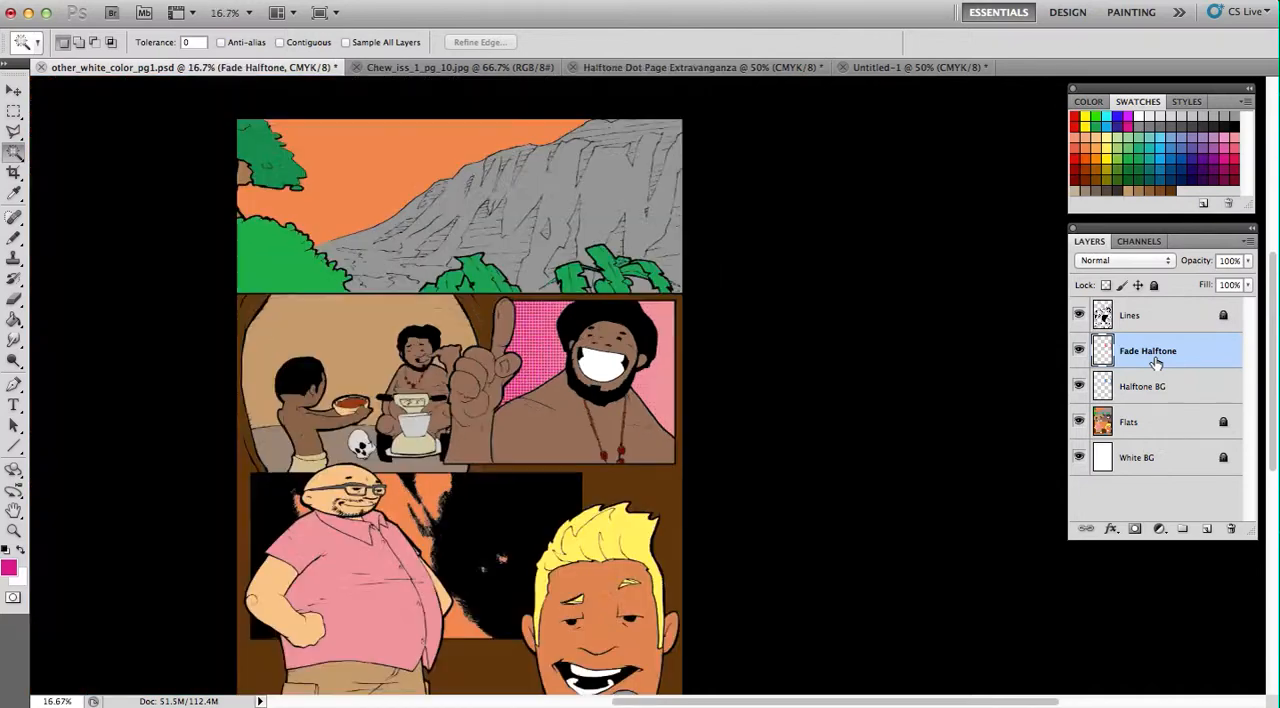
mouse_move(888, 250)
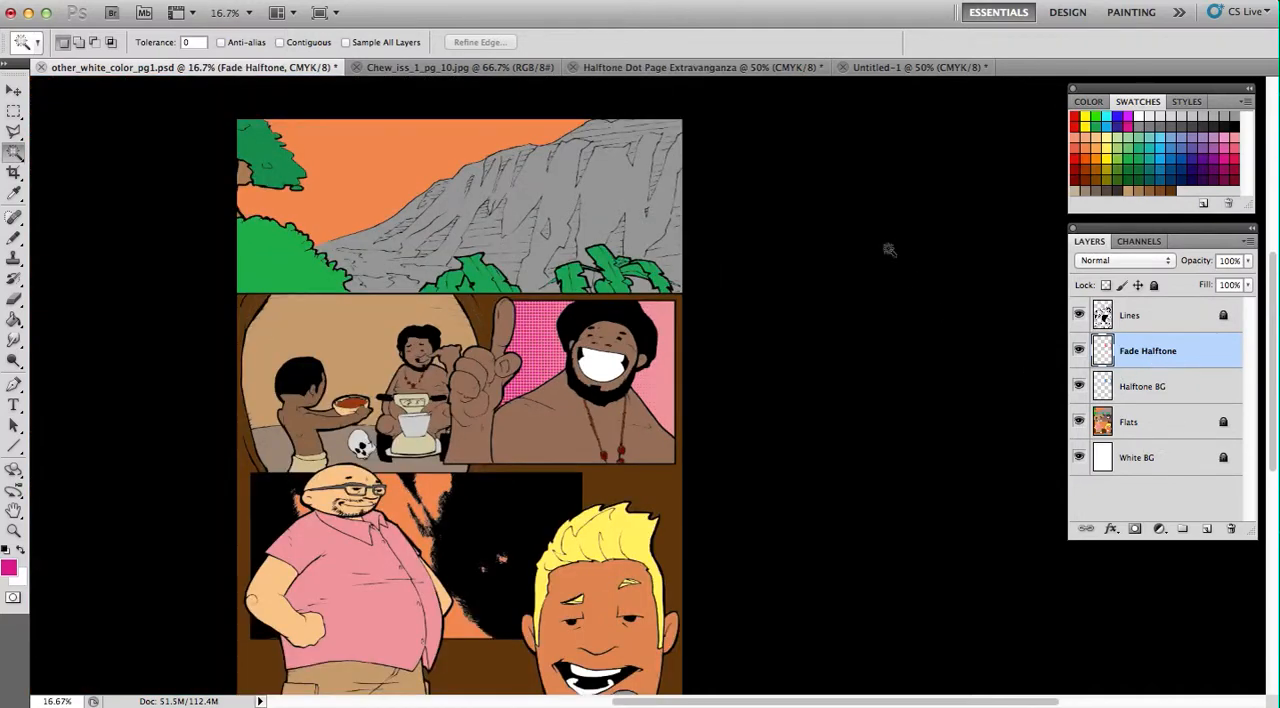